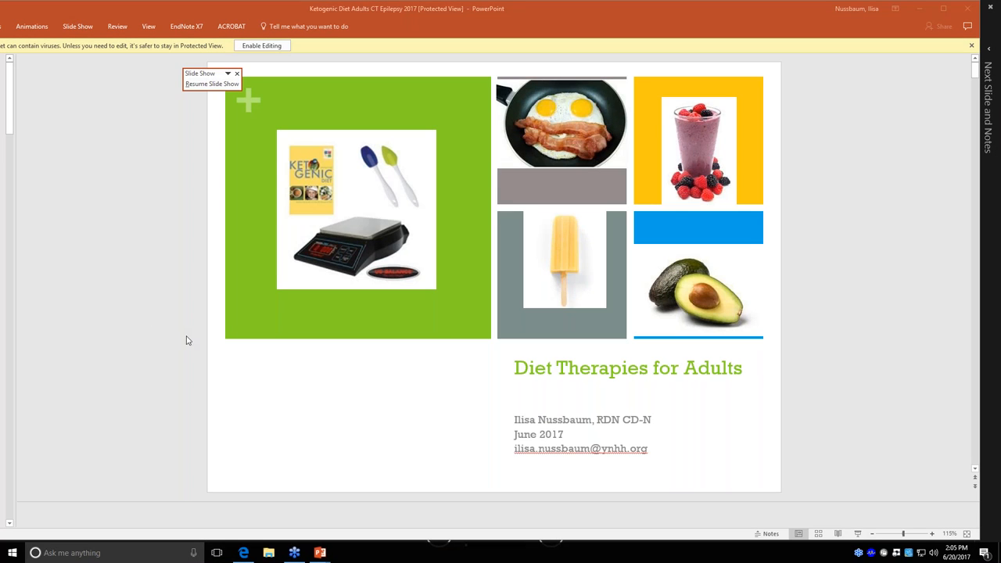
{"action": "mouse_move", "coordinate": [372, 153]}
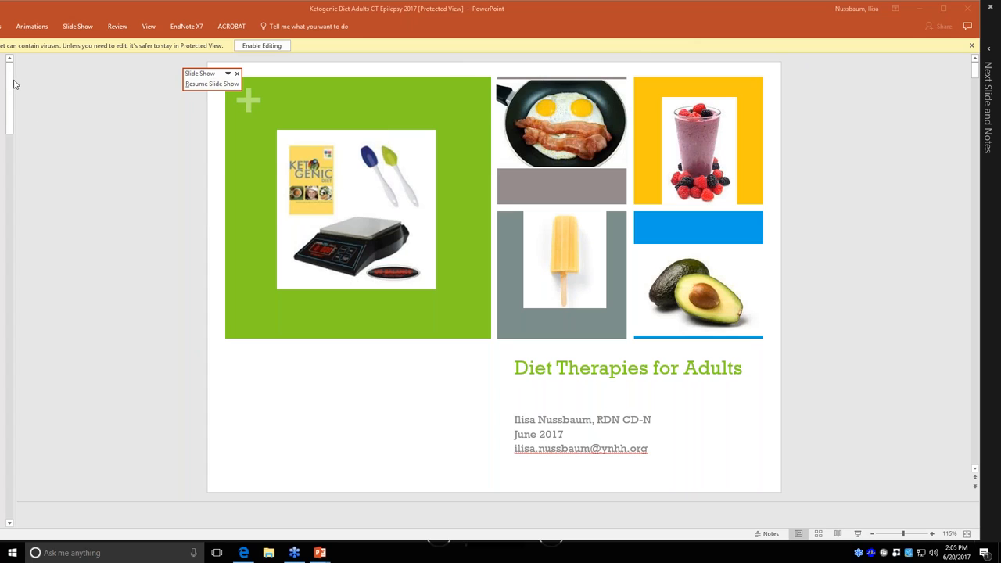
{"action": "mouse_move", "coordinate": [202, 84]}
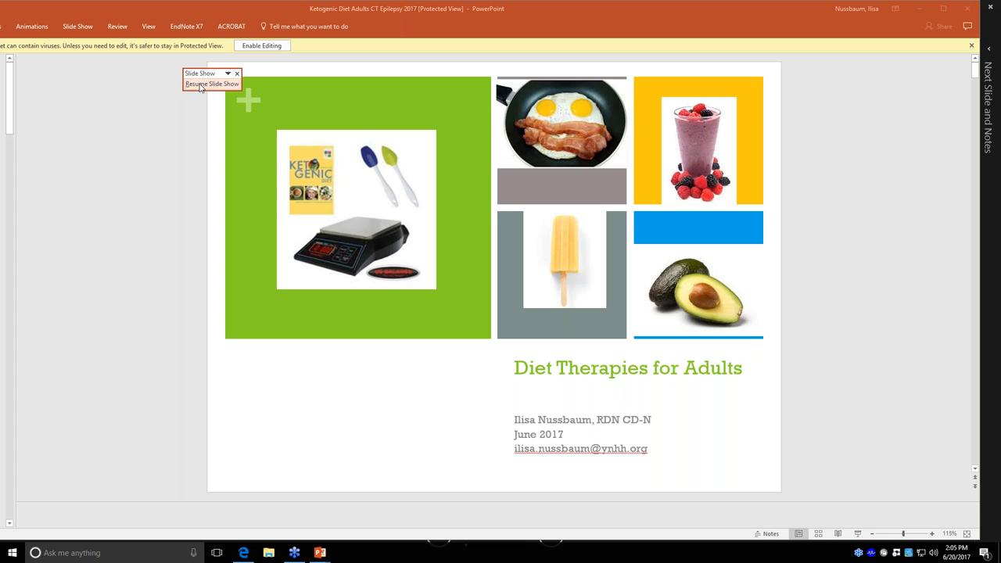
Resume the paused slide show from the floating toolbar to clear it
{"action": "left_click", "coordinate": [238, 72]}
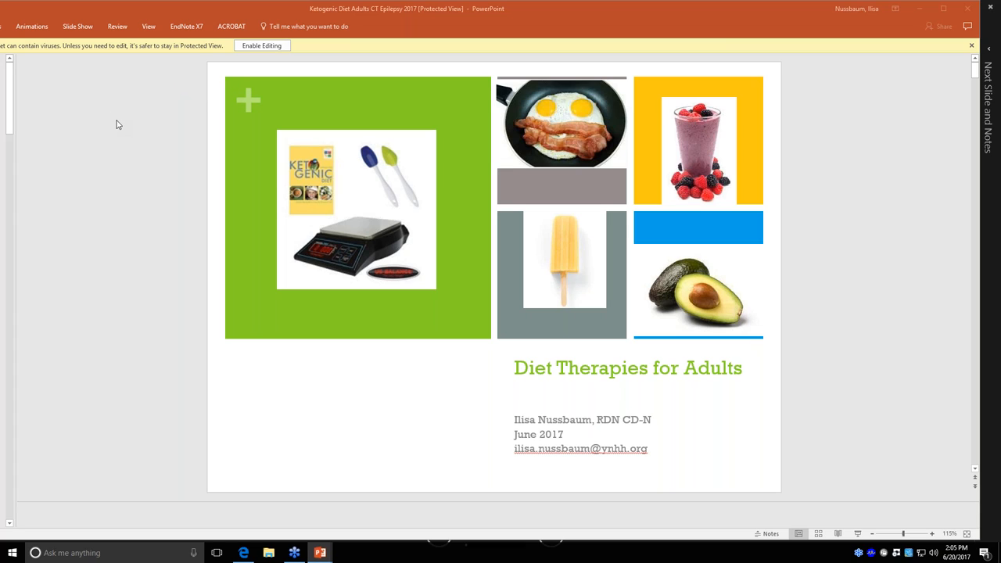
{"action": "mouse_move", "coordinate": [3, 123]}
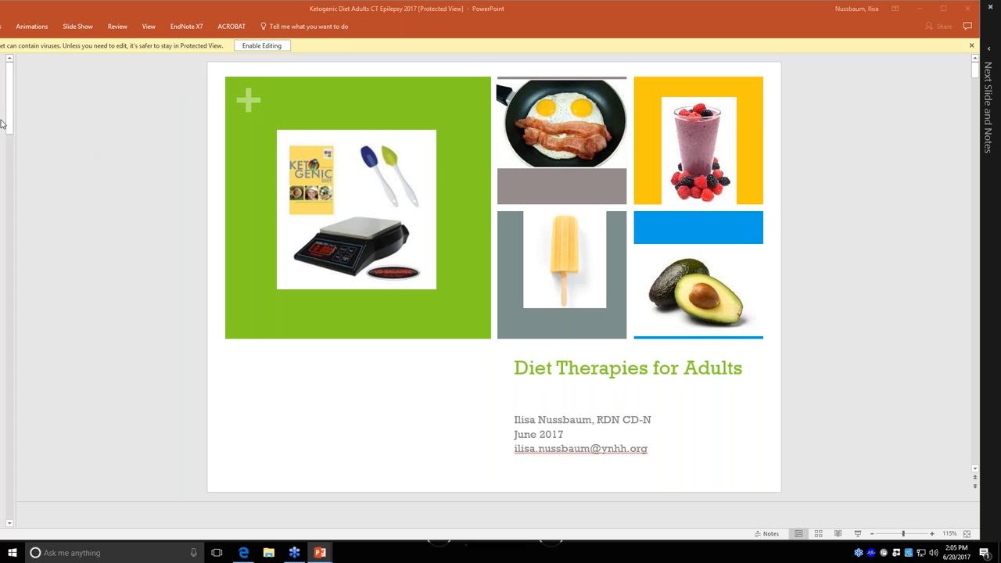
{"action": "mouse_move", "coordinate": [62, 132]}
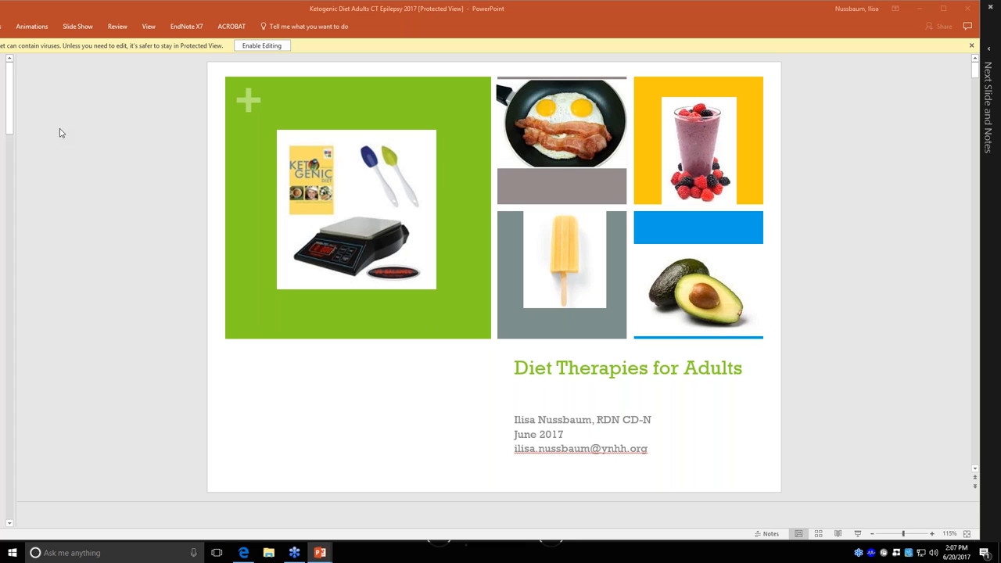
{"action": "mouse_move", "coordinate": [16, 165]}
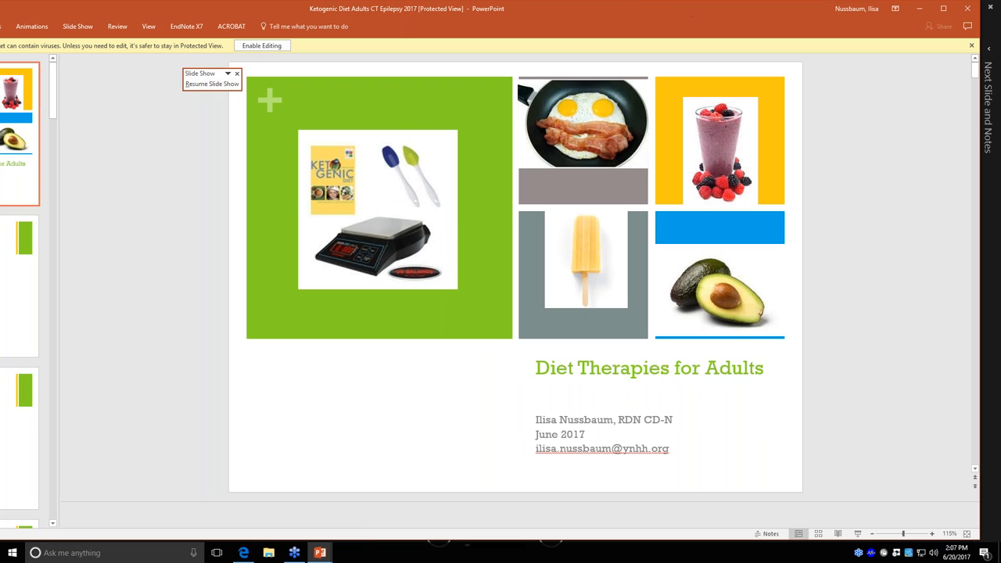
{"action": "mouse_move", "coordinate": [967, 9]}
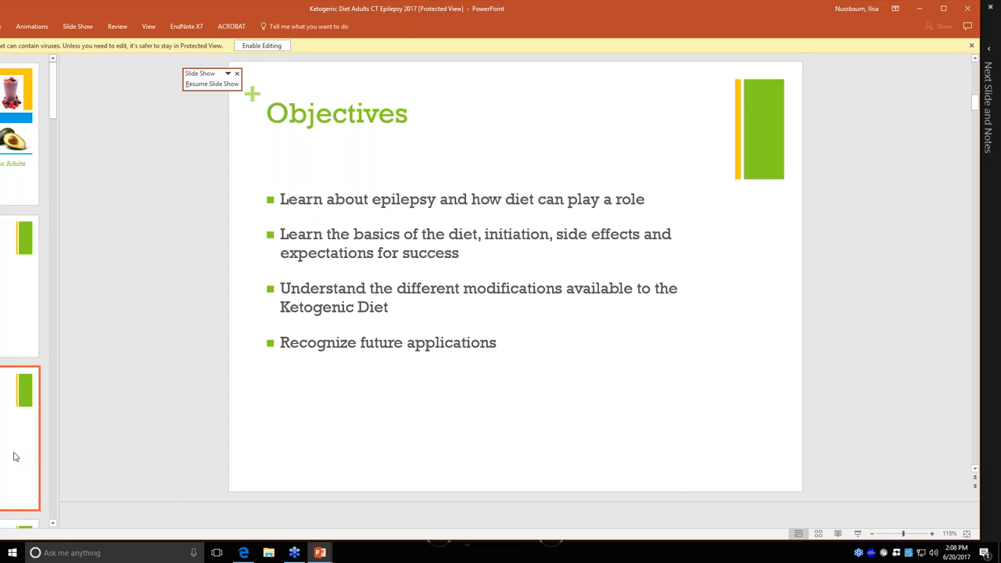
Scroll the slide thumbnails down toward the Objectives and Ketogenic Diet slides
{"action": "scroll", "scroll_direction": "down", "scroll_amount": 3}
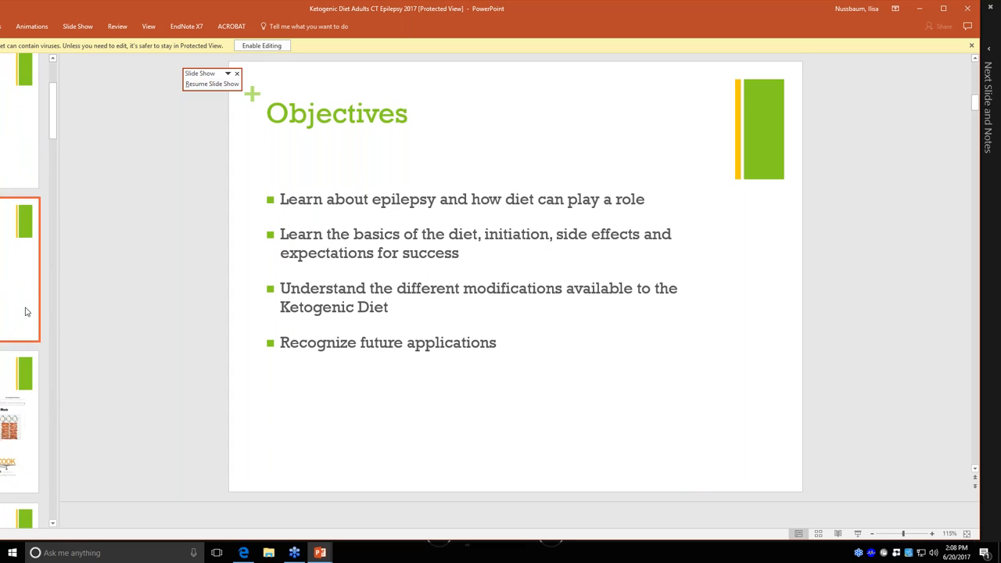
{"action": "mouse_move", "coordinate": [47, 310]}
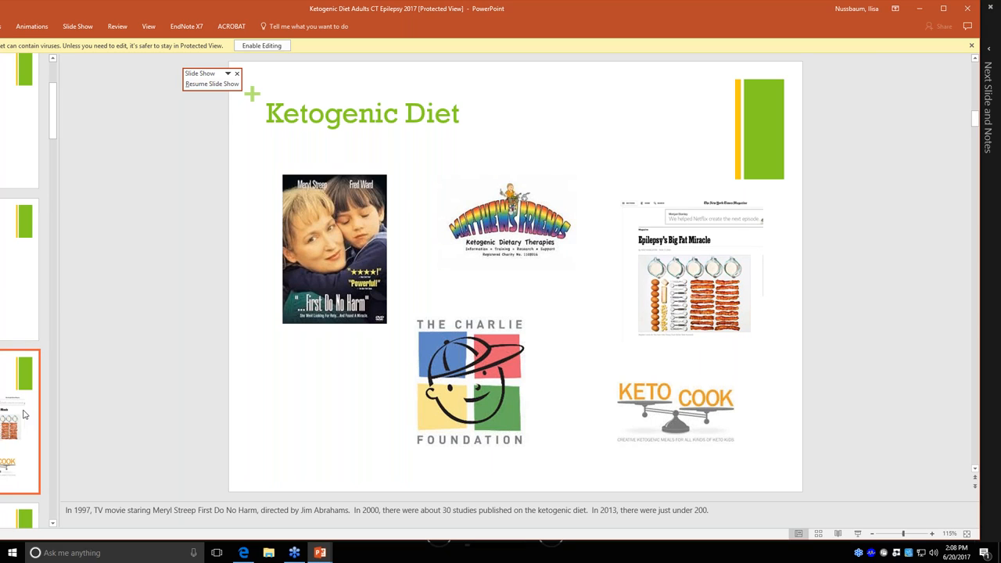
{"action": "mouse_move", "coordinate": [148, 439]}
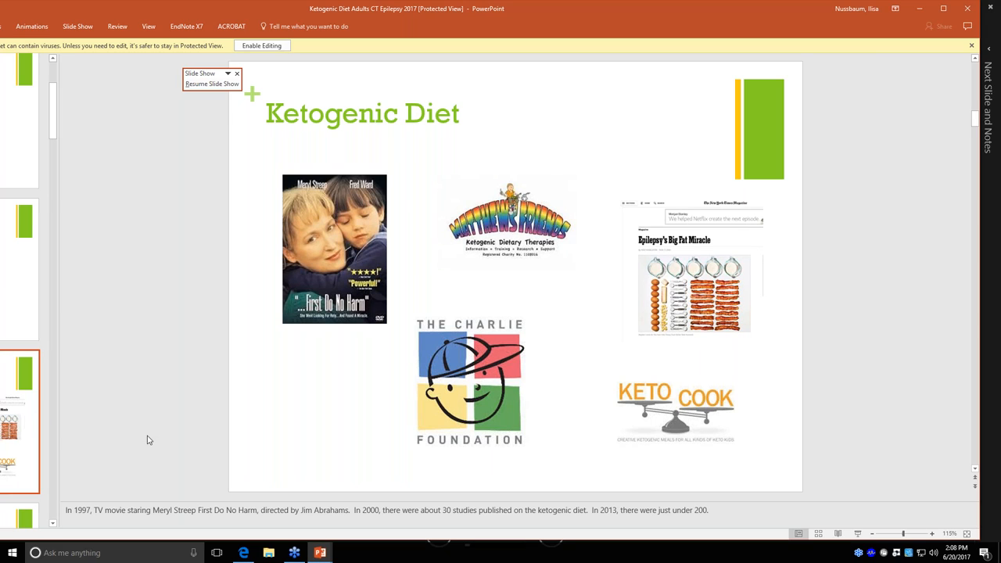
{"action": "mouse_move", "coordinate": [133, 440]}
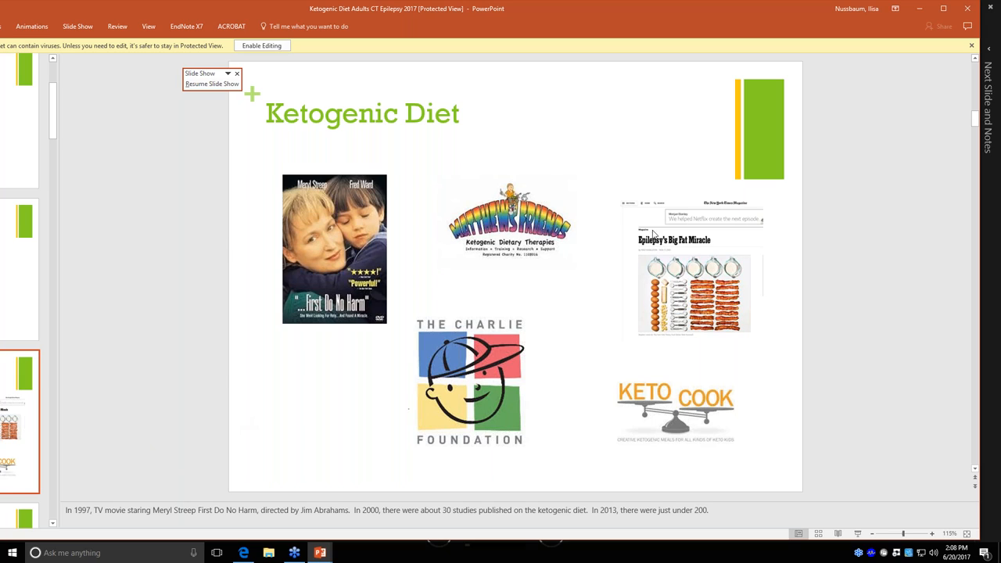
{"action": "mouse_move", "coordinate": [498, 298]}
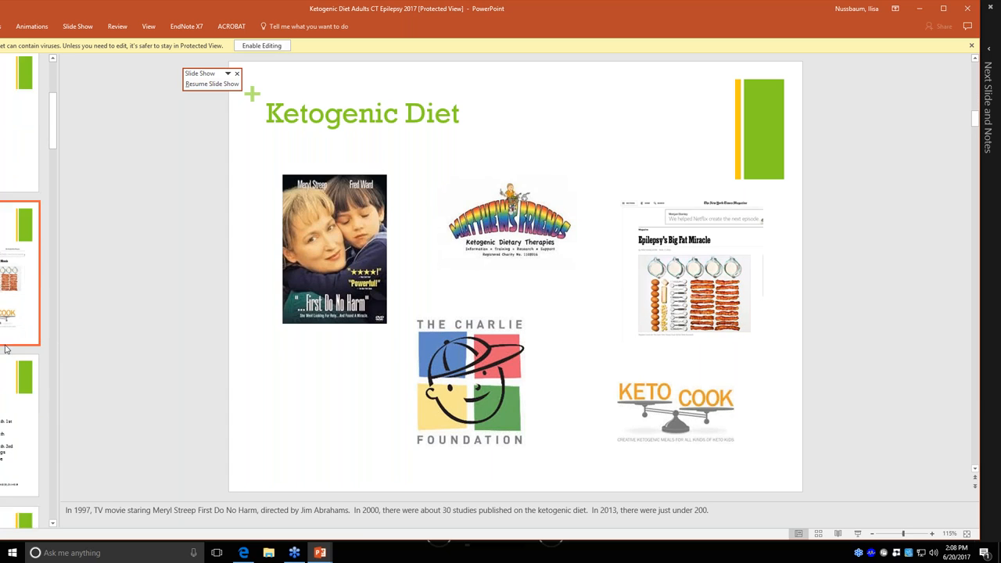
Show the Epilepsy slide with the Success with AED Regimens pie chart
{"action": "left_click", "coordinate": [10, 418]}
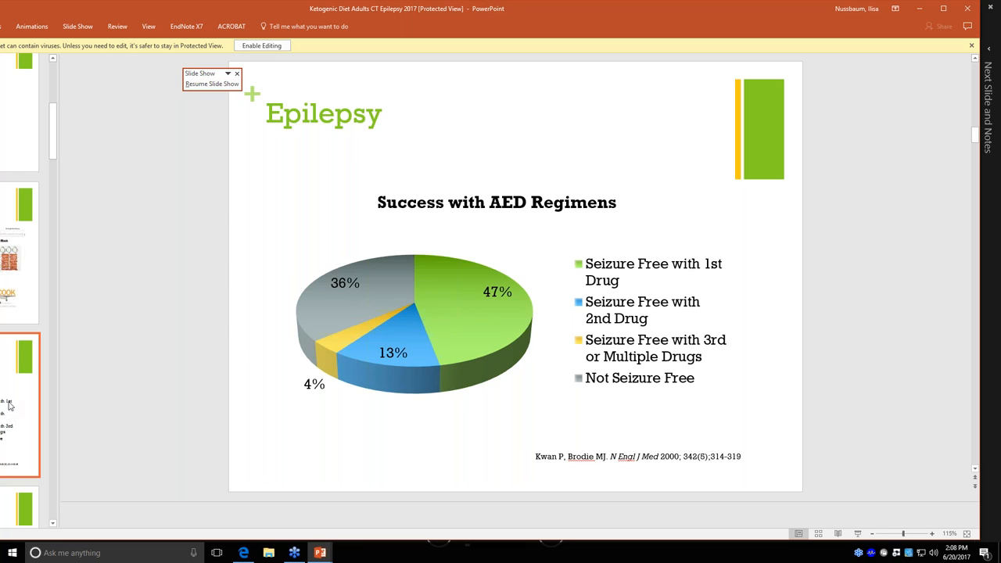
{"action": "scroll", "scroll_direction": "down", "scroll_amount": 3}
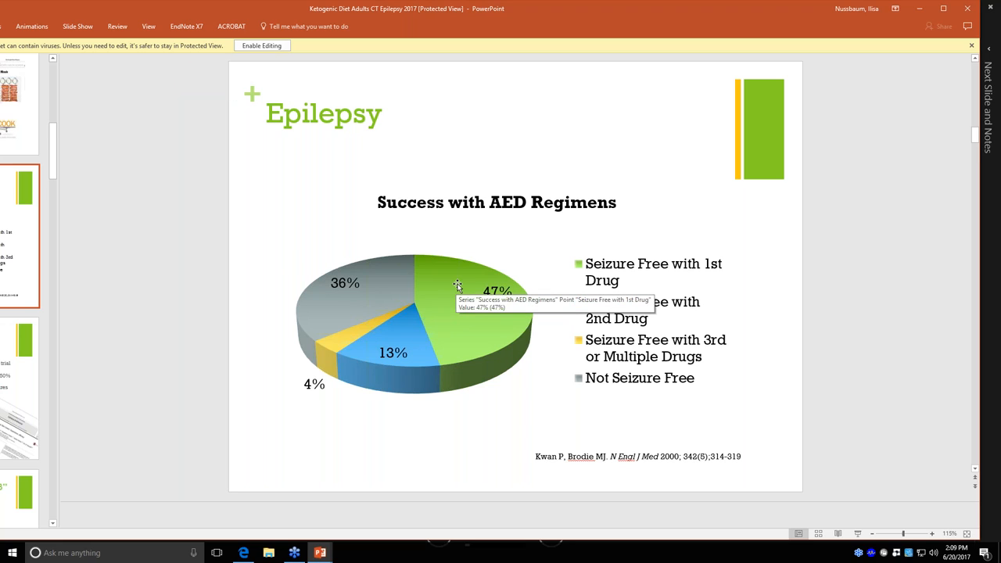
{"action": "mouse_move", "coordinate": [407, 352]}
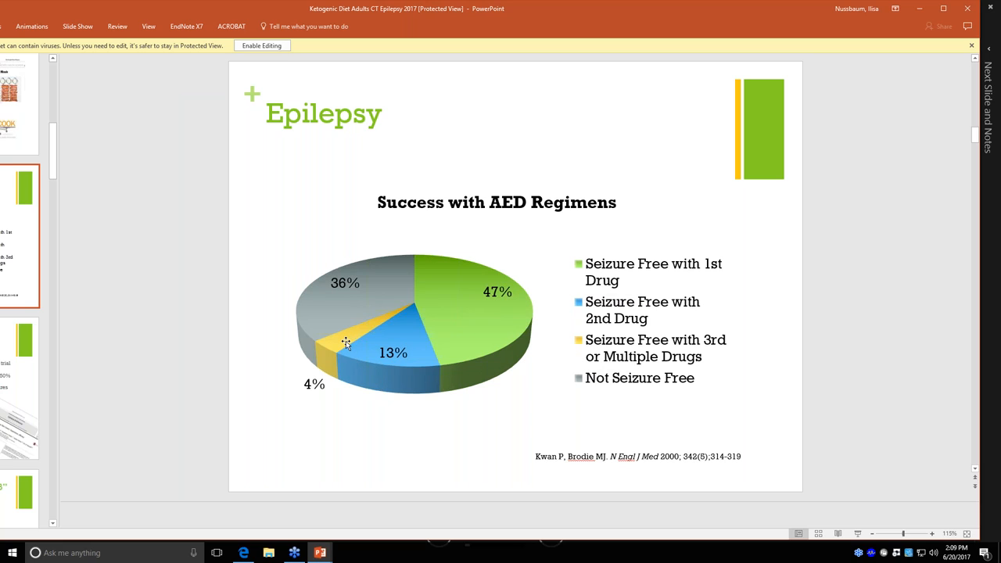
{"action": "mouse_move", "coordinate": [312, 260]}
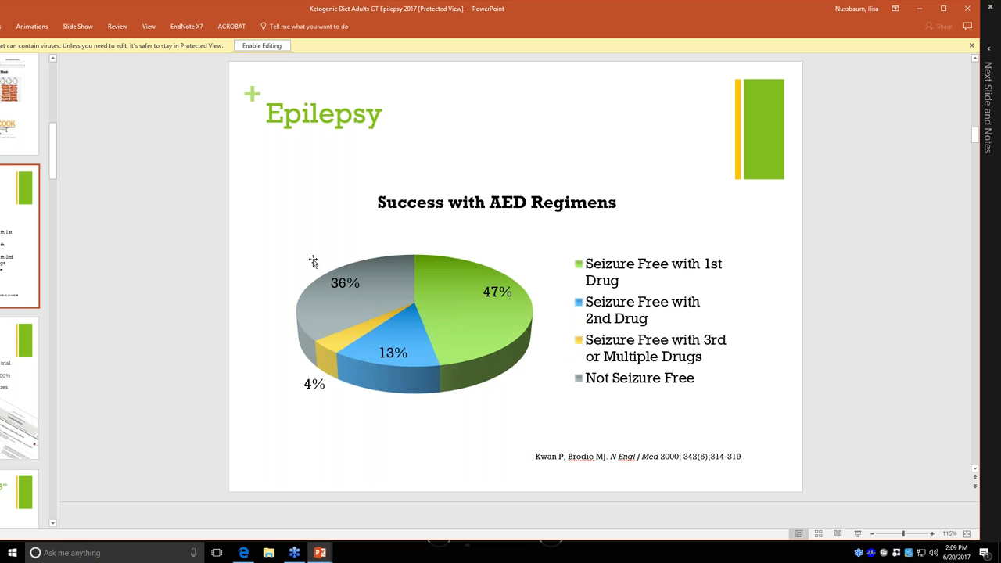
{"action": "mouse_move", "coordinate": [355, 232]}
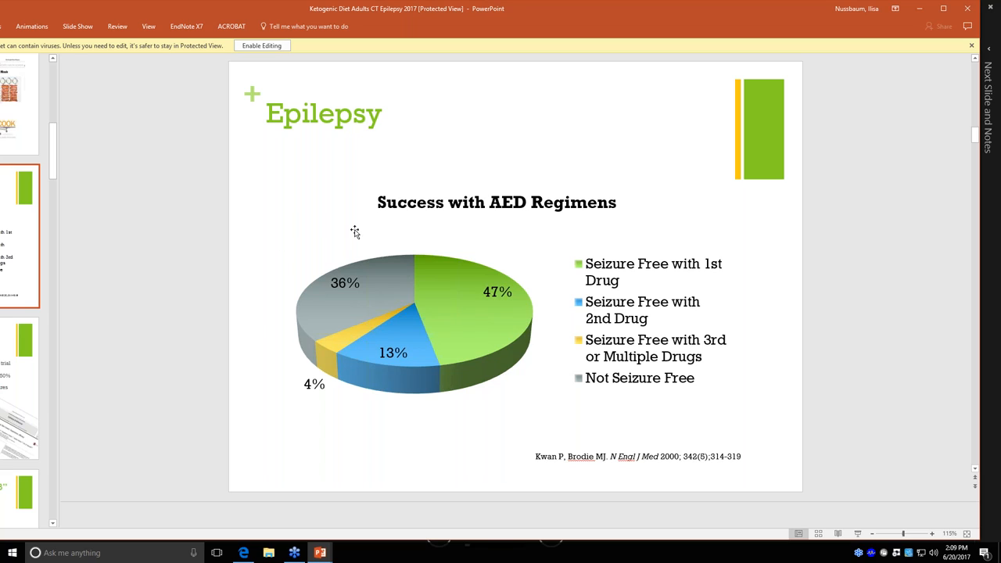
{"action": "mouse_move", "coordinate": [211, 305]}
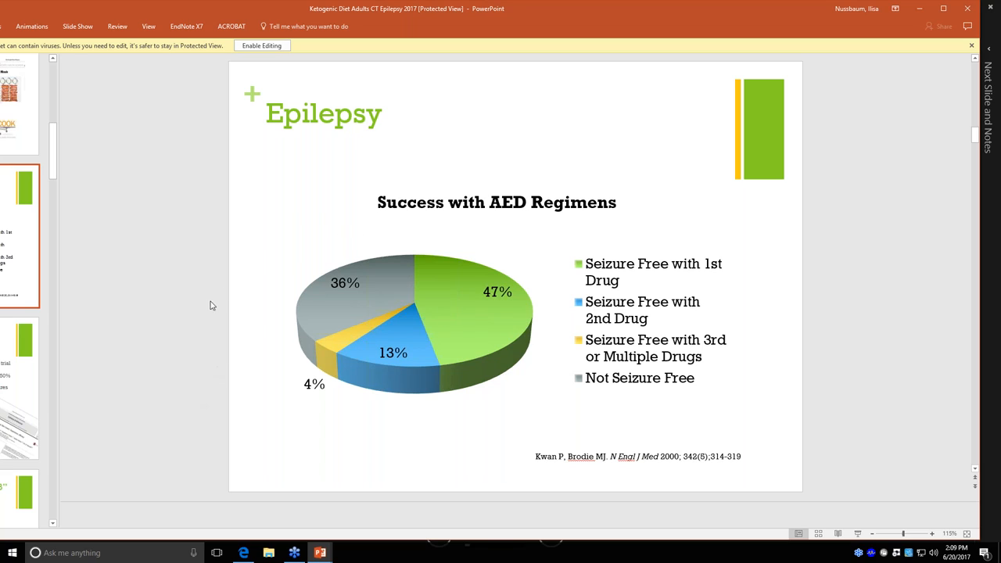
{"action": "mouse_move", "coordinate": [218, 240]}
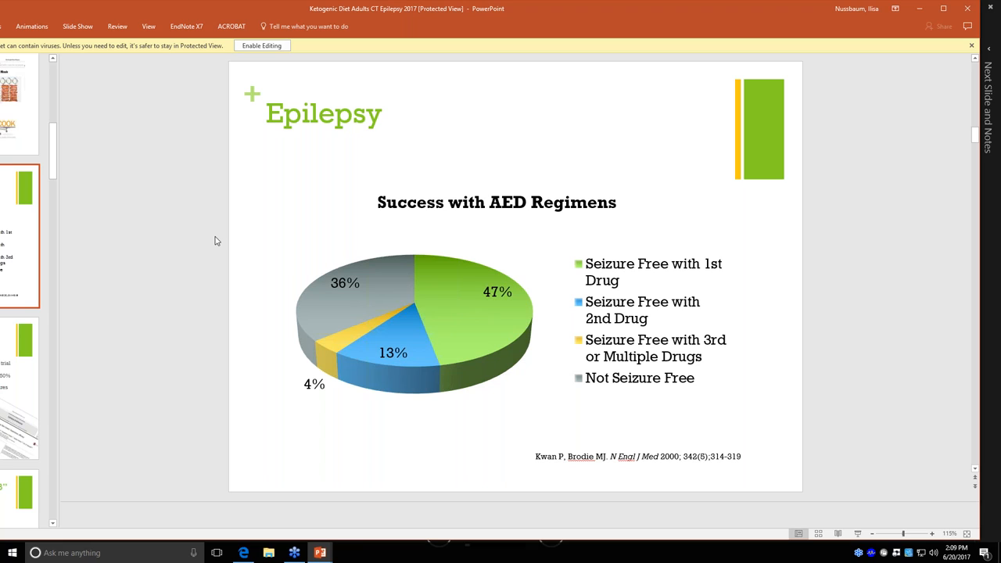
{"action": "mouse_move", "coordinate": [411, 254]}
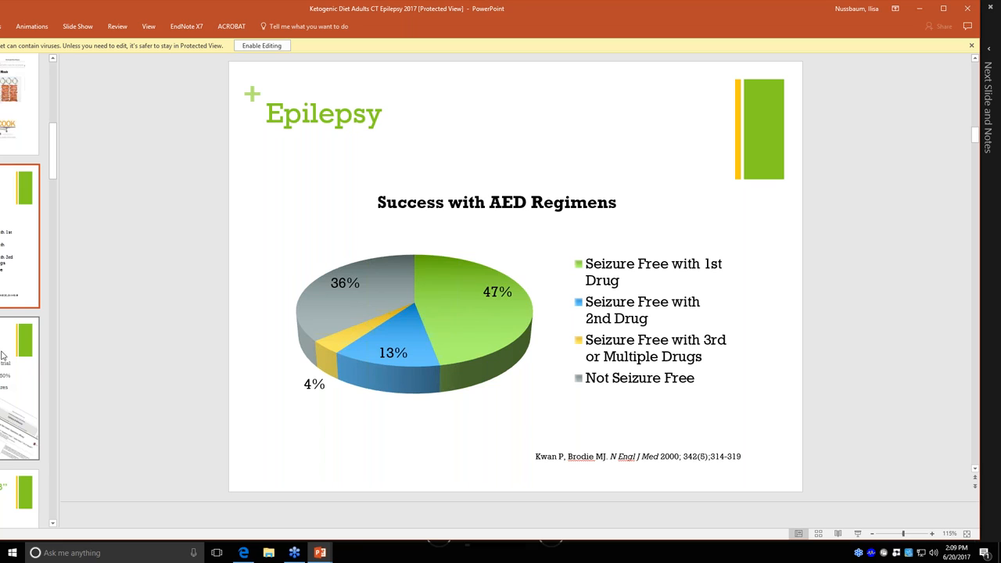
{"action": "mouse_move", "coordinate": [20, 415]}
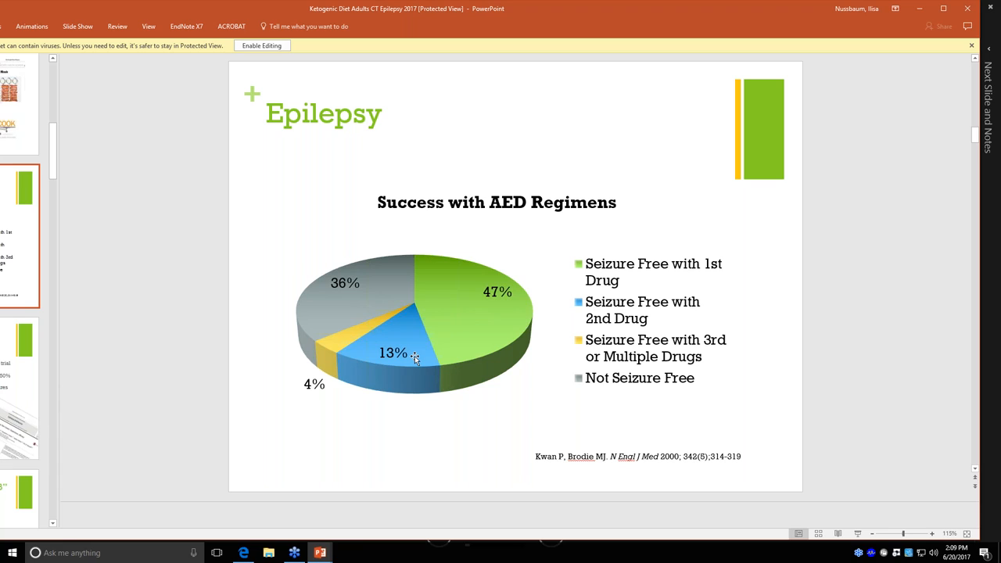
{"action": "mouse_move", "coordinate": [406, 294]}
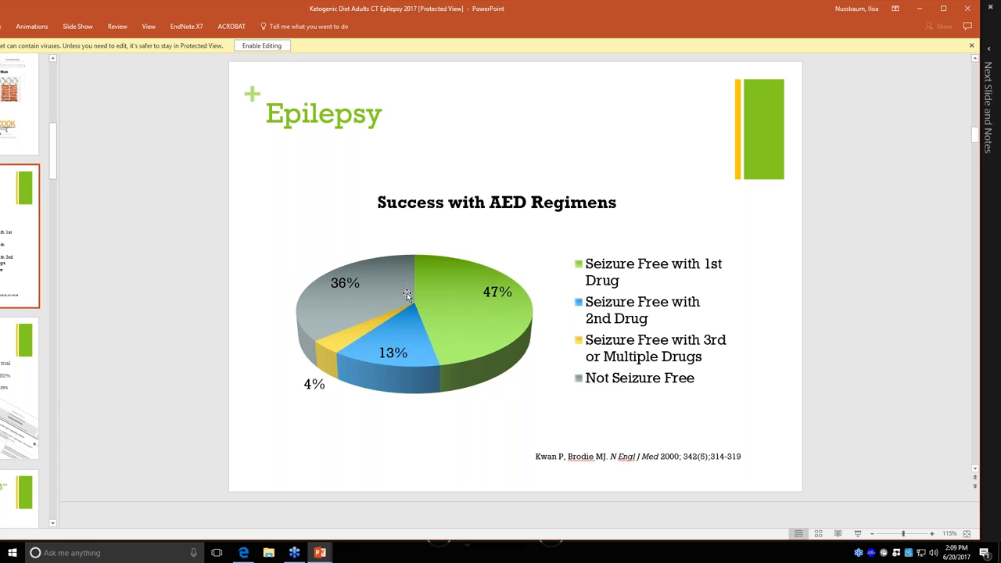
{"action": "mouse_move", "coordinate": [451, 247]}
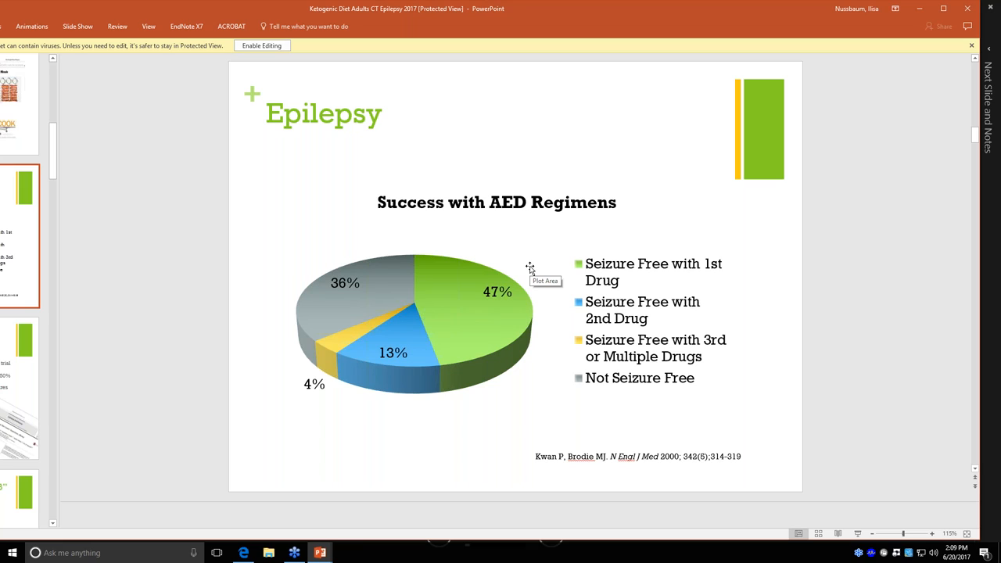
{"action": "mouse_move", "coordinate": [70, 344]}
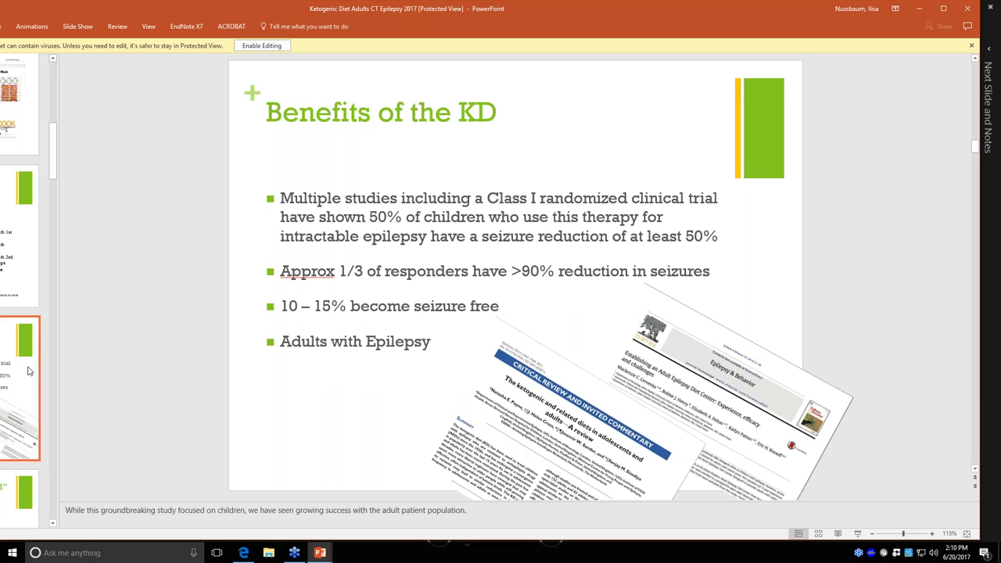
{"action": "mouse_move", "coordinate": [327, 197]}
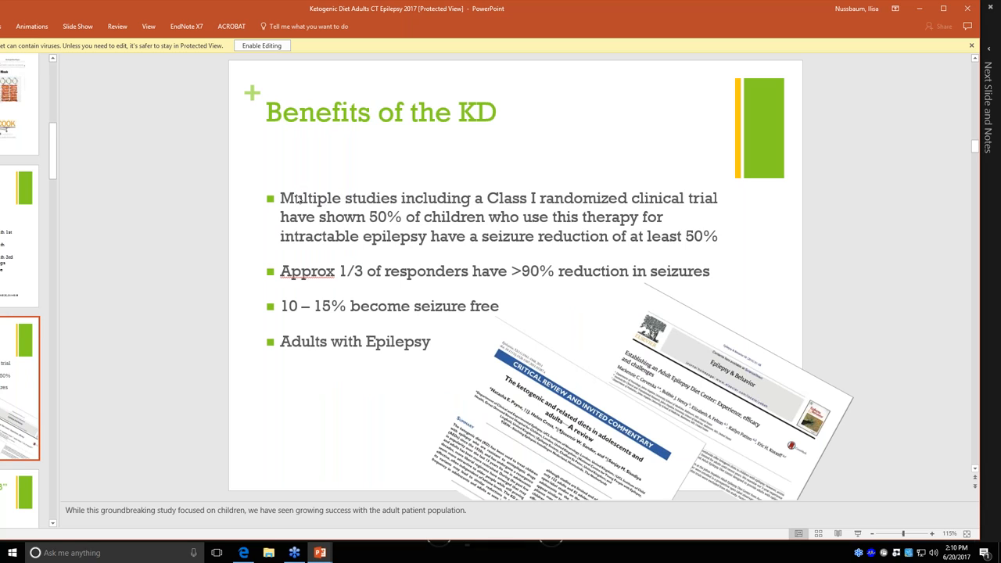
{"action": "mouse_move", "coordinate": [362, 176]}
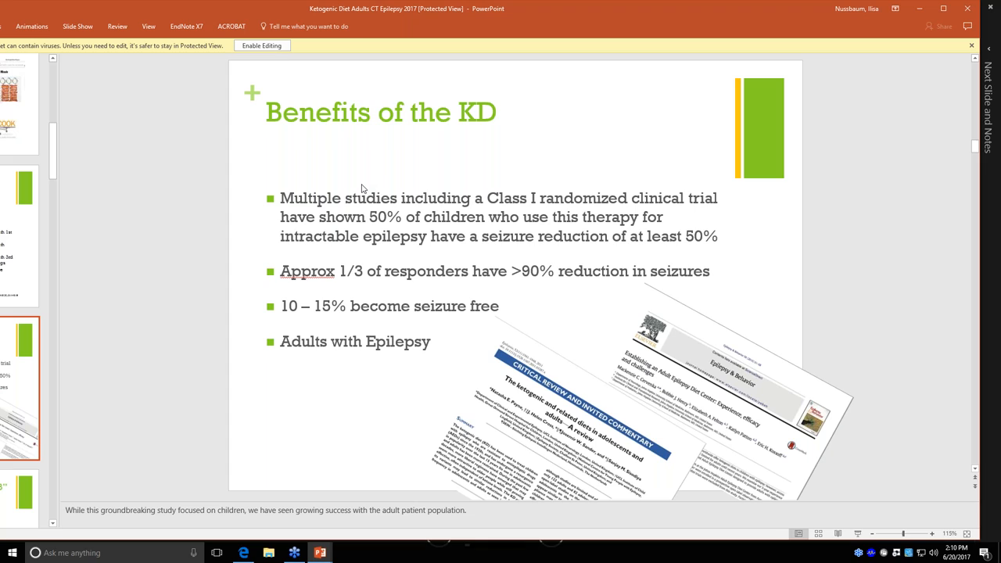
{"action": "mouse_move", "coordinate": [434, 243]}
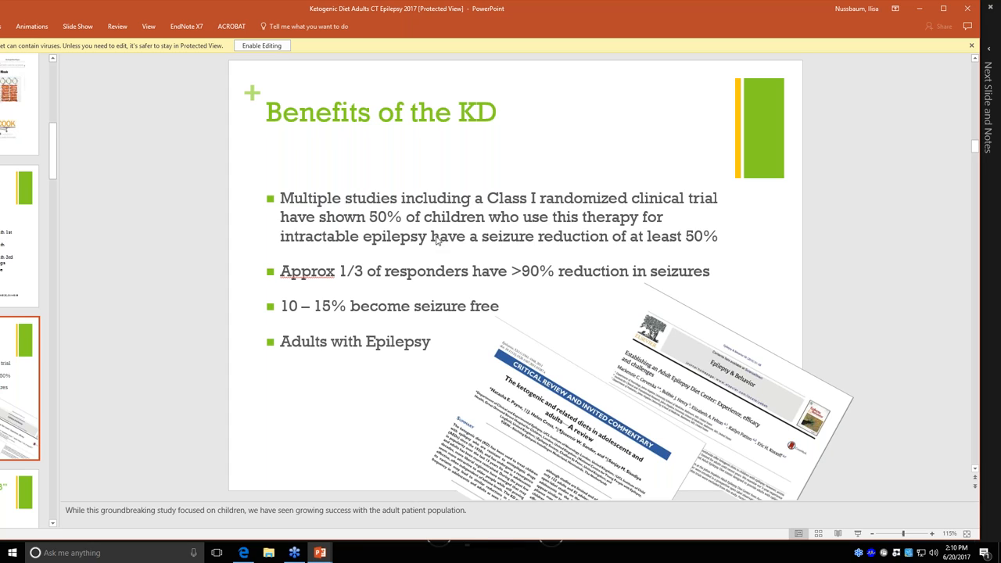
{"action": "mouse_move", "coordinate": [366, 227]}
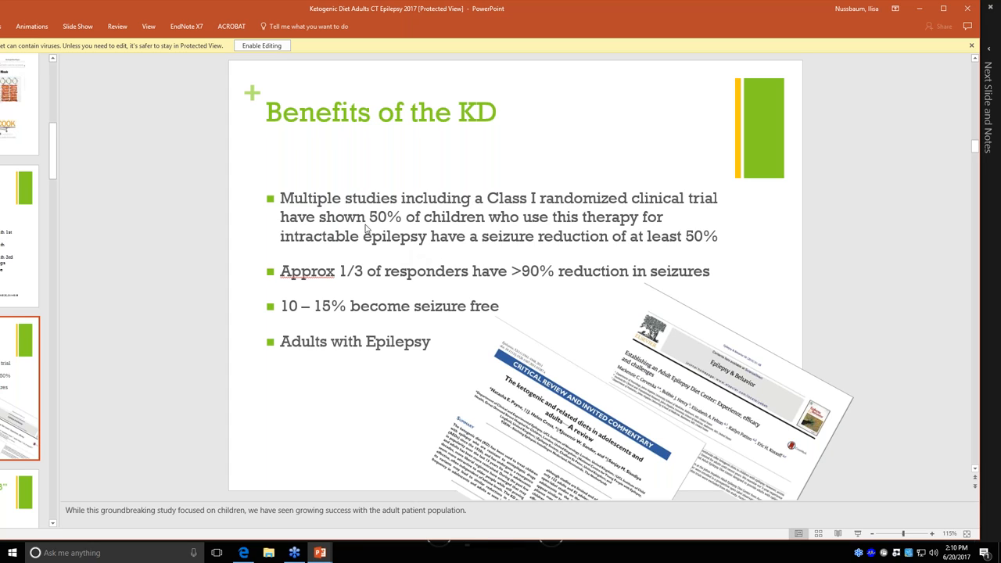
{"action": "mouse_move", "coordinate": [421, 350]}
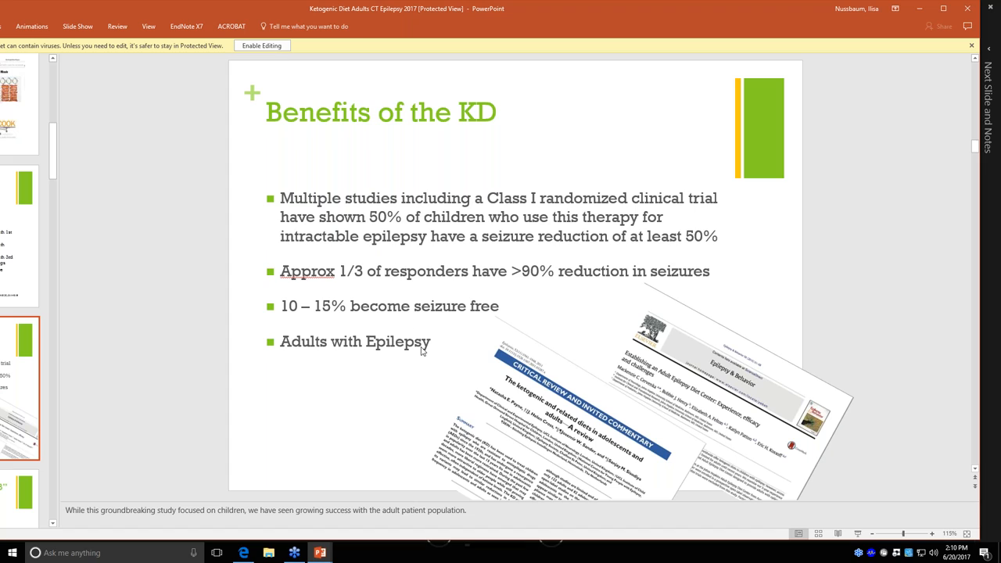
{"action": "mouse_move", "coordinate": [197, 350]}
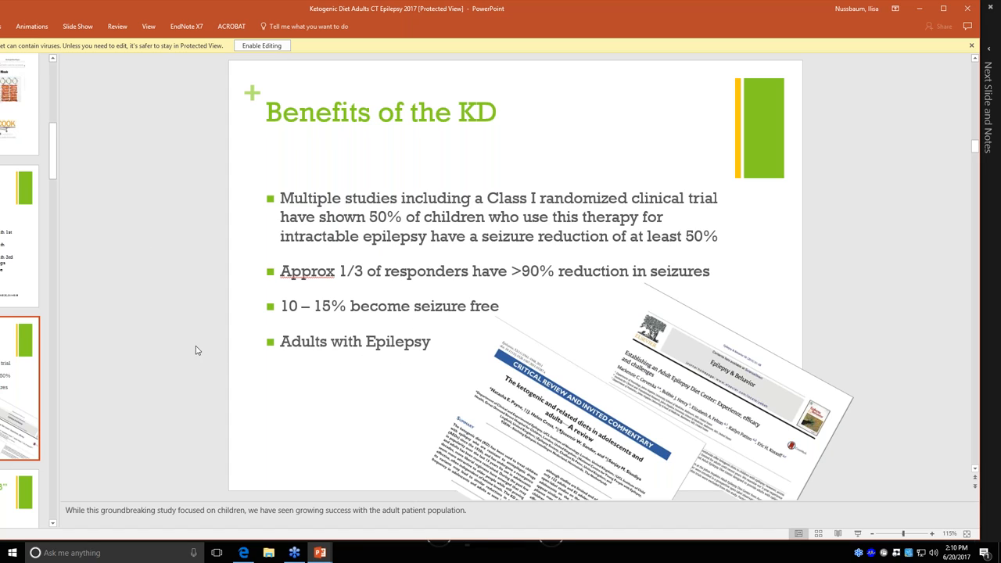
{"action": "mouse_move", "coordinate": [246, 348]}
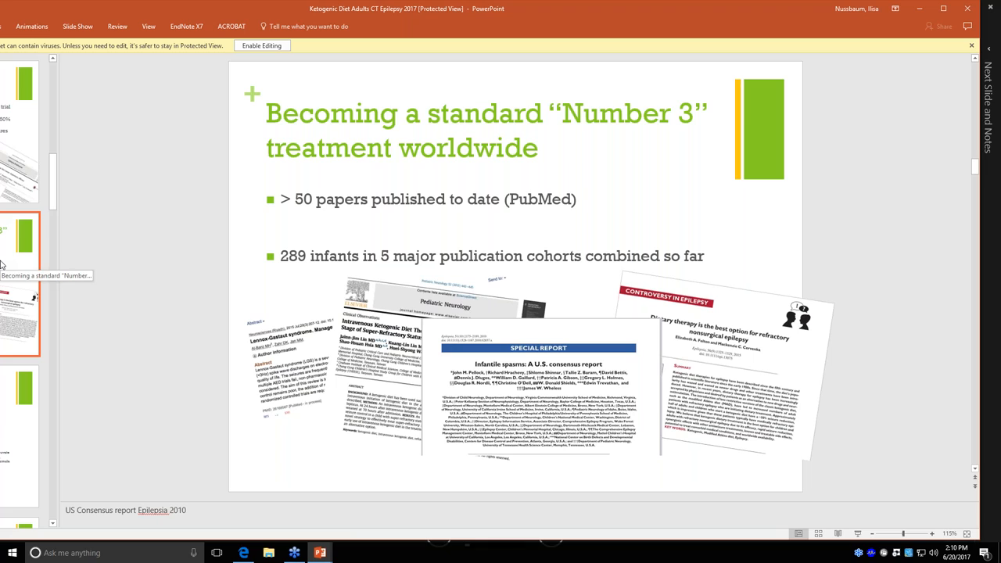
{"action": "mouse_move", "coordinate": [17, 293]}
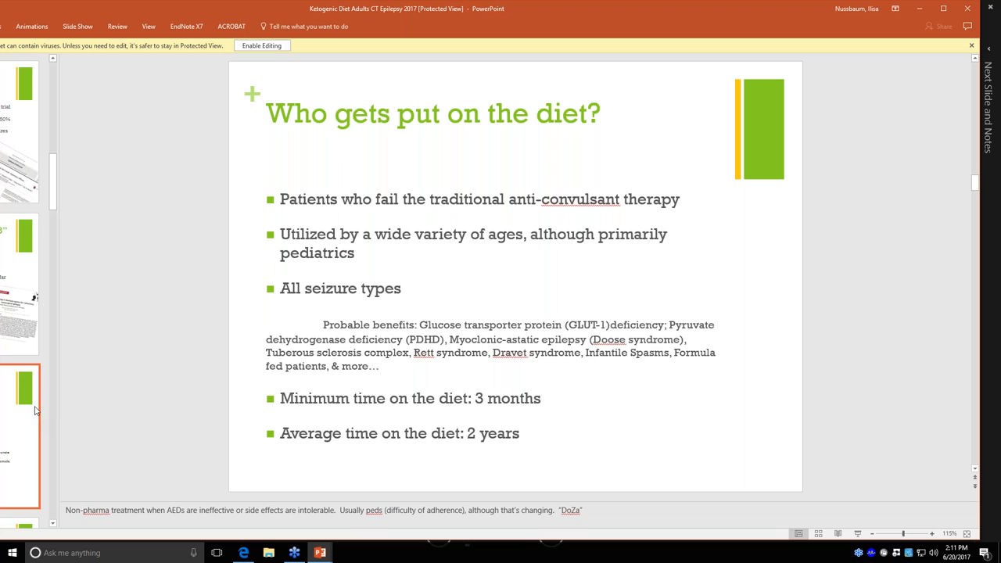
{"action": "mouse_move", "coordinate": [132, 380]}
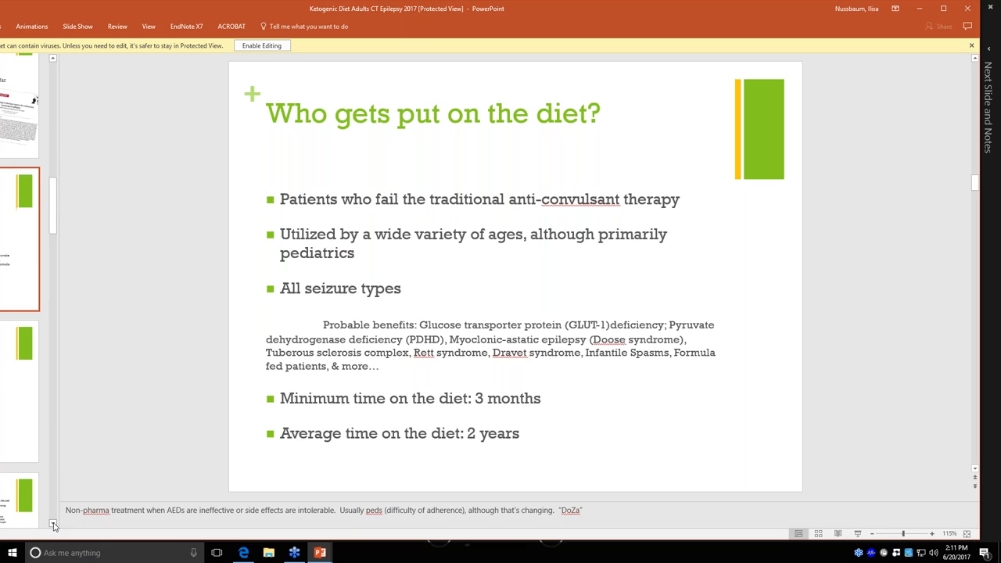
Scroll the thumbnail list down to the Contraindications of the KC slide
{"action": "scroll", "scroll_direction": "down", "scroll_amount": 3}
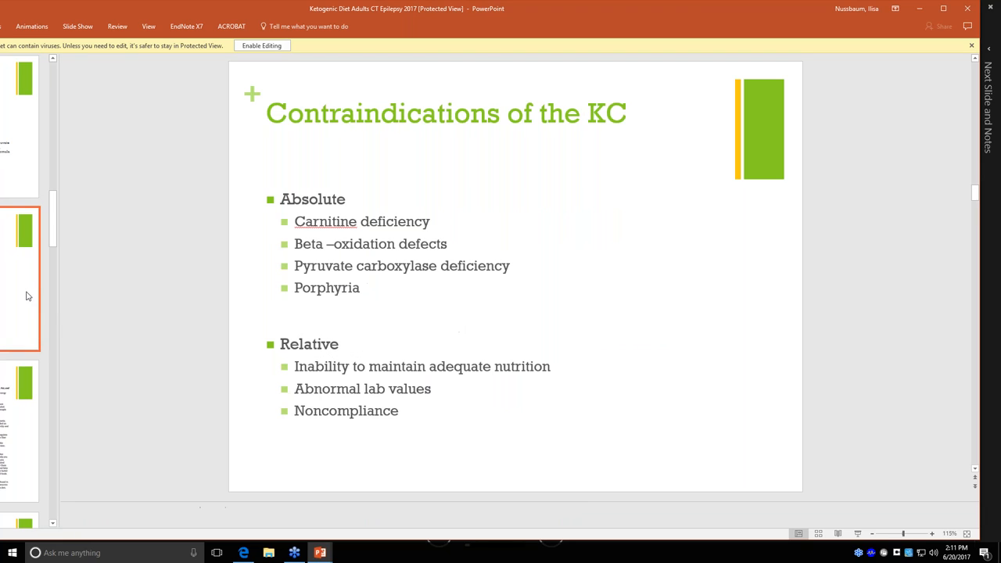
{"action": "mouse_move", "coordinate": [45, 283]}
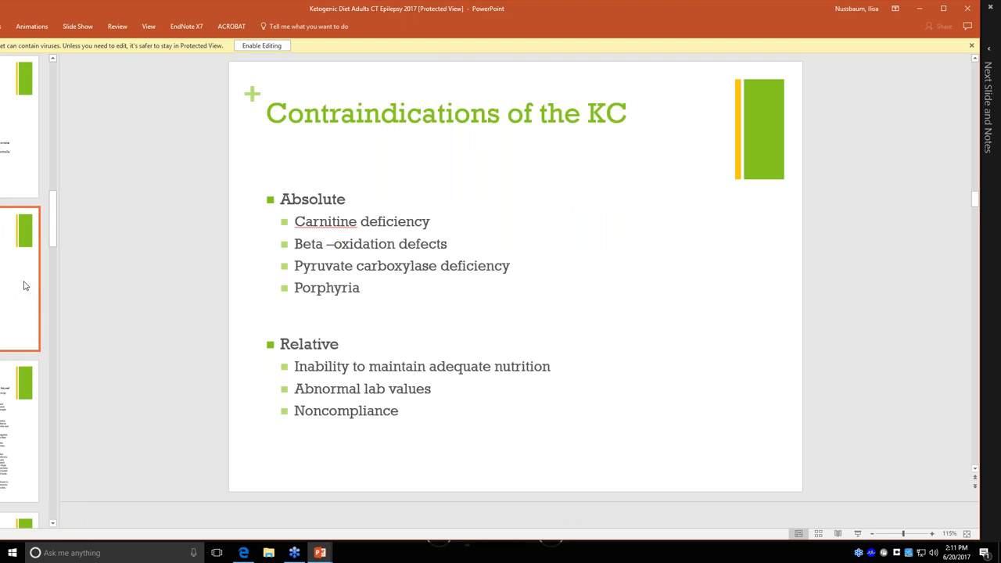
{"action": "mouse_move", "coordinate": [89, 279]}
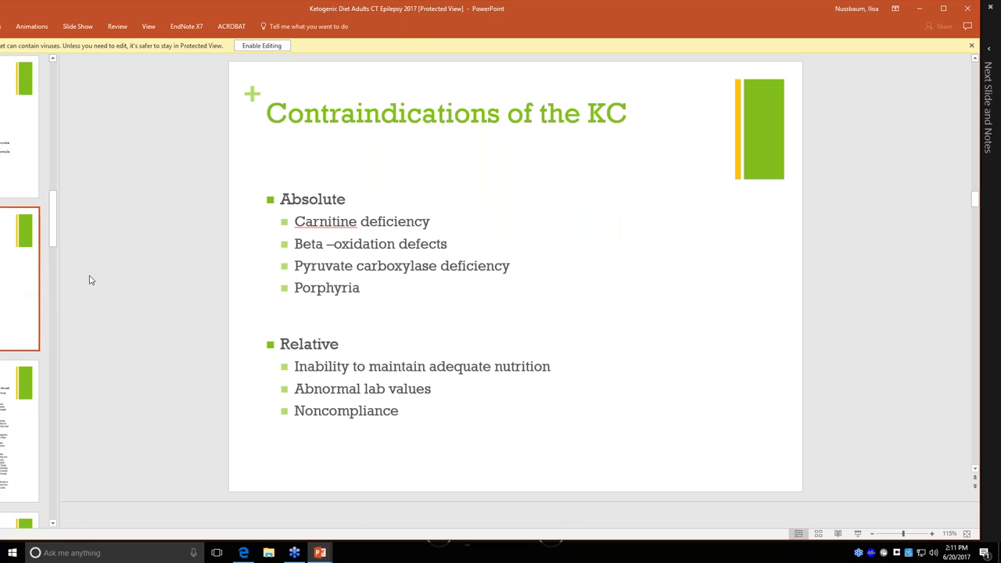
{"action": "mouse_move", "coordinate": [313, 232]}
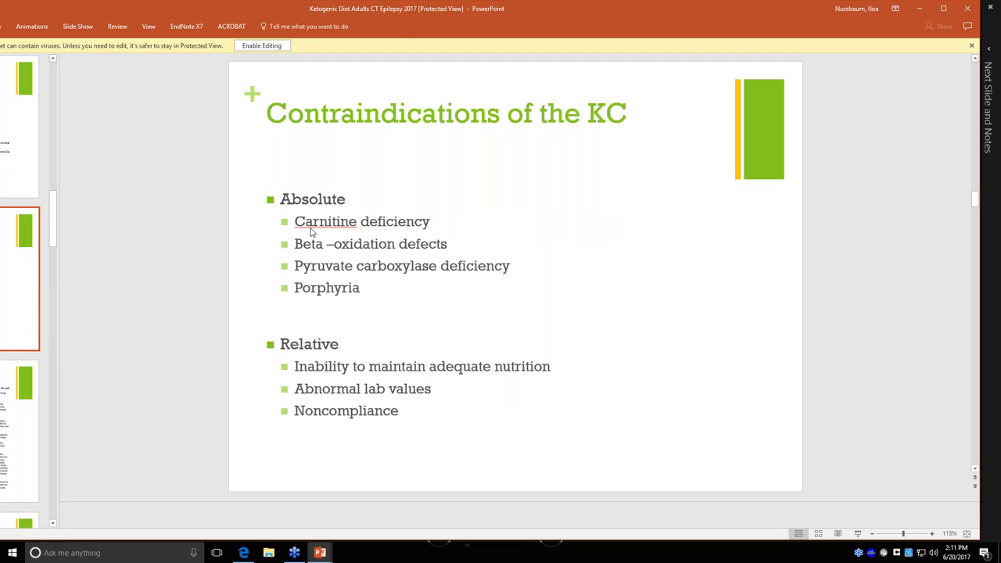
{"action": "mouse_move", "coordinate": [353, 251]}
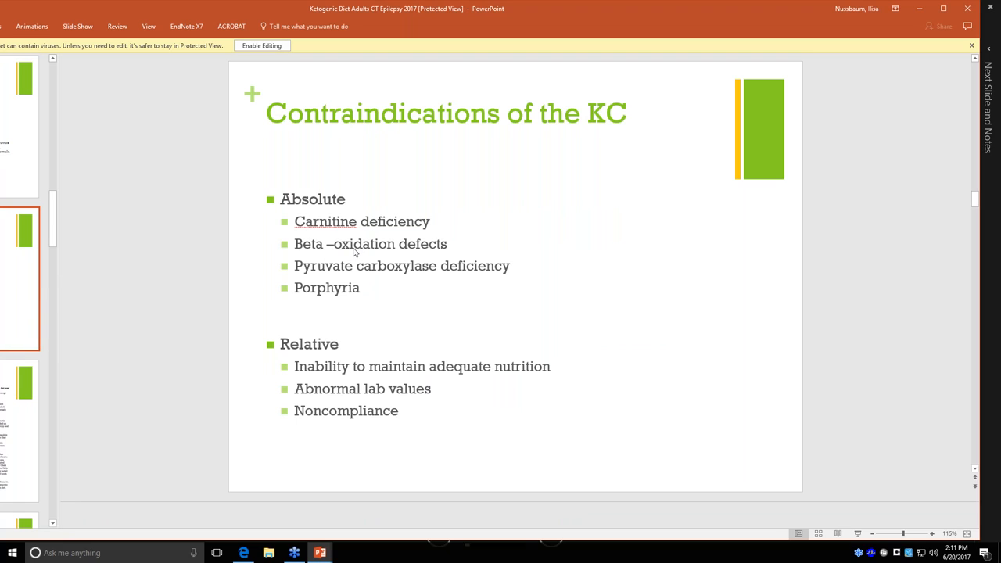
{"action": "mouse_move", "coordinate": [250, 261]}
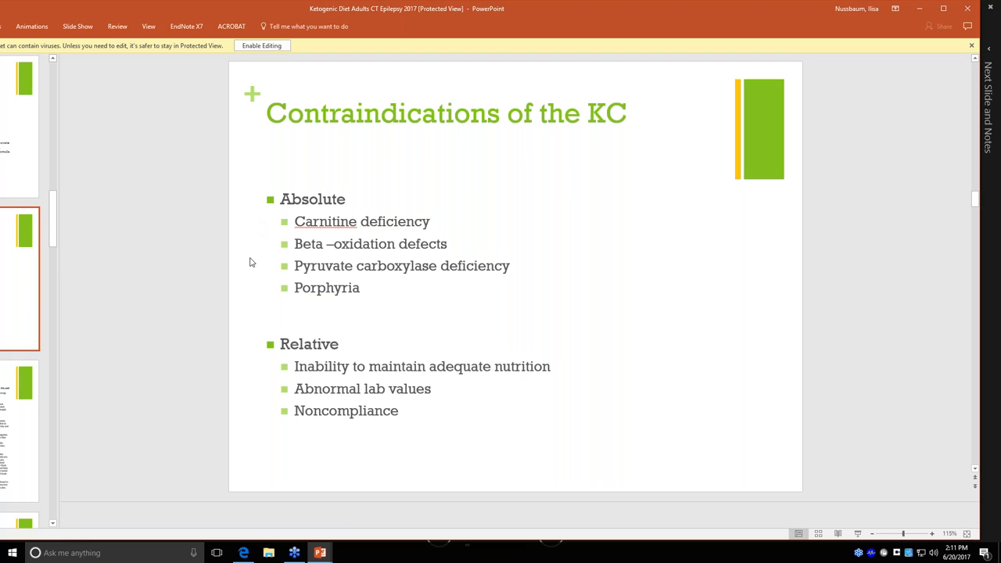
{"action": "mouse_move", "coordinate": [162, 189]}
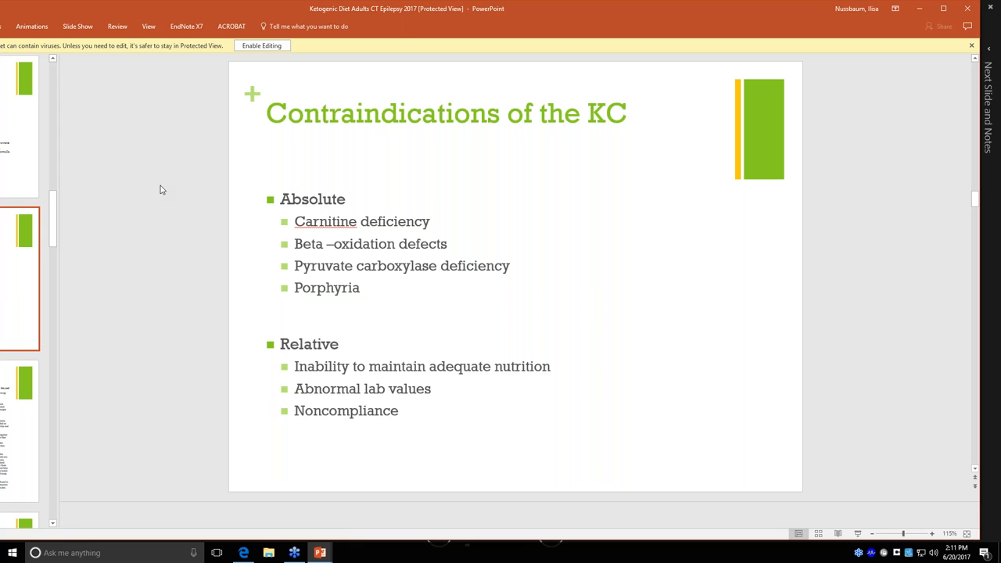
{"action": "mouse_move", "coordinate": [250, 336]}
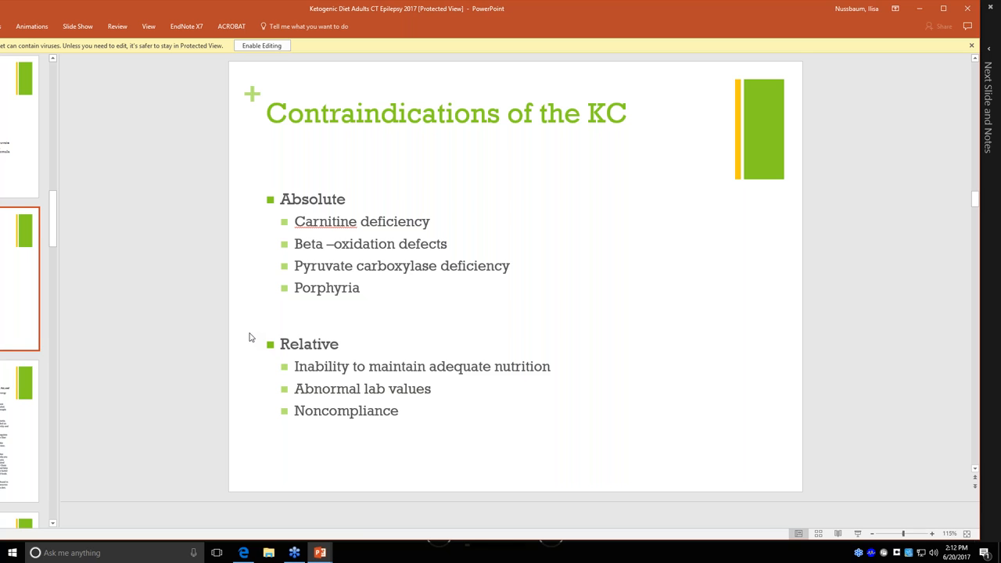
Display the Ketogenic Diet Basics slide on high-fat ratios and precise weighing
{"action": "left_click", "coordinate": [20, 432]}
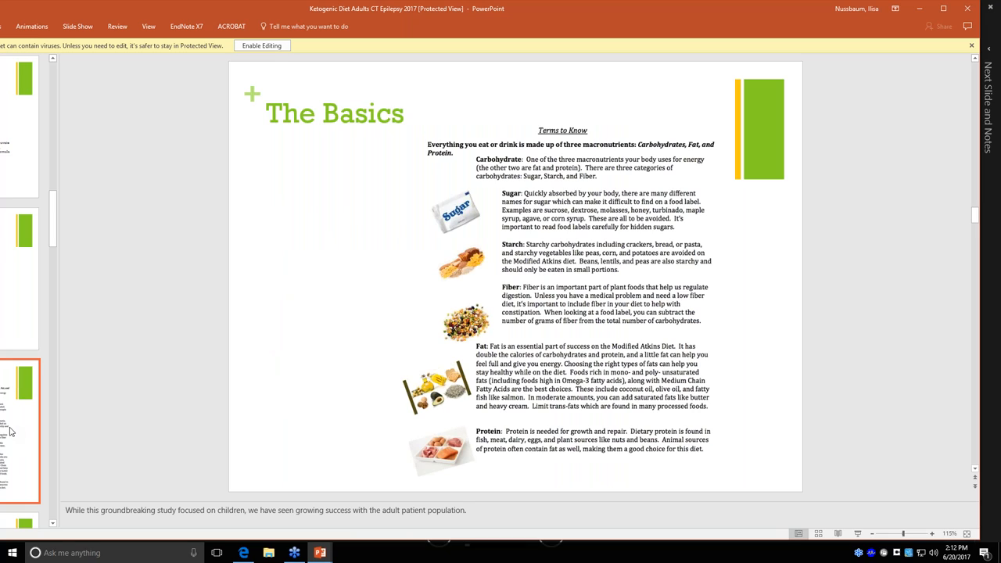
{"action": "mouse_move", "coordinate": [78, 526]}
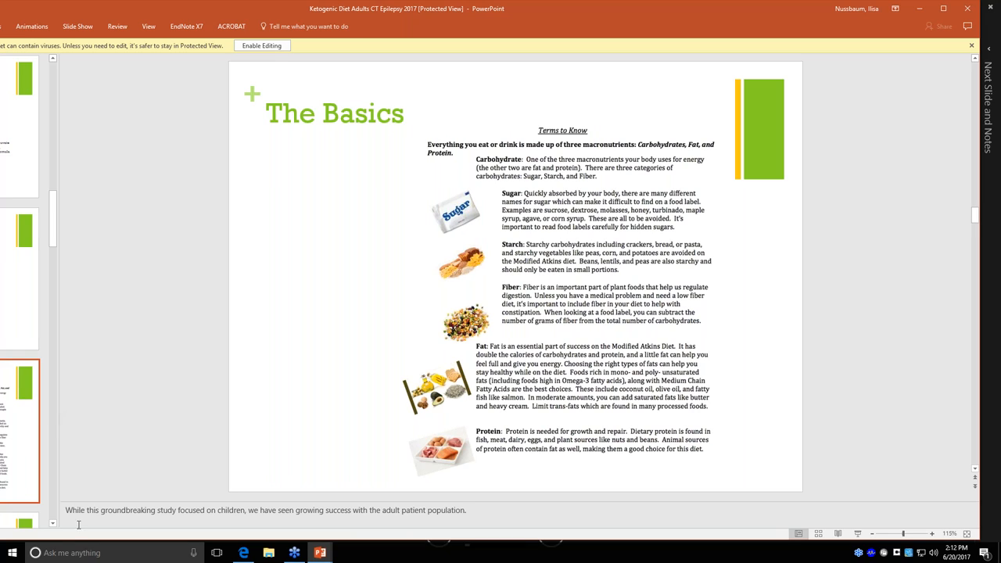
{"action": "left_click", "coordinate": [53, 522]}
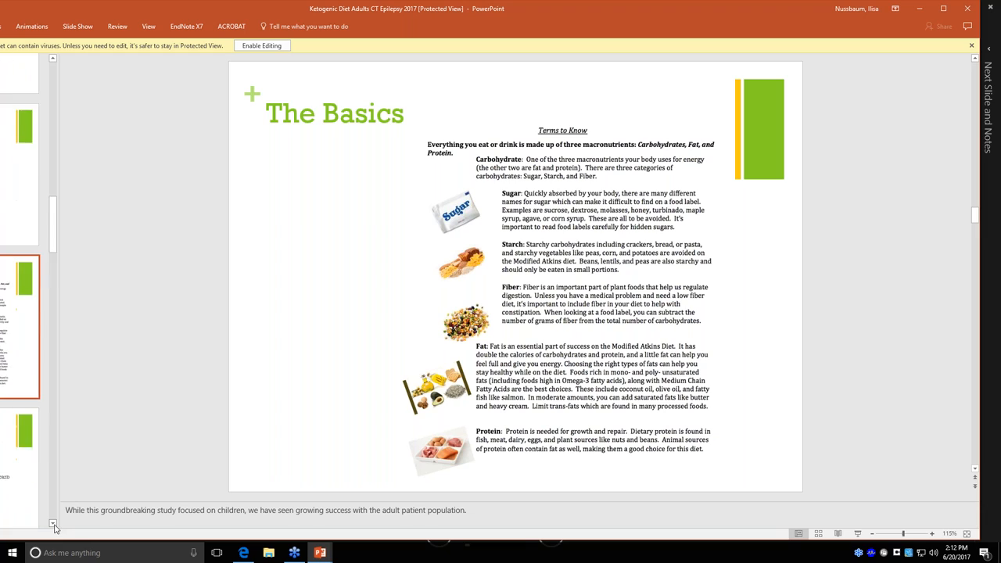
{"action": "scroll", "scroll_direction": "down", "scroll_amount": 3}
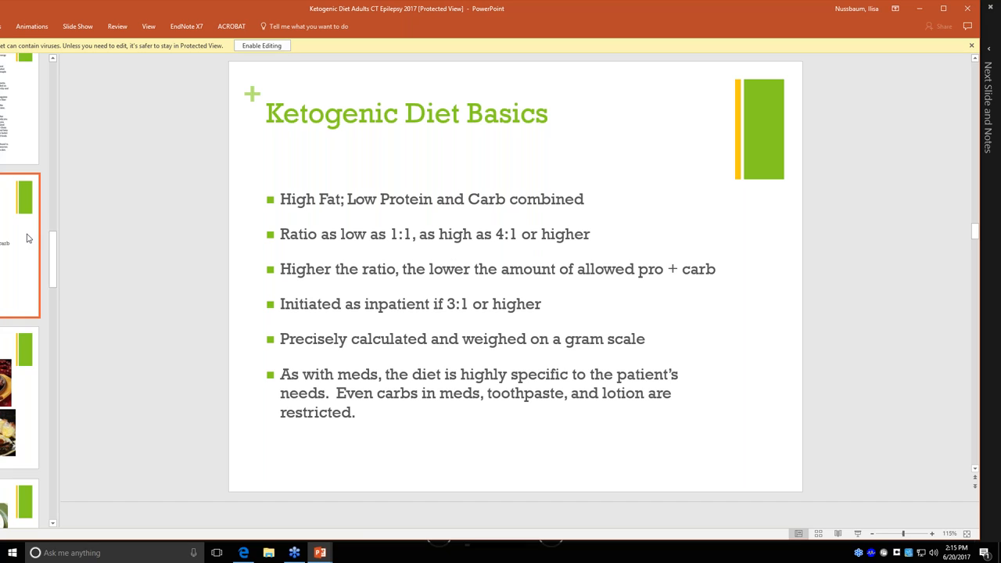
{"action": "mouse_move", "coordinate": [392, 247]}
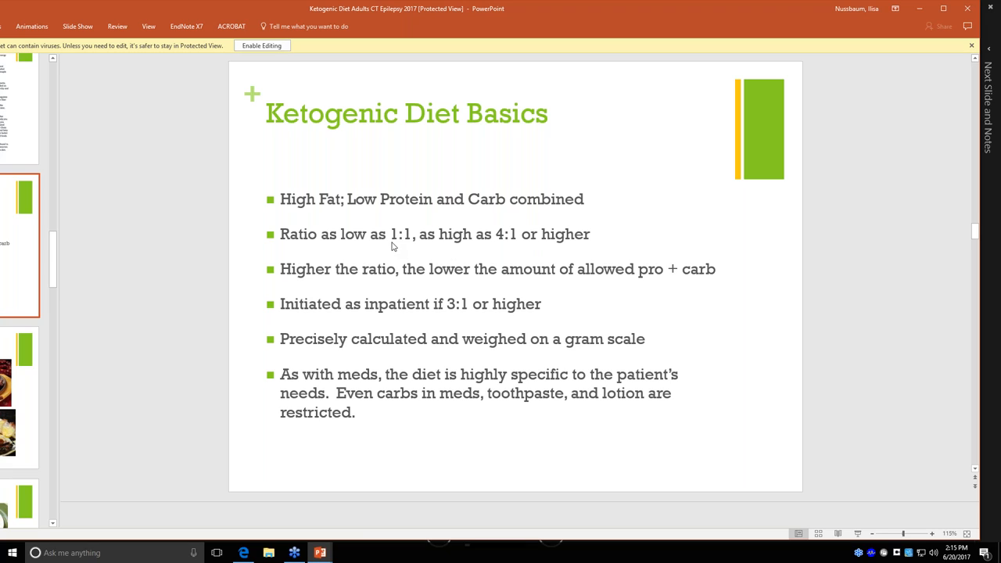
{"action": "mouse_move", "coordinate": [407, 251]}
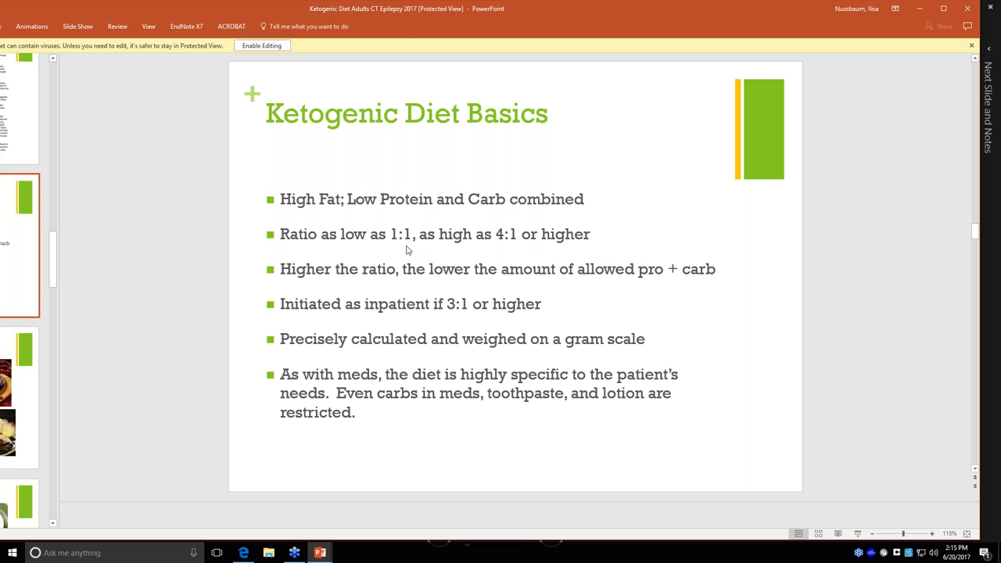
{"action": "mouse_move", "coordinate": [498, 245]}
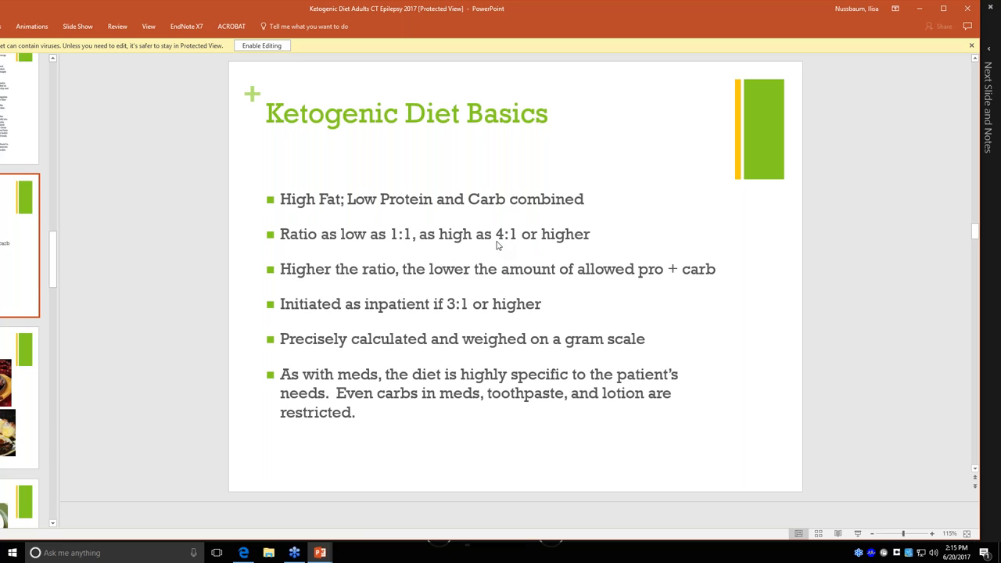
{"action": "mouse_move", "coordinate": [501, 247]}
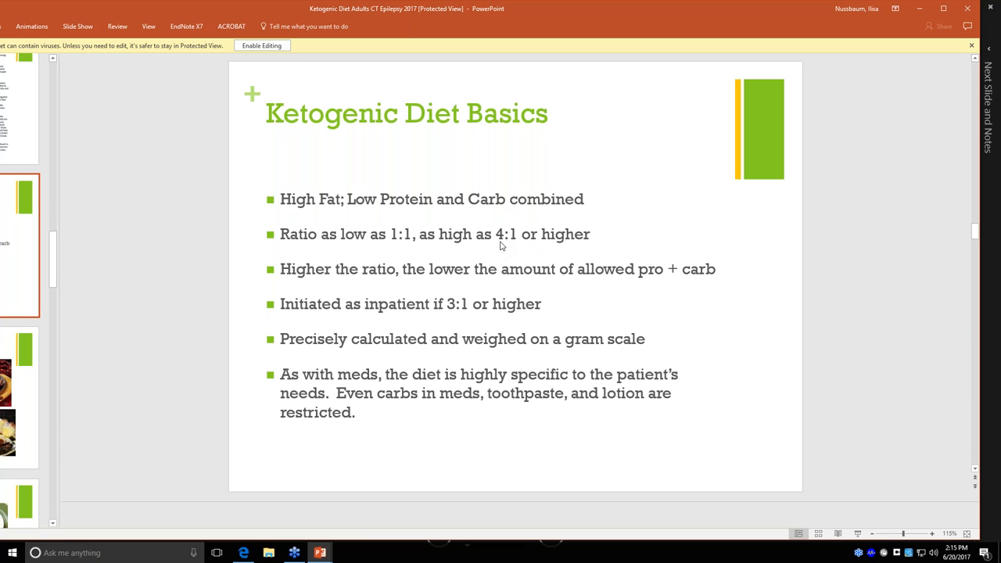
{"action": "mouse_move", "coordinate": [515, 244]}
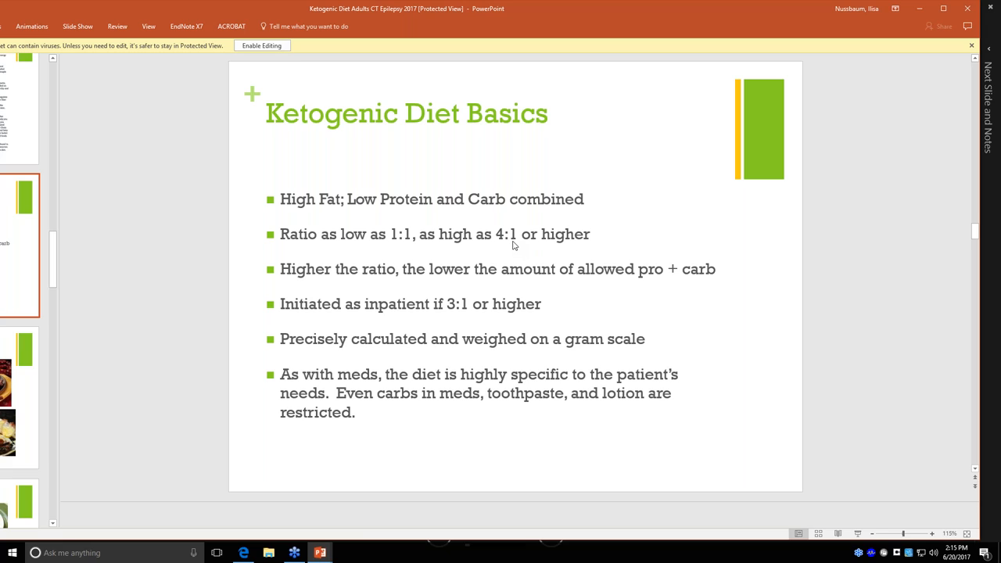
{"action": "mouse_move", "coordinate": [401, 249]}
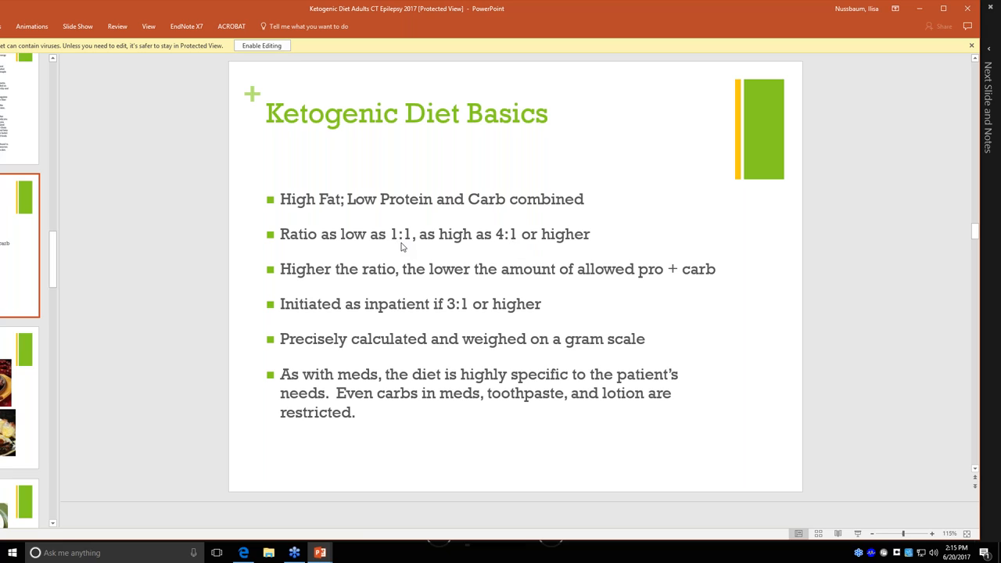
{"action": "mouse_move", "coordinate": [334, 340]}
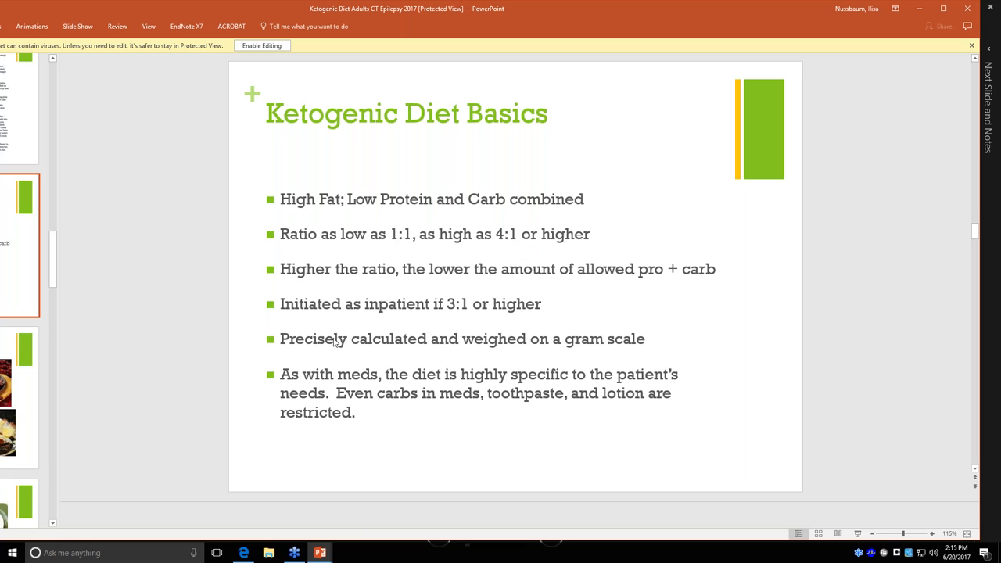
{"action": "mouse_move", "coordinate": [146, 287]}
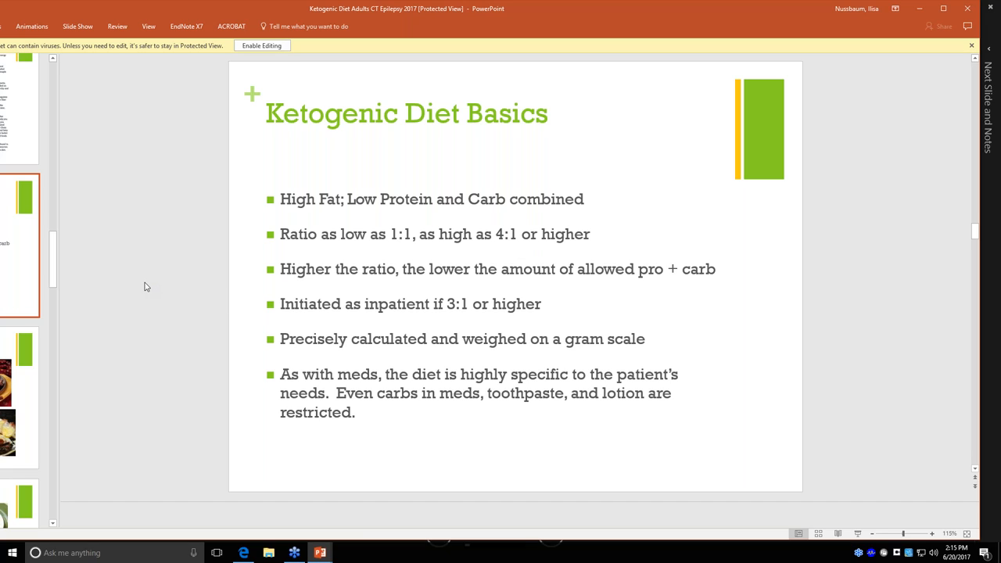
{"action": "mouse_move", "coordinate": [150, 298]}
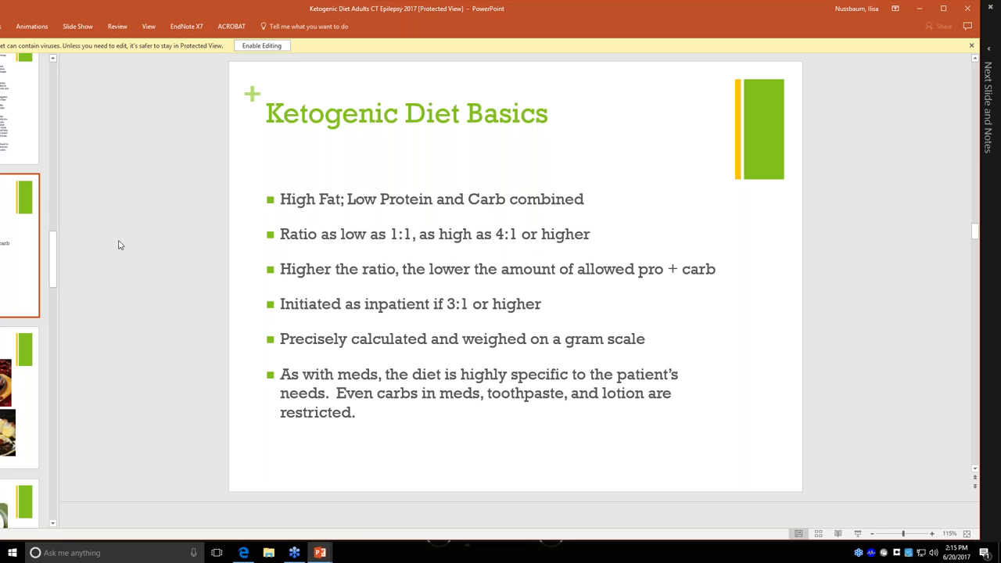
{"action": "mouse_move", "coordinate": [177, 362]}
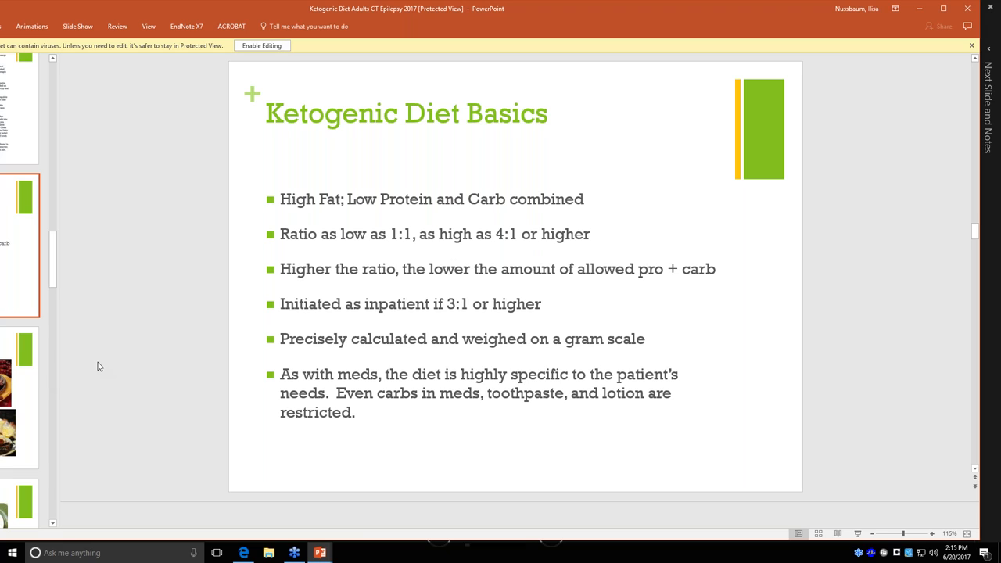
{"action": "mouse_move", "coordinate": [30, 449]}
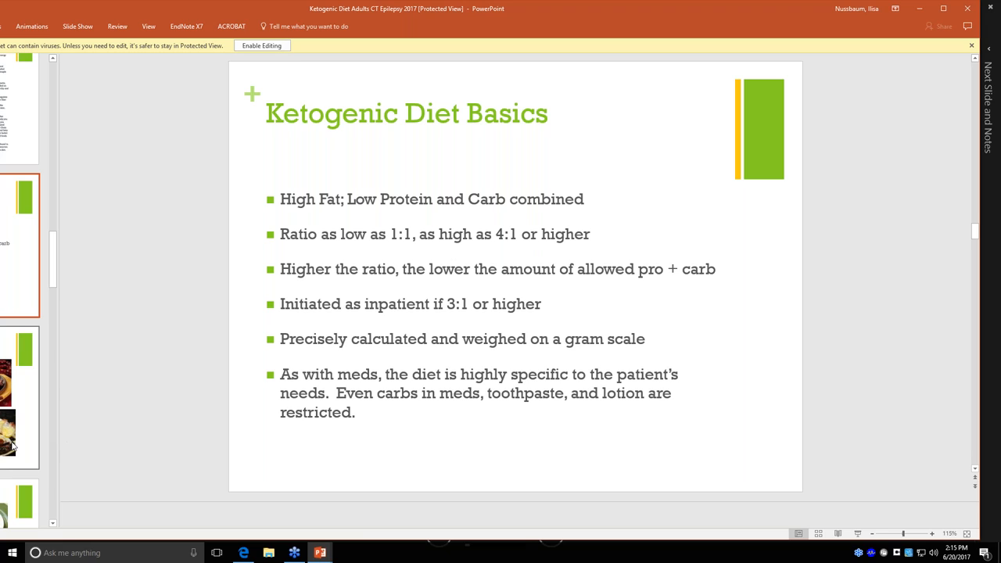
Show the Low Carbohydrate Diets slide with its four meal photos
{"action": "left_click", "coordinate": [24, 418]}
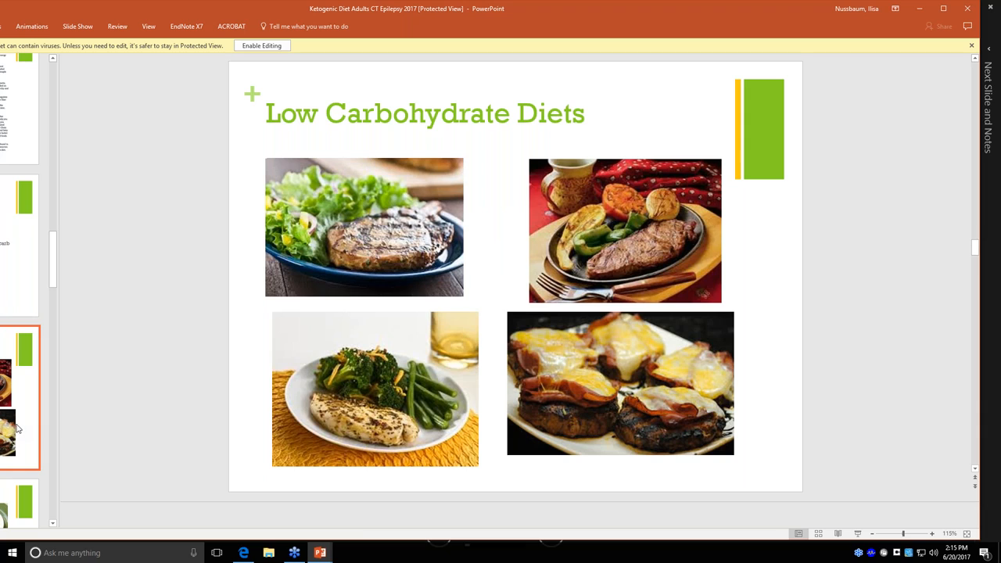
{"action": "mouse_move", "coordinate": [29, 422]}
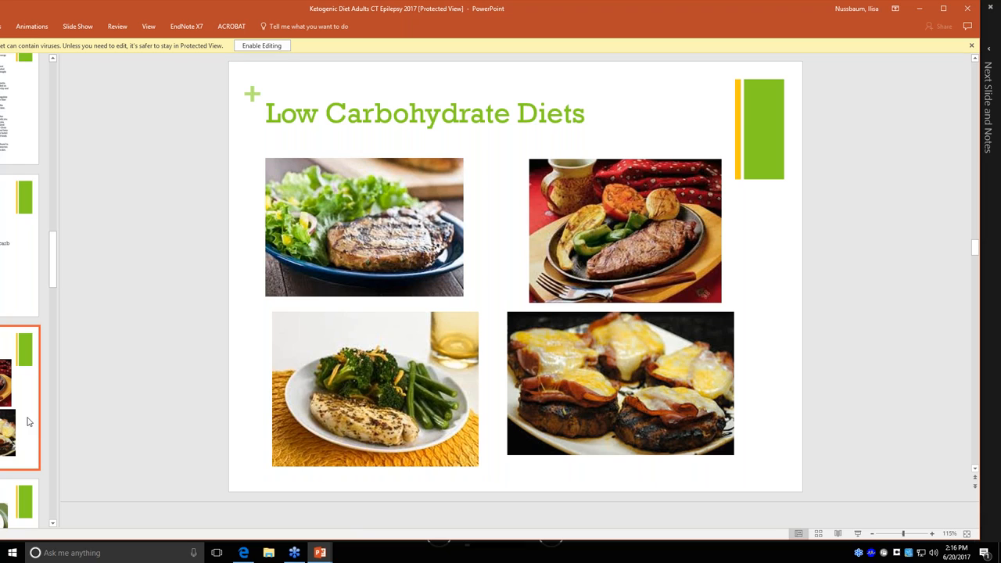
{"action": "mouse_move", "coordinate": [472, 256]}
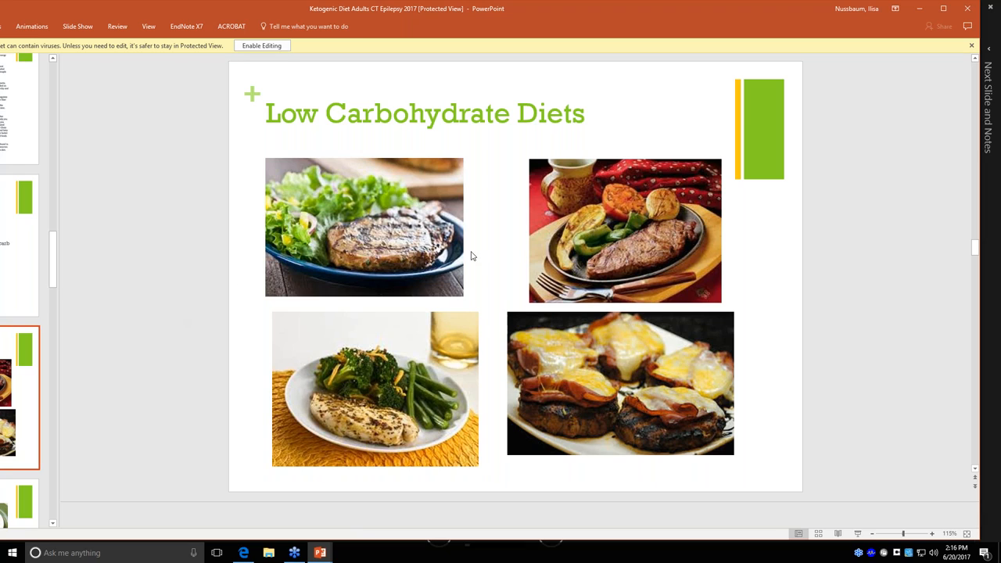
{"action": "mouse_move", "coordinate": [359, 276]}
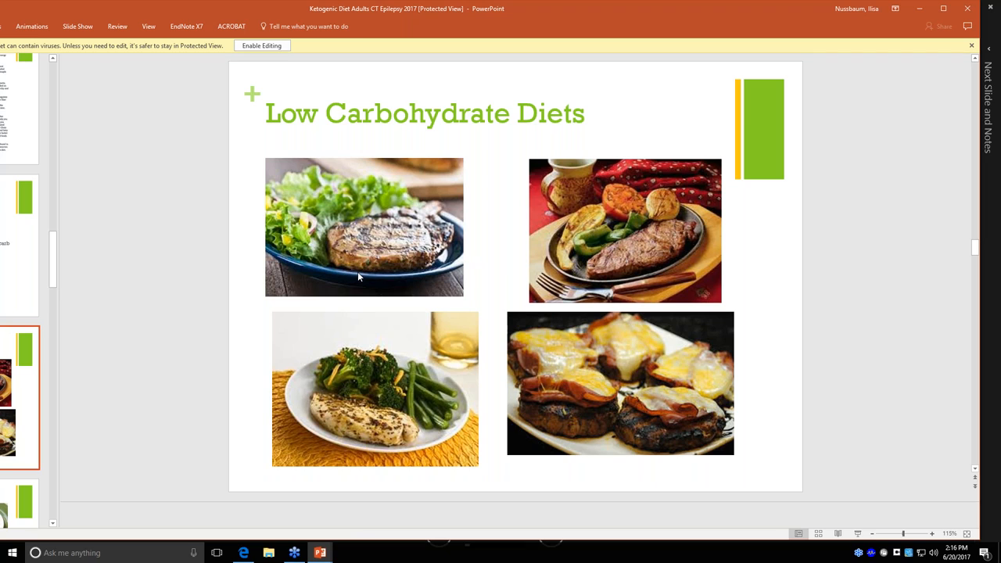
{"action": "mouse_move", "coordinate": [289, 270]}
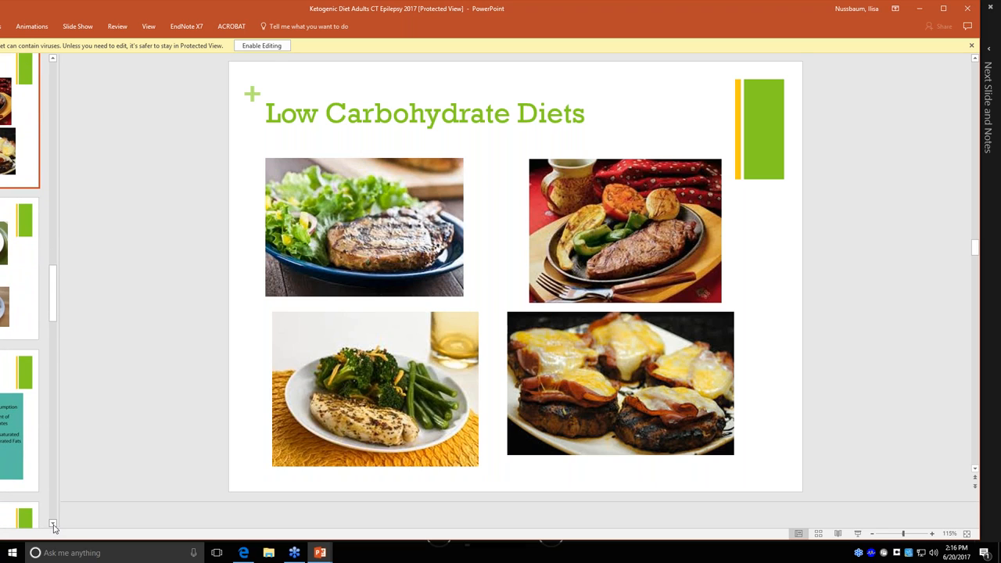
{"action": "mouse_move", "coordinate": [344, 426]}
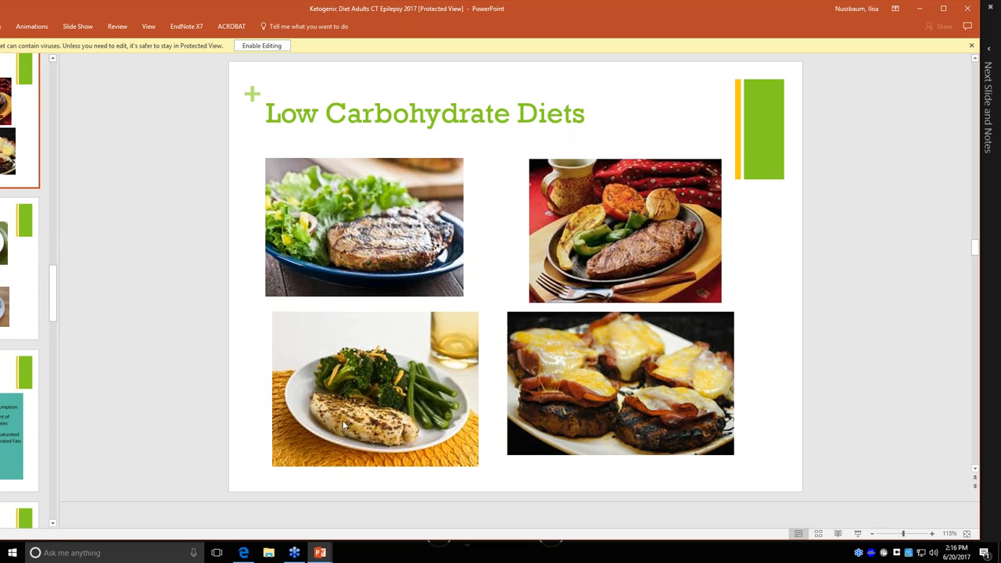
{"action": "mouse_move", "coordinate": [418, 336]}
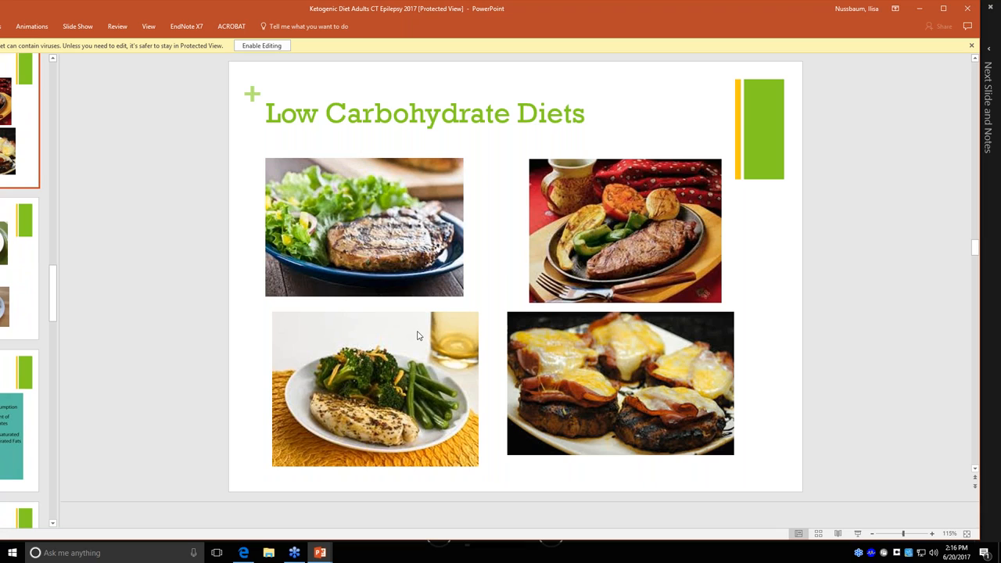
{"action": "mouse_move", "coordinate": [453, 328]}
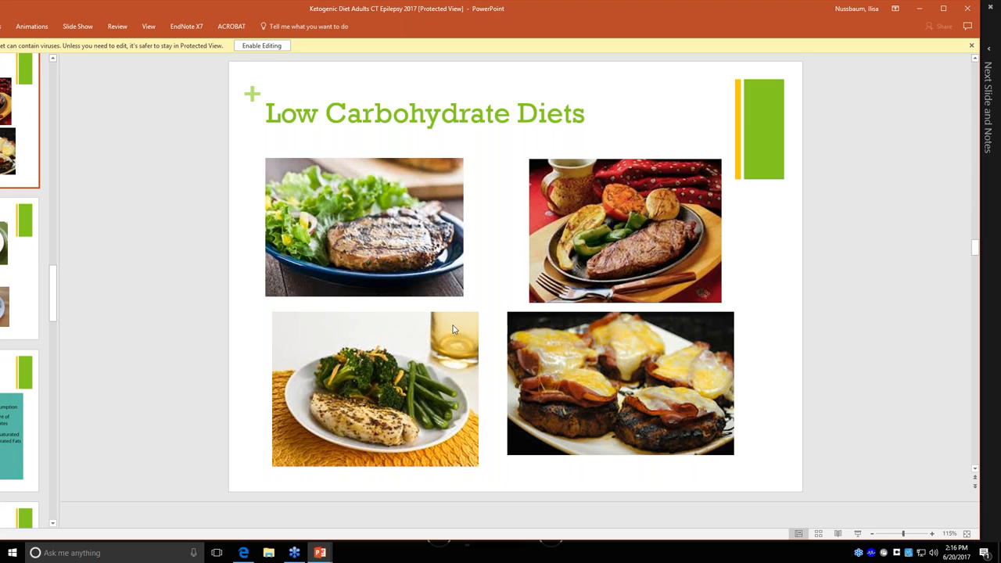
{"action": "mouse_move", "coordinate": [723, 434]}
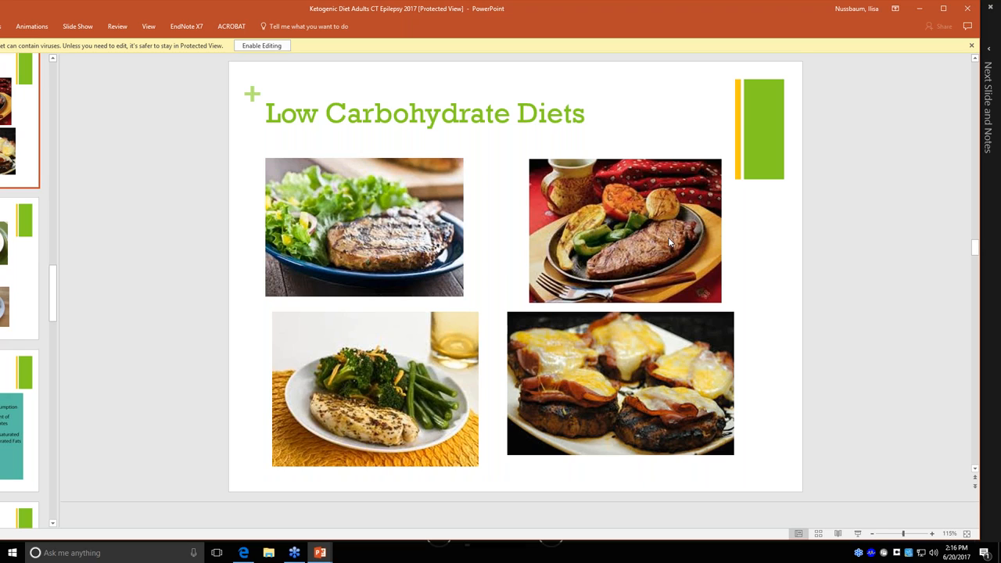
{"action": "mouse_move", "coordinate": [679, 417]}
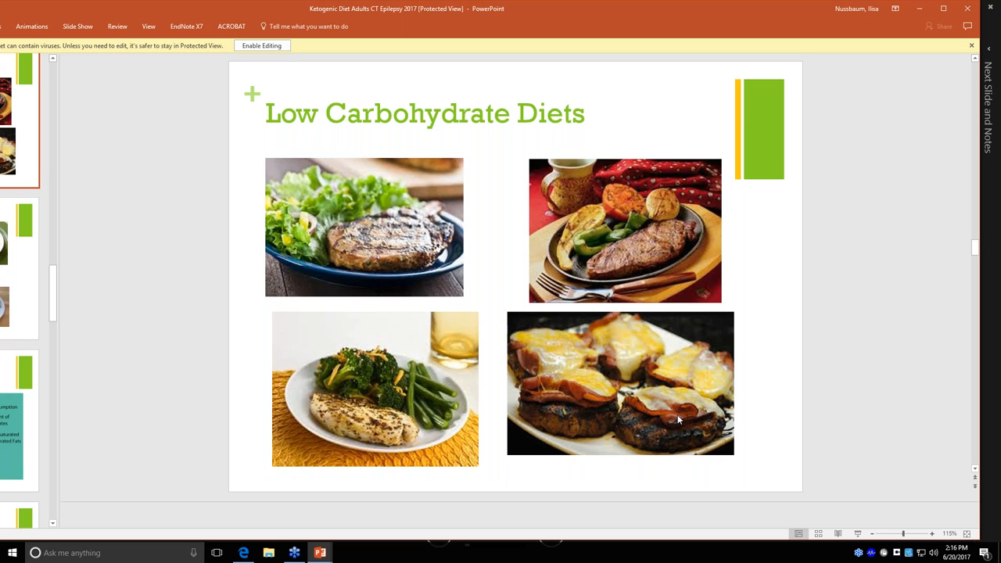
{"action": "mouse_move", "coordinate": [714, 370]}
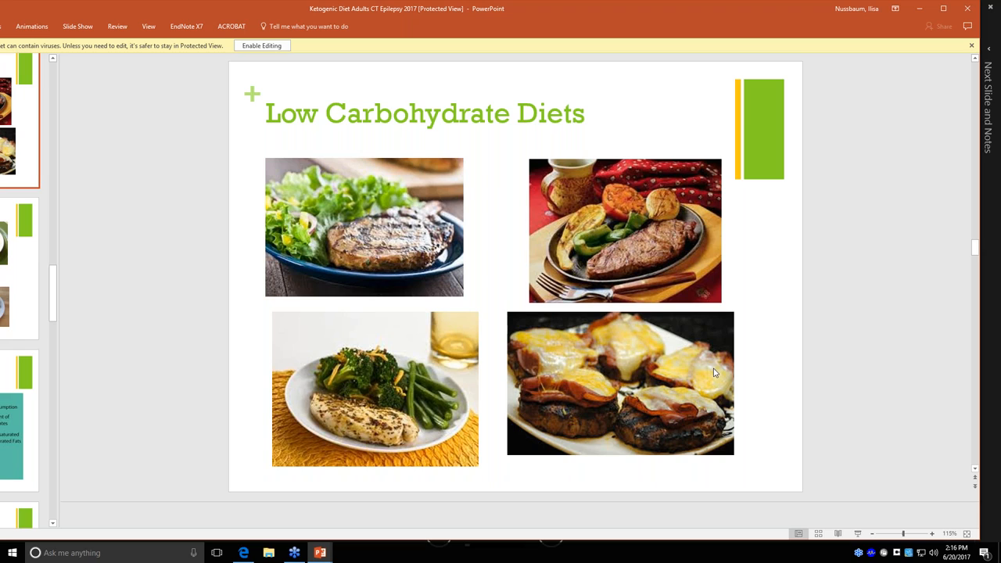
{"action": "mouse_move", "coordinate": [620, 285]}
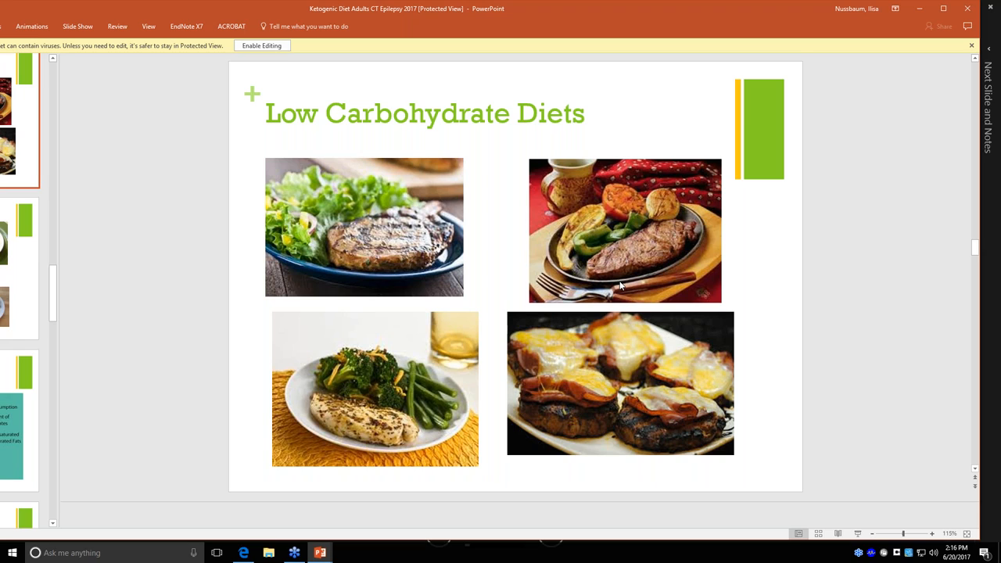
{"action": "mouse_move", "coordinate": [34, 91]}
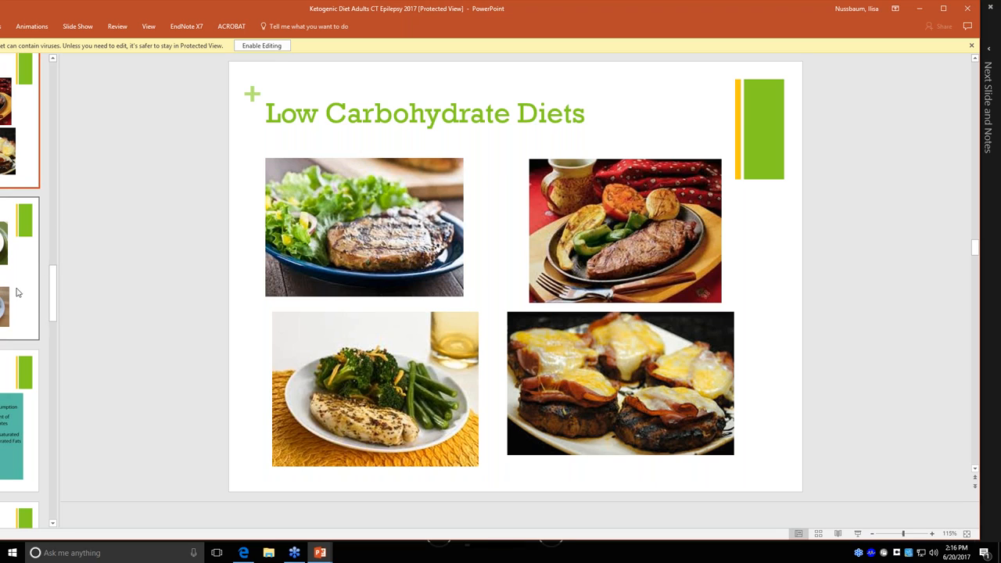
{"action": "mouse_move", "coordinate": [23, 289]}
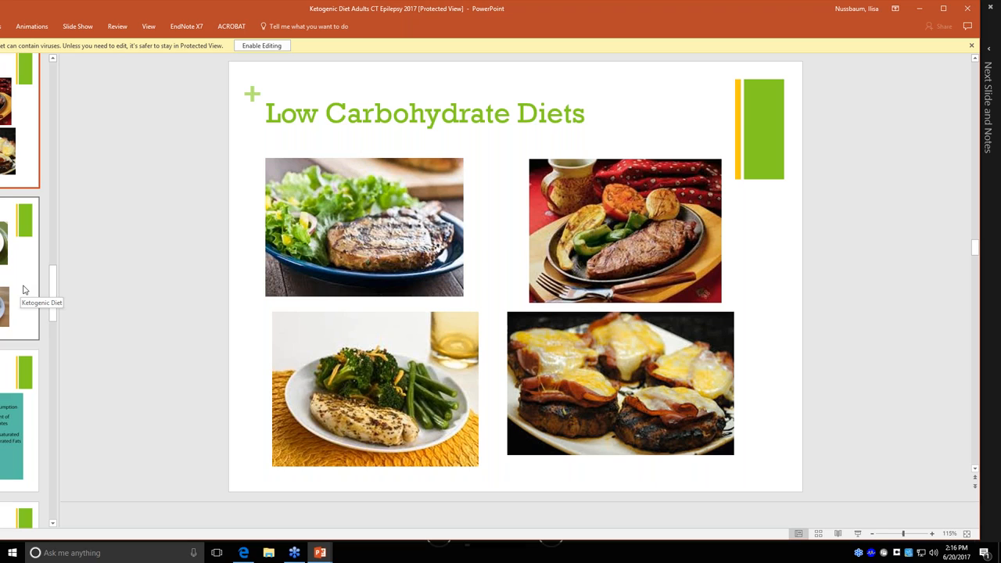
{"action": "mouse_move", "coordinate": [31, 288]}
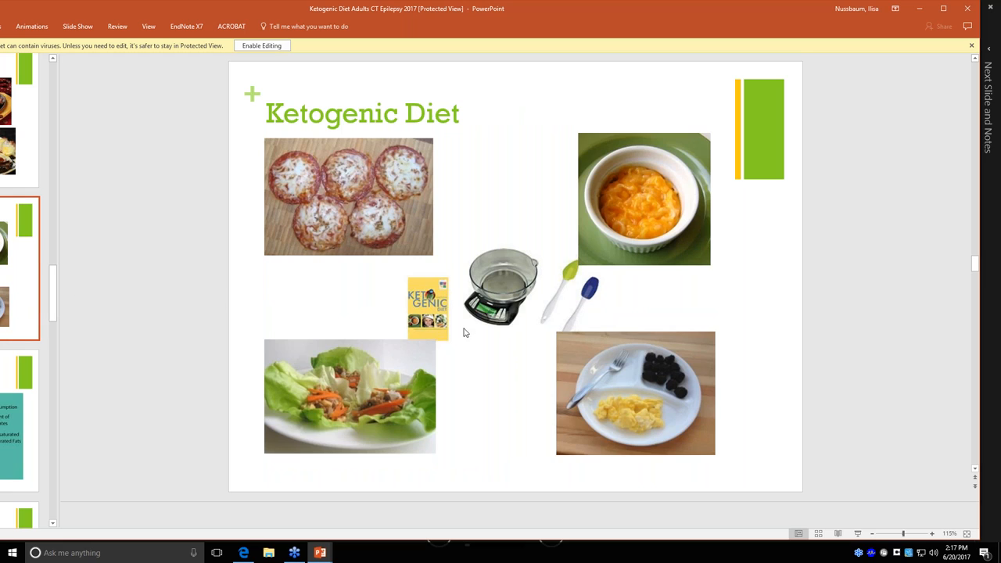
{"action": "mouse_move", "coordinate": [513, 358]}
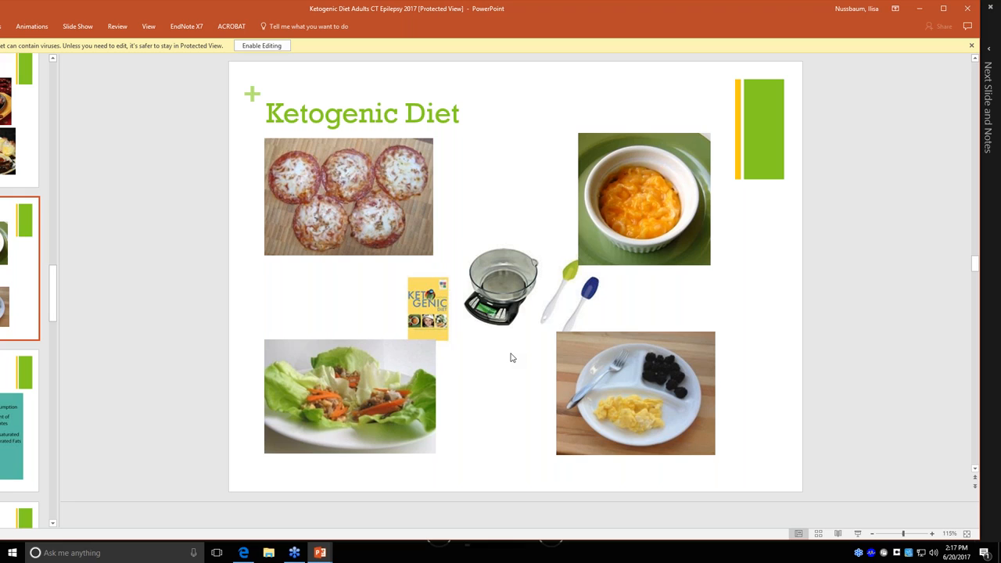
{"action": "mouse_move", "coordinate": [495, 370]}
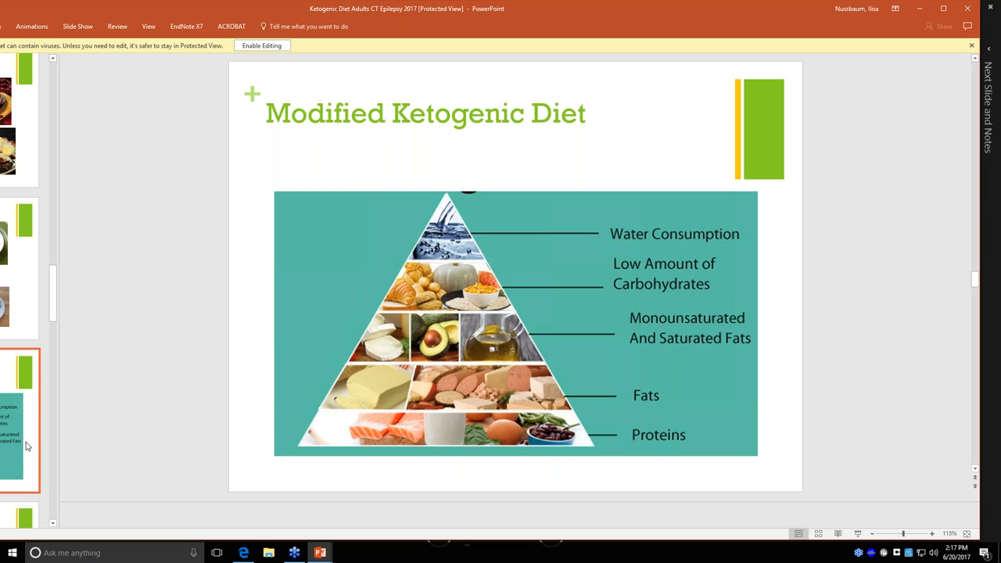
{"action": "mouse_move", "coordinate": [66, 463]}
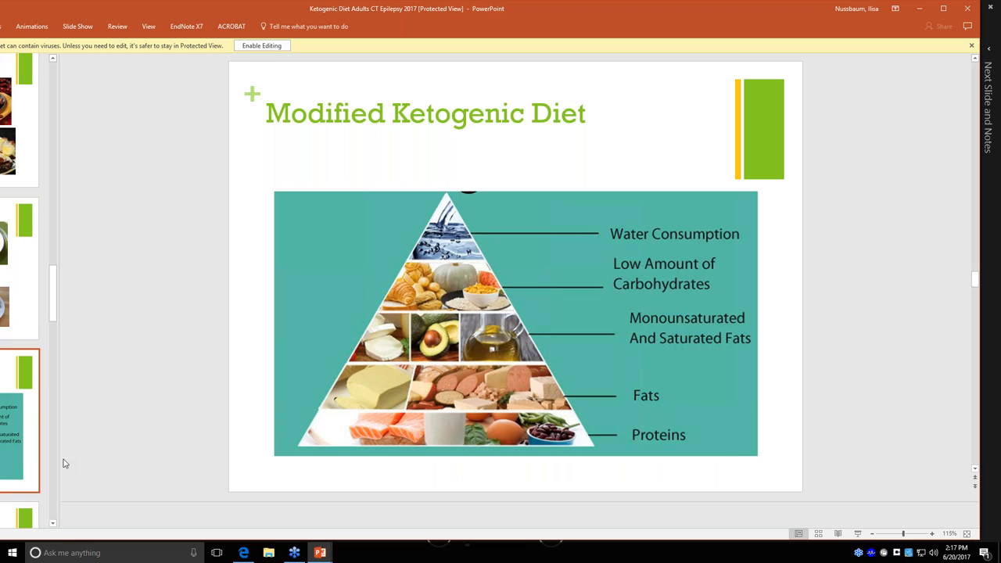
{"action": "mouse_move", "coordinate": [543, 448]}
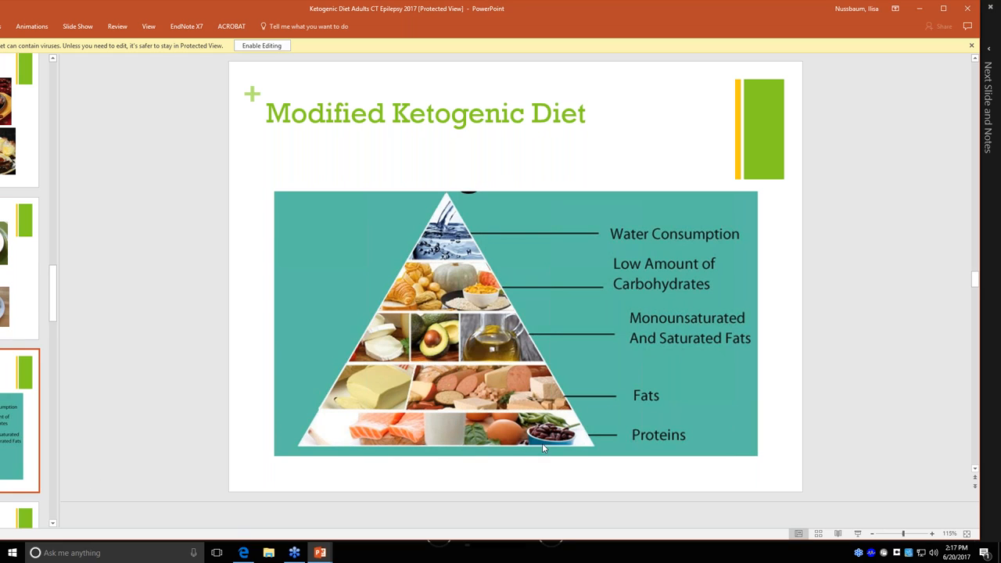
{"action": "mouse_move", "coordinate": [282, 377]}
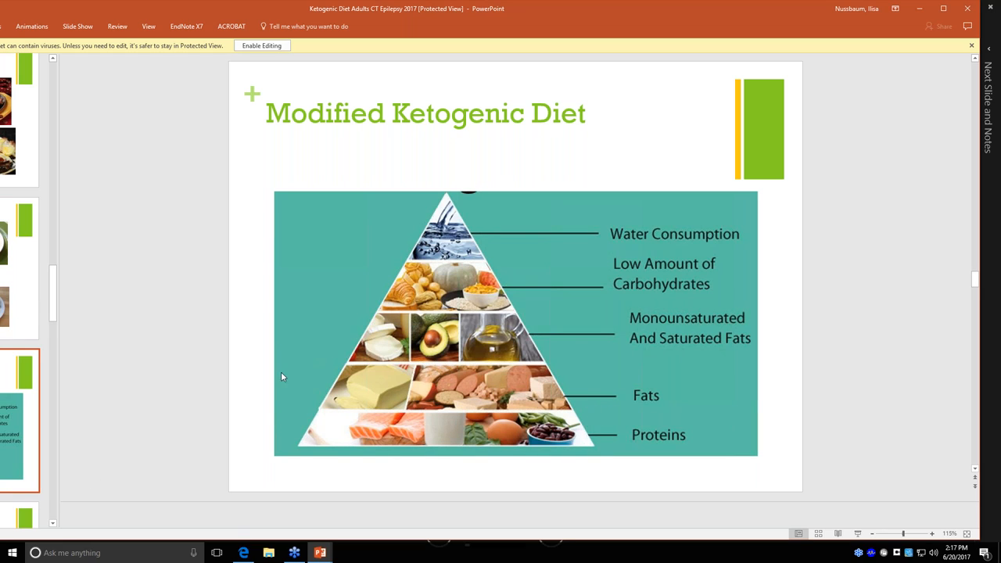
{"action": "mouse_move", "coordinate": [610, 363]}
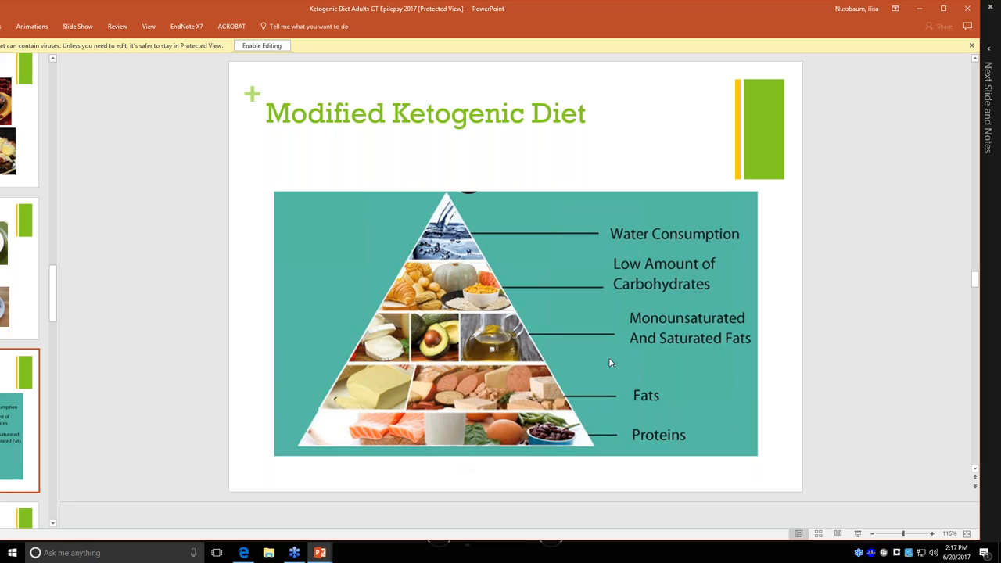
{"action": "mouse_move", "coordinate": [424, 330]}
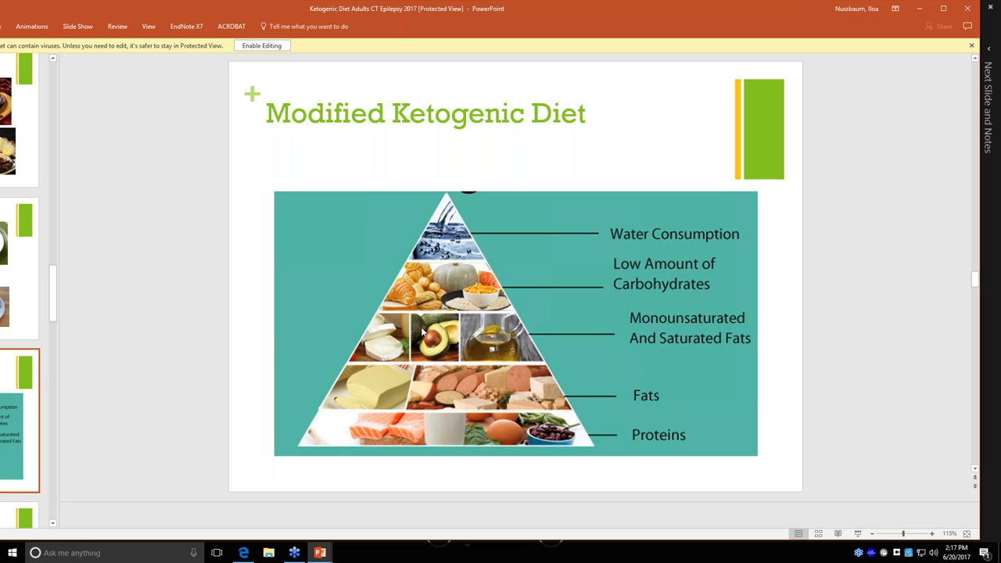
{"action": "mouse_move", "coordinate": [542, 424]}
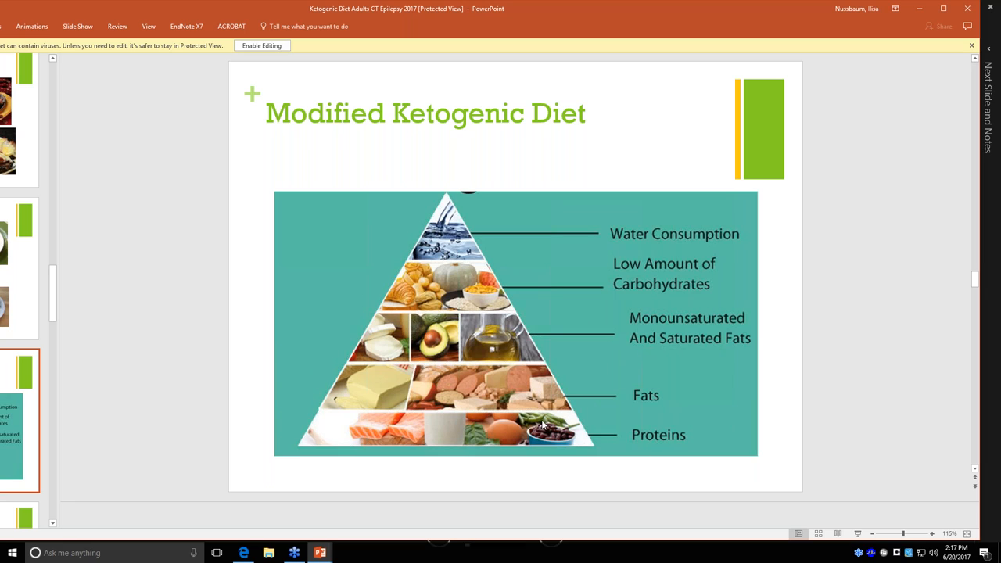
{"action": "mouse_move", "coordinate": [629, 440]}
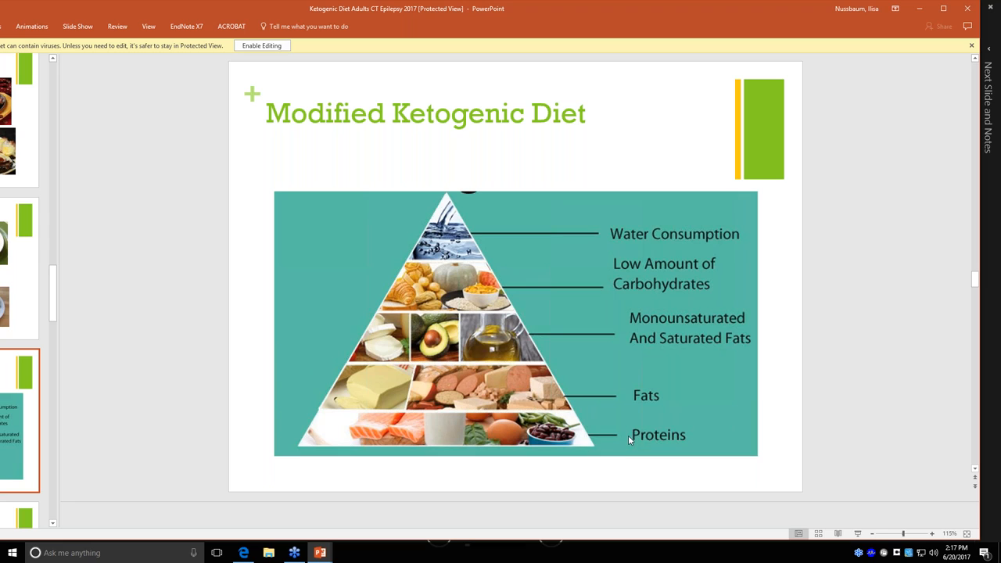
{"action": "mouse_move", "coordinate": [516, 432]}
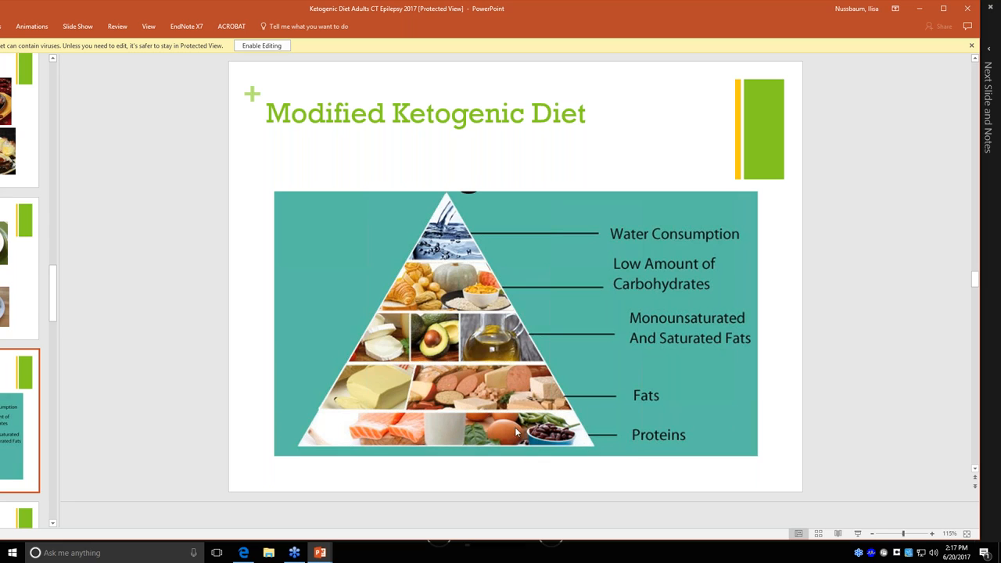
{"action": "mouse_move", "coordinate": [419, 423]}
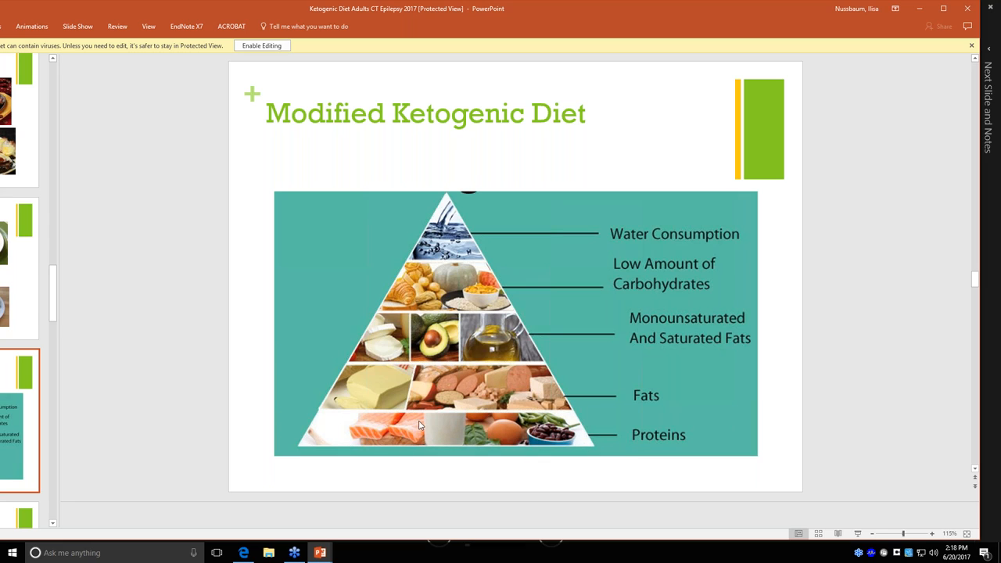
{"action": "mouse_move", "coordinate": [526, 441]}
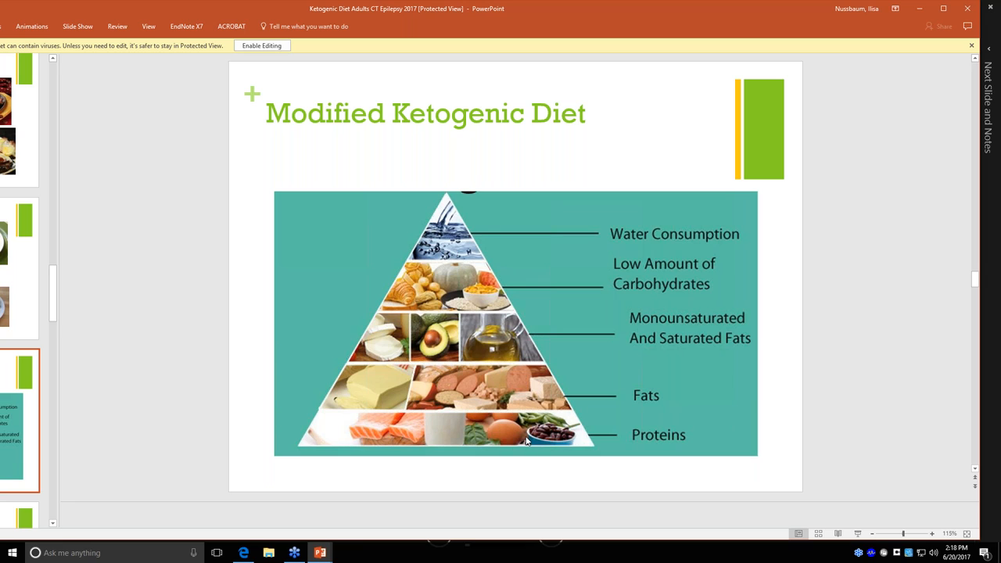
{"action": "mouse_move", "coordinate": [507, 432]}
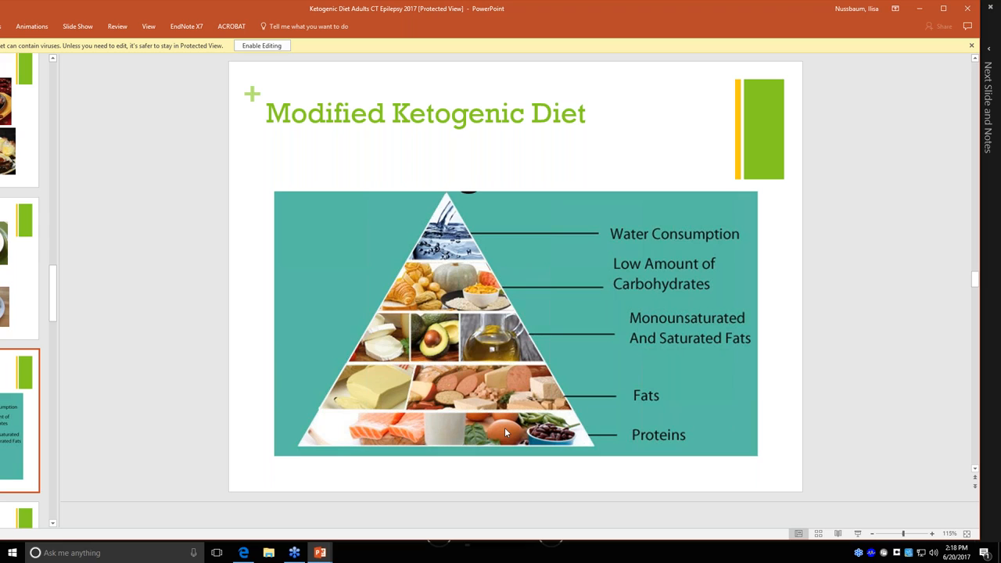
{"action": "mouse_move", "coordinate": [714, 438]}
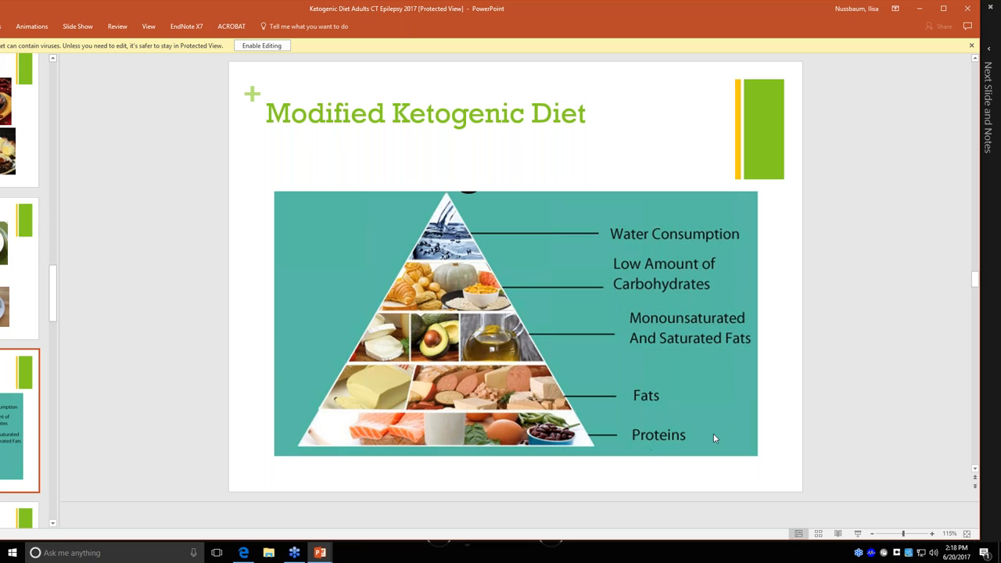
{"action": "mouse_move", "coordinate": [680, 440]}
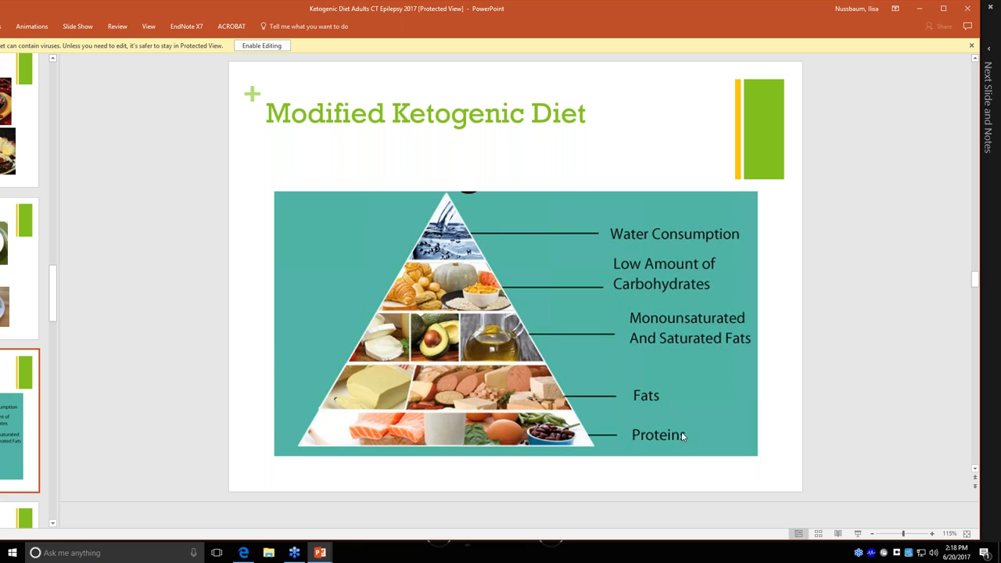
{"action": "mouse_move", "coordinate": [635, 399]}
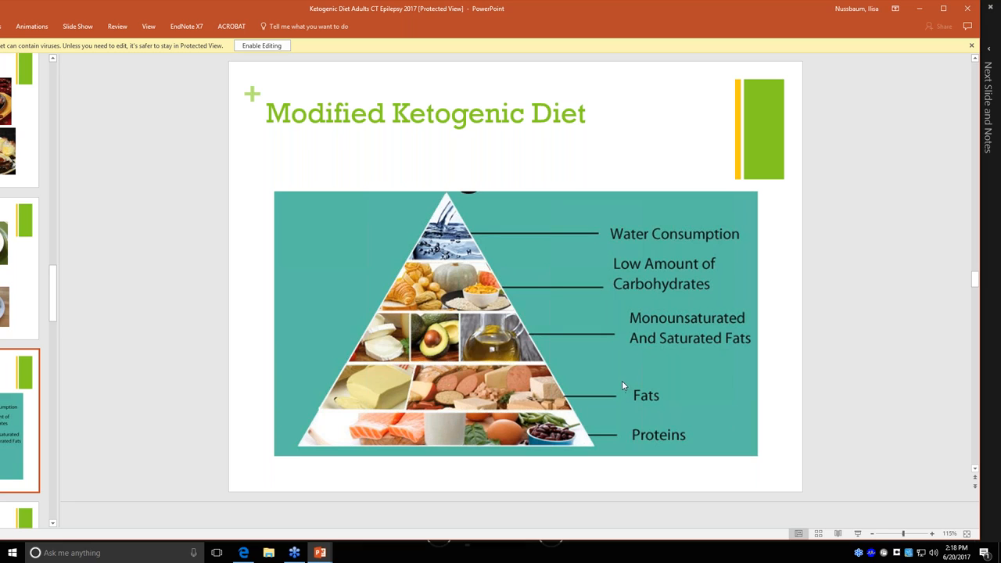
{"action": "mouse_move", "coordinate": [596, 327]}
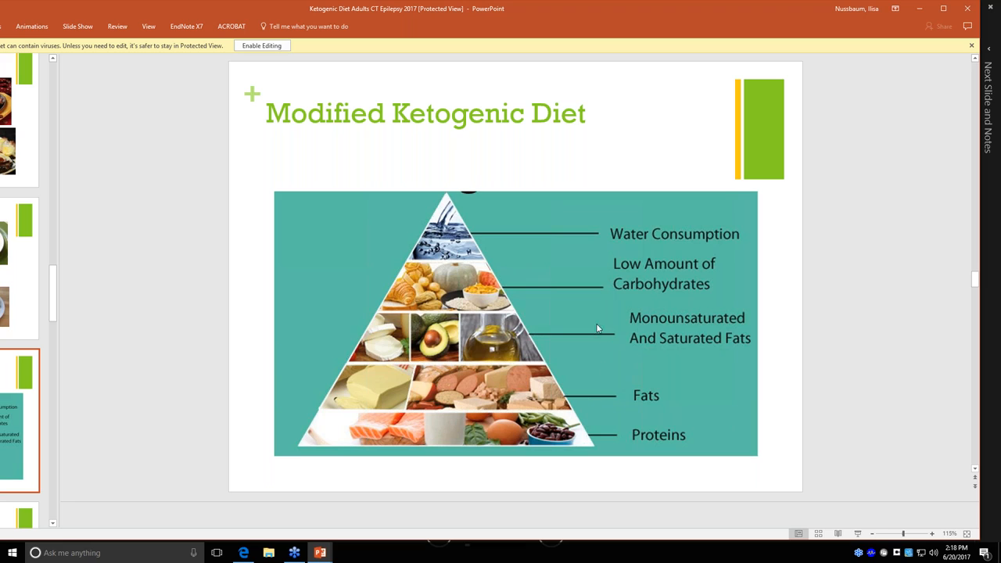
{"action": "mouse_move", "coordinate": [566, 356]}
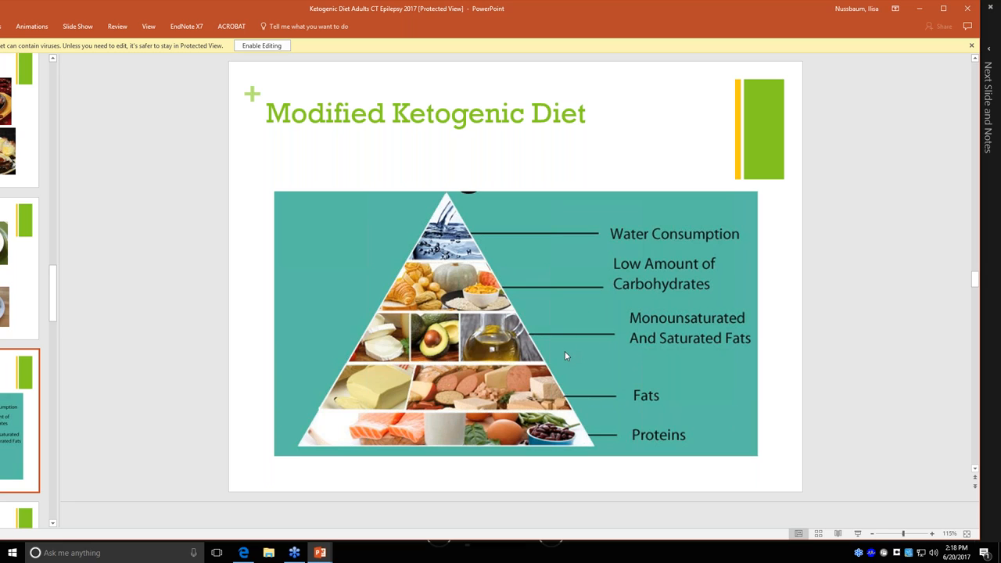
{"action": "mouse_move", "coordinate": [498, 293]}
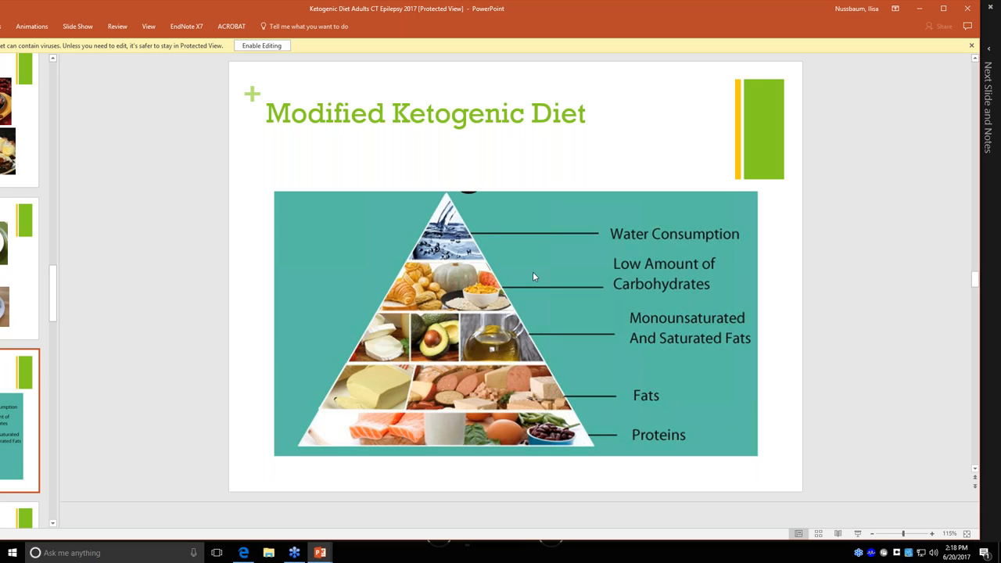
{"action": "mouse_move", "coordinate": [562, 320]}
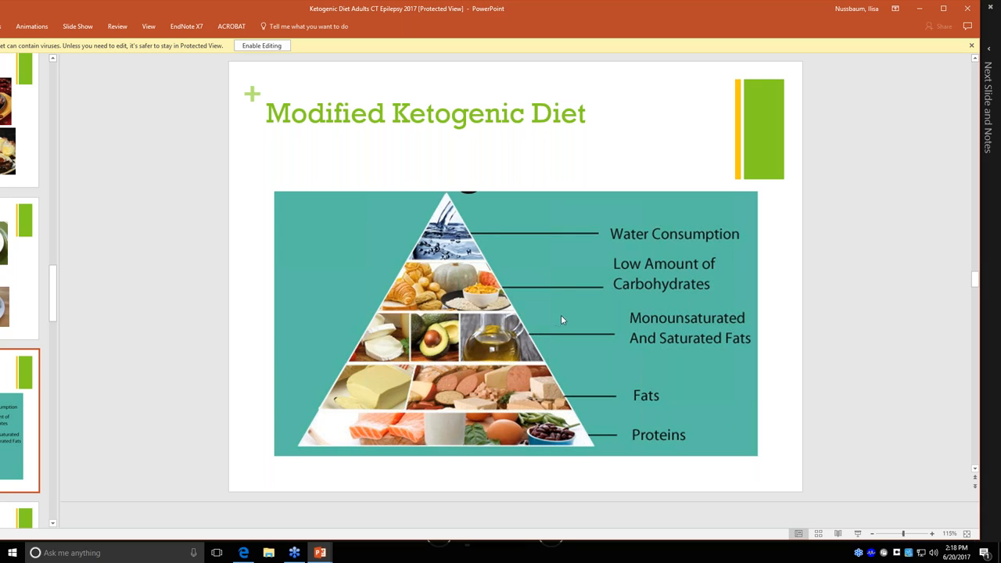
{"action": "mouse_move", "coordinate": [376, 285]}
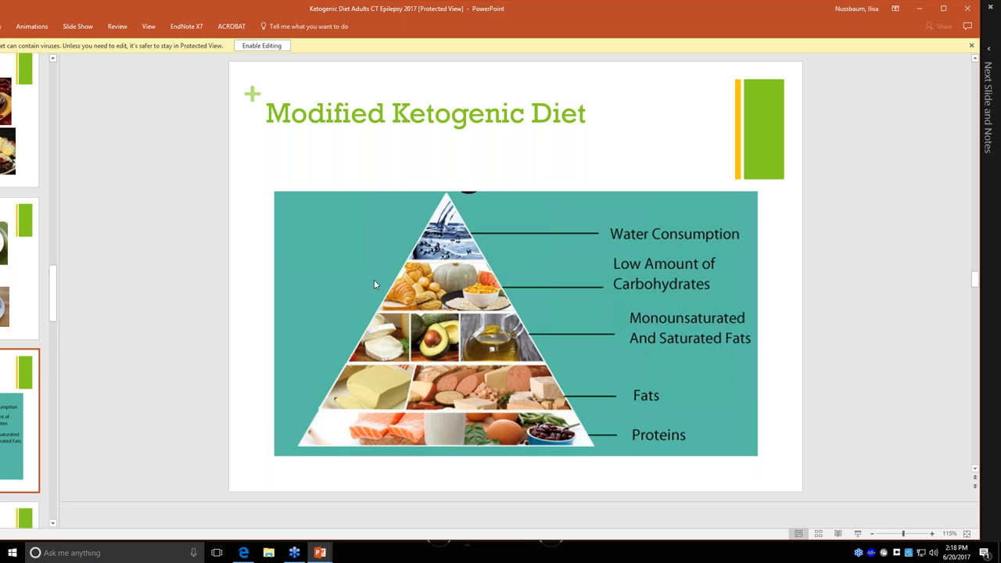
{"action": "mouse_move", "coordinate": [423, 303]}
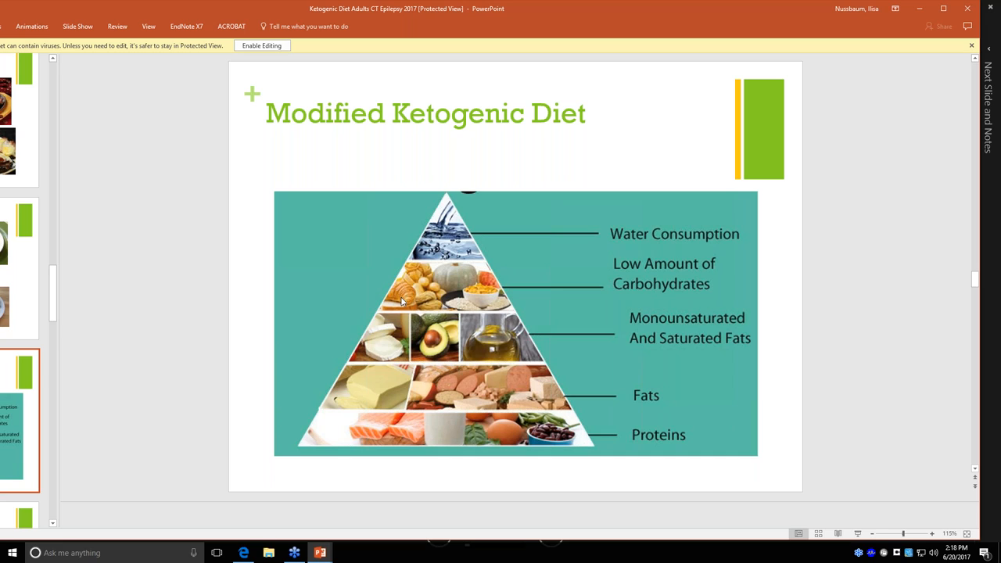
{"action": "mouse_move", "coordinate": [362, 281]}
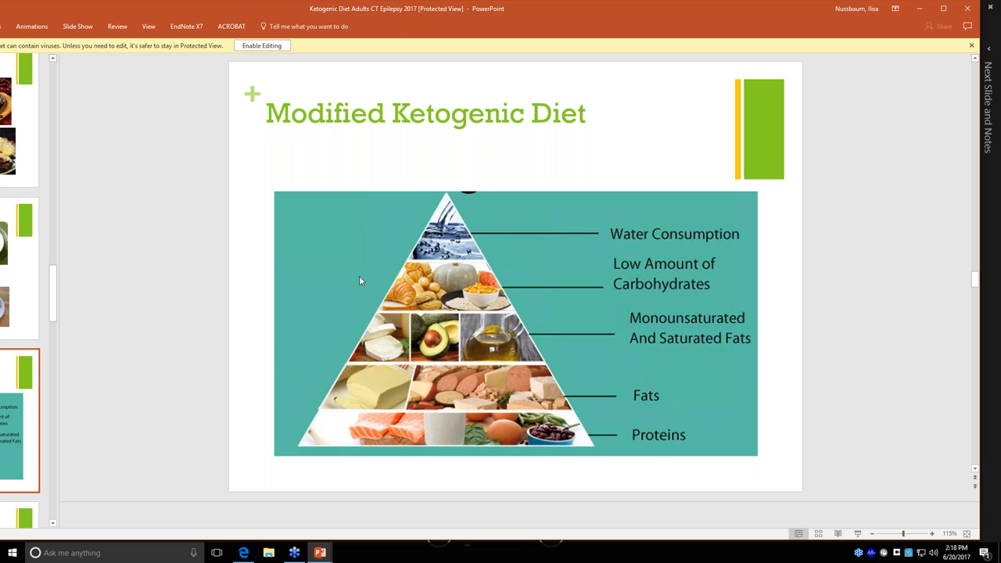
{"action": "mouse_move", "coordinate": [363, 283]}
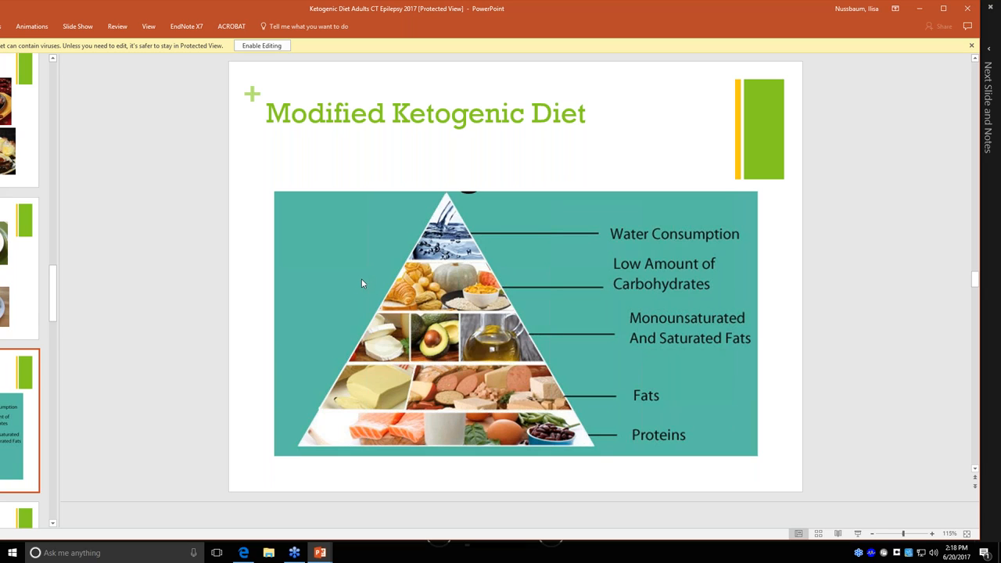
{"action": "mouse_move", "coordinate": [443, 245]}
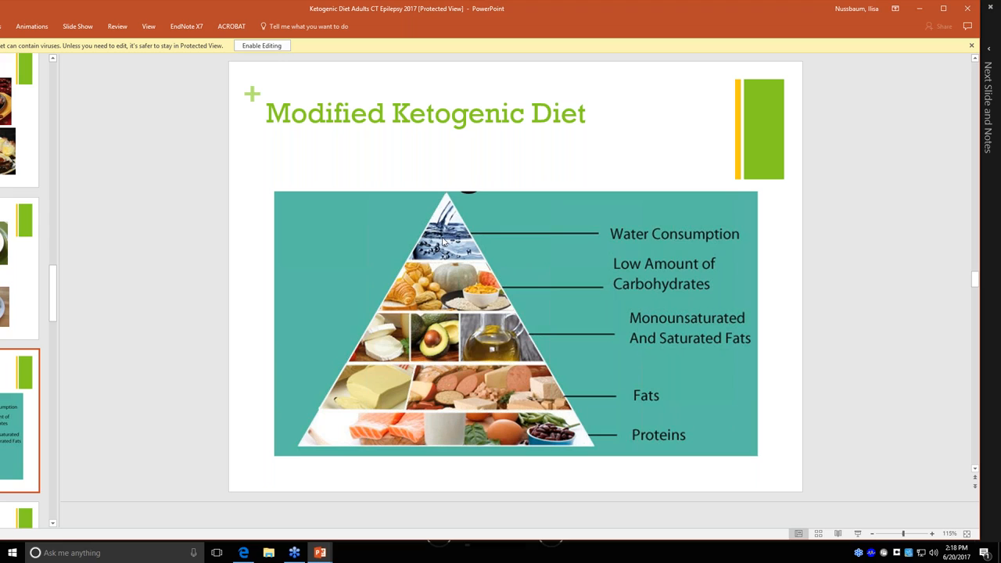
{"action": "mouse_move", "coordinate": [52, 522]}
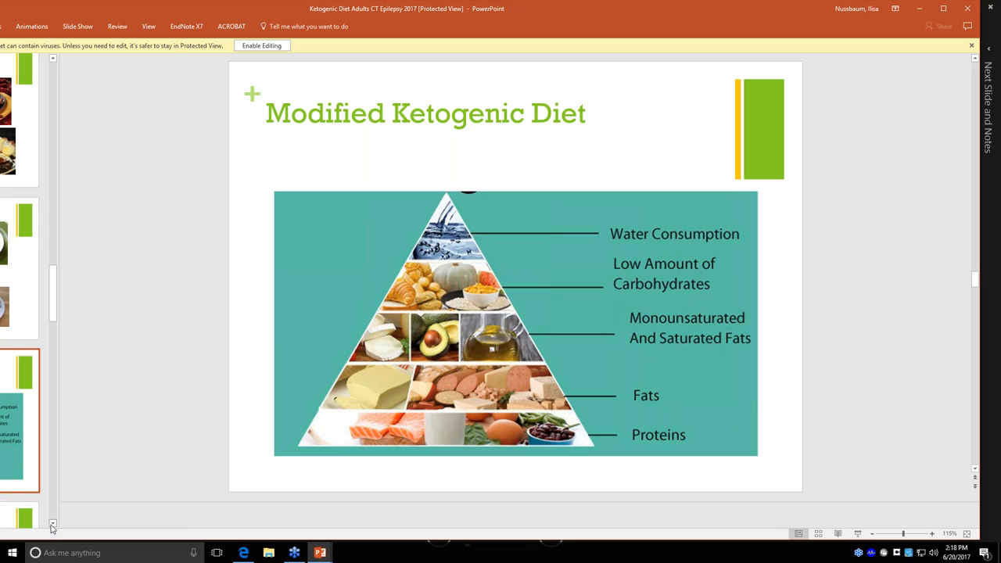
Scroll the thumbnails slightly further while presenting the Modified Ketogenic Diet pyramid
{"action": "scroll", "scroll_direction": "down", "scroll_amount": 3}
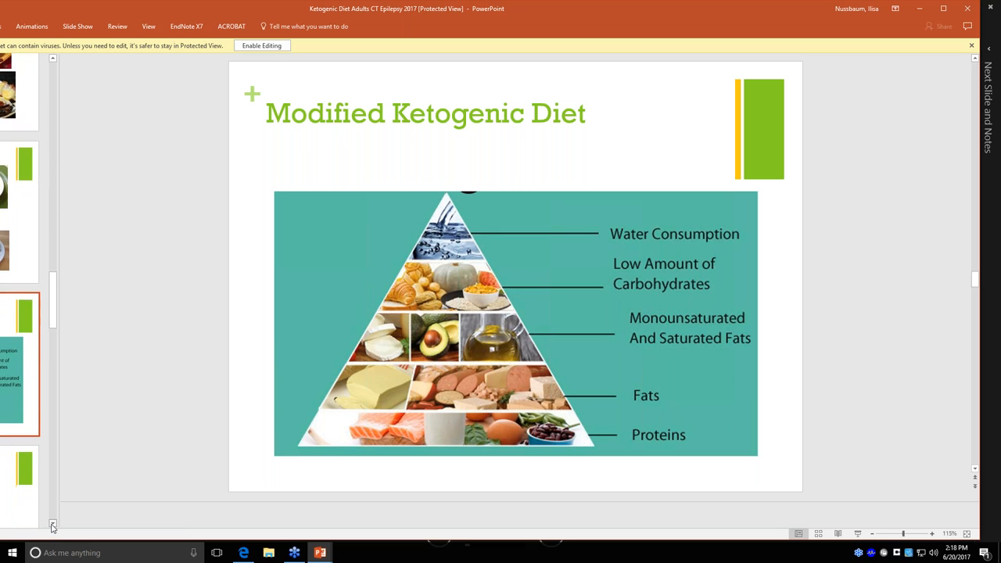
Scroll to the Side Effects slide on constipation, reflux, acidosis and kidney stones
{"action": "scroll", "scroll_direction": "down", "scroll_amount": 3}
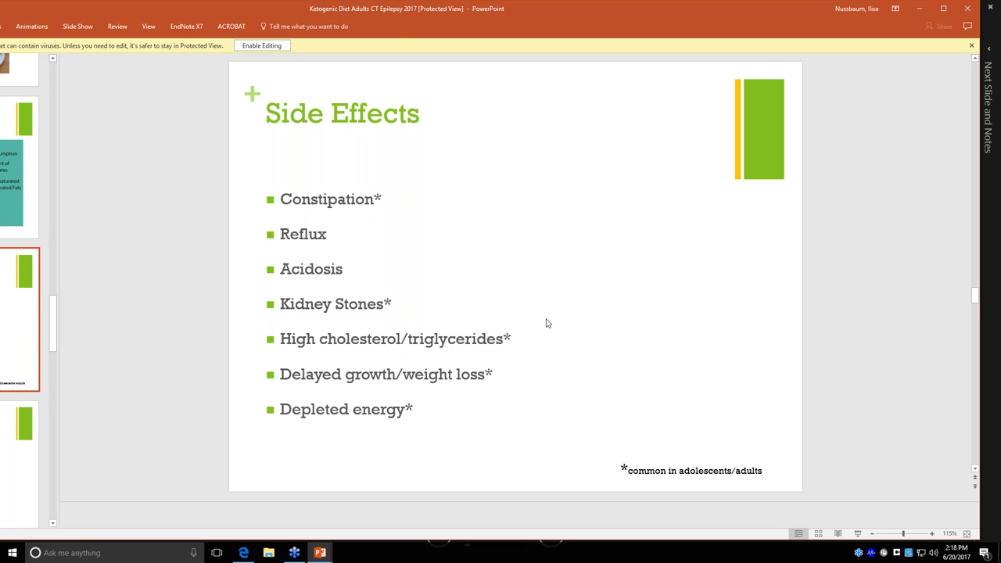
{"action": "mouse_move", "coordinate": [633, 295]}
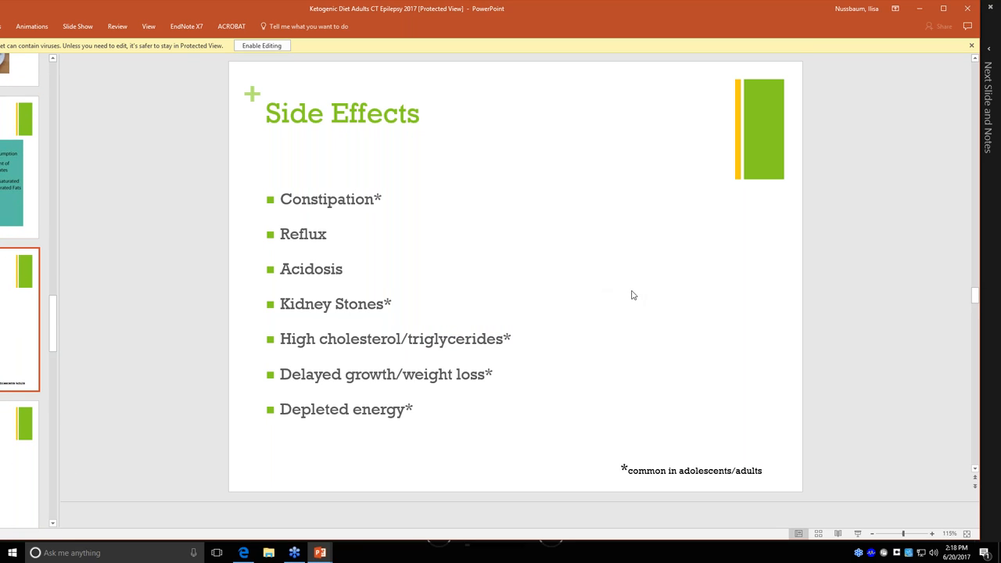
{"action": "mouse_move", "coordinate": [670, 223]}
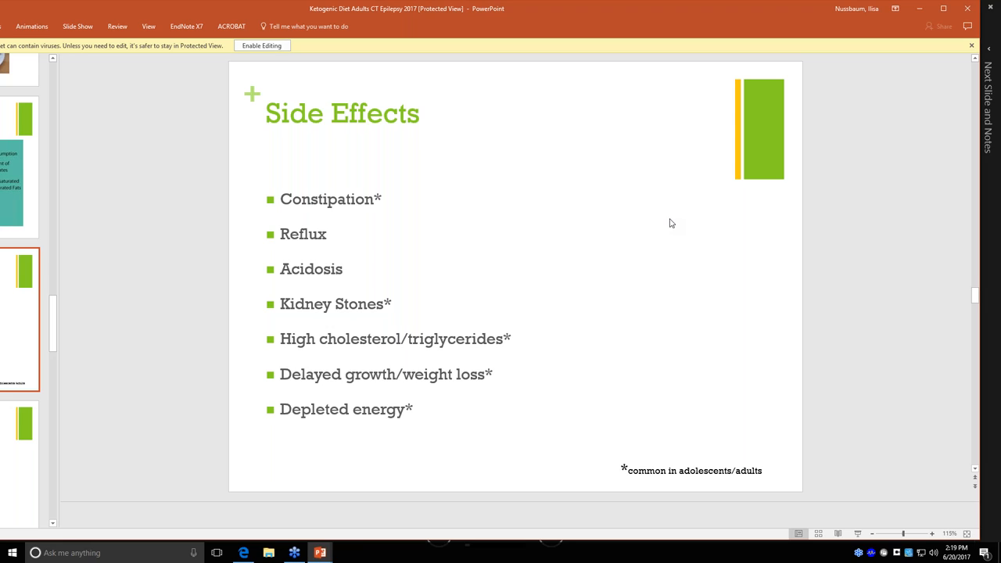
{"action": "mouse_move", "coordinate": [526, 321]}
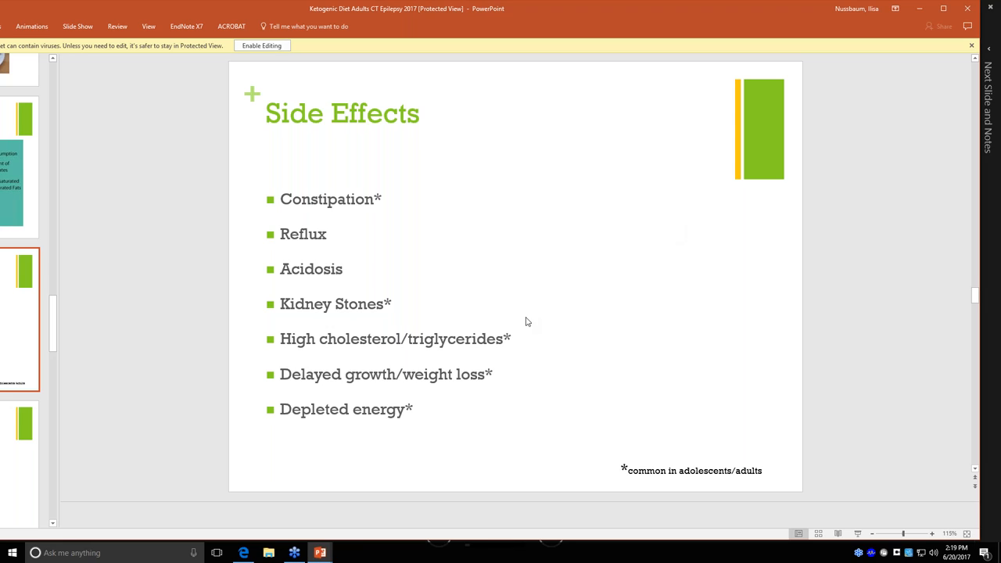
{"action": "mouse_move", "coordinate": [538, 343]}
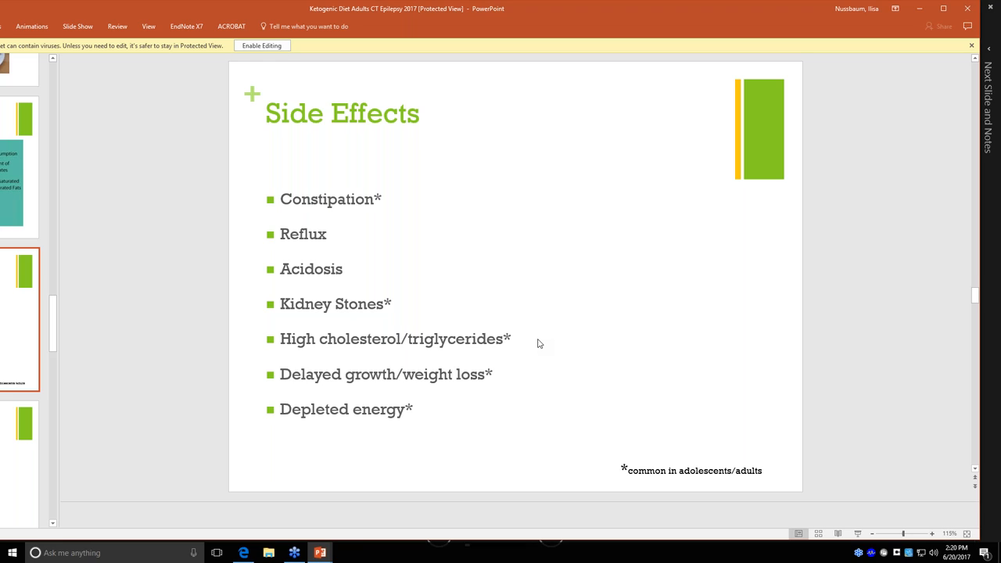
{"action": "mouse_move", "coordinate": [517, 380]}
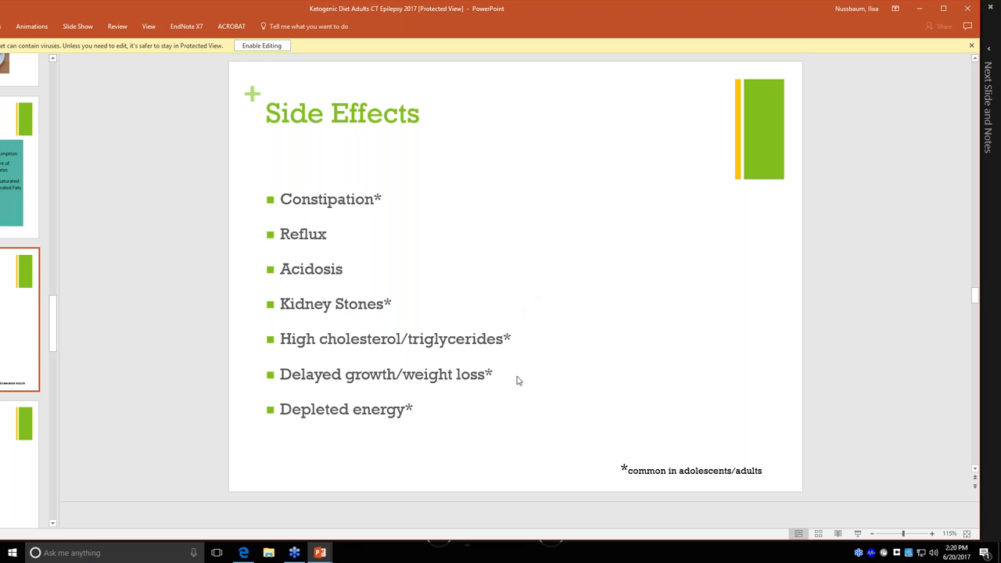
{"action": "mouse_move", "coordinate": [494, 379]}
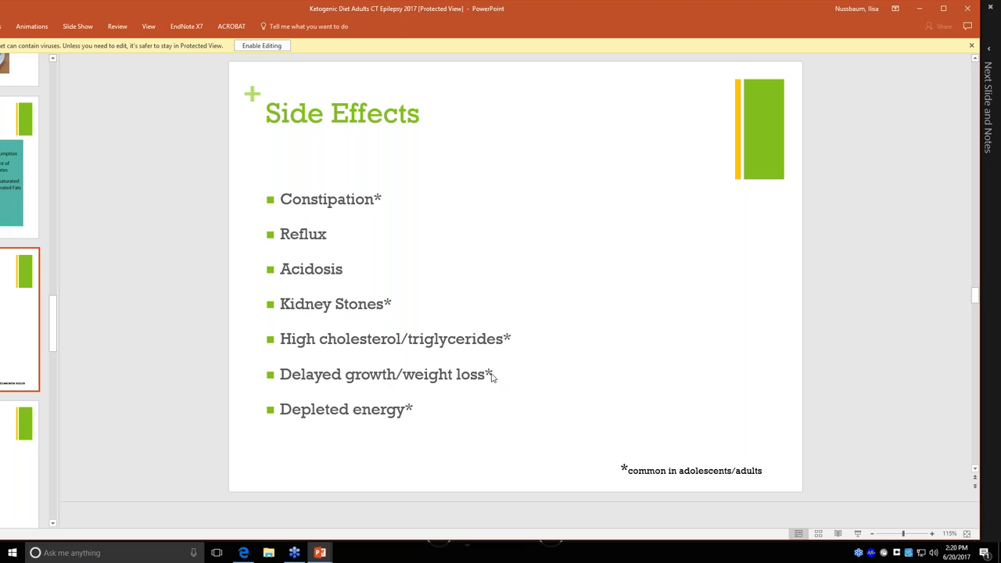
{"action": "mouse_move", "coordinate": [514, 382]}
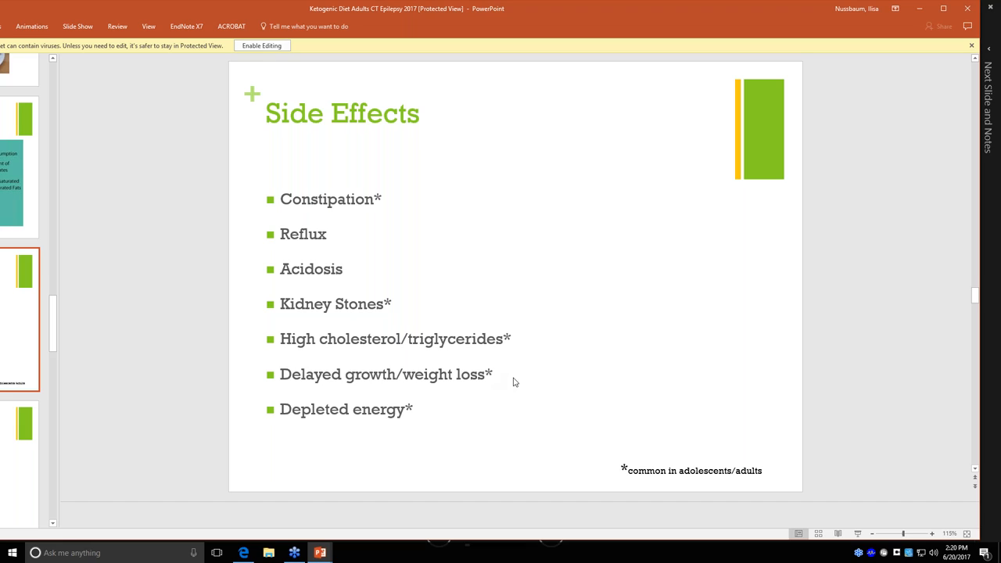
{"action": "mouse_move", "coordinate": [419, 415]}
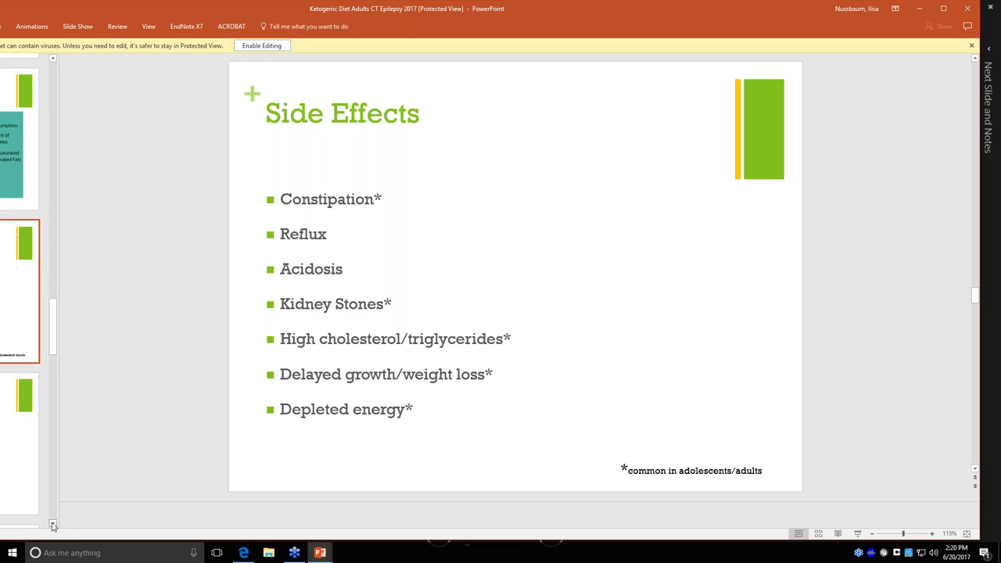
Scroll to the Mechanism of Action infographic on ketone bodies and brain protection
{"action": "scroll", "scroll_direction": "down", "scroll_amount": 3}
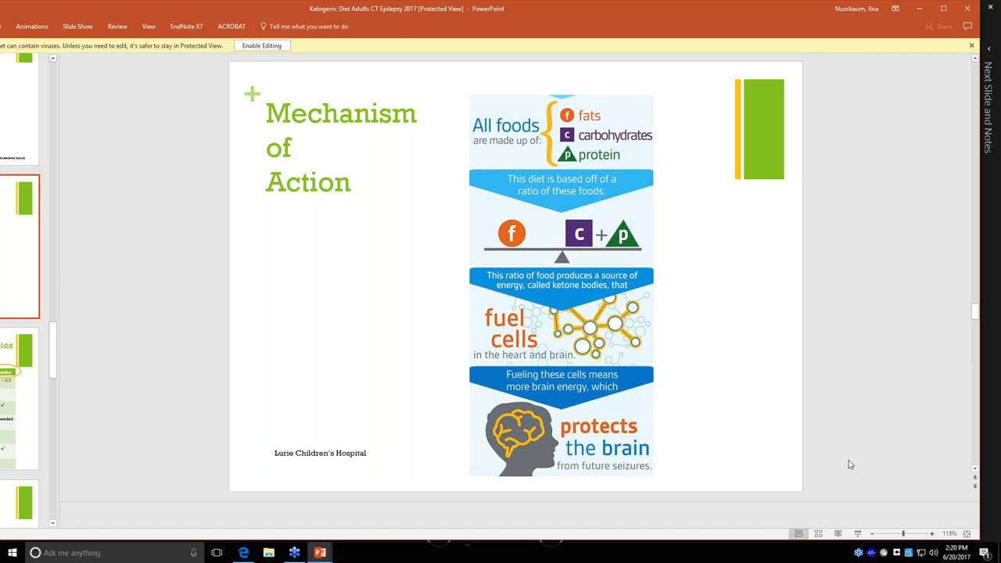
{"action": "mouse_move", "coordinate": [708, 313]}
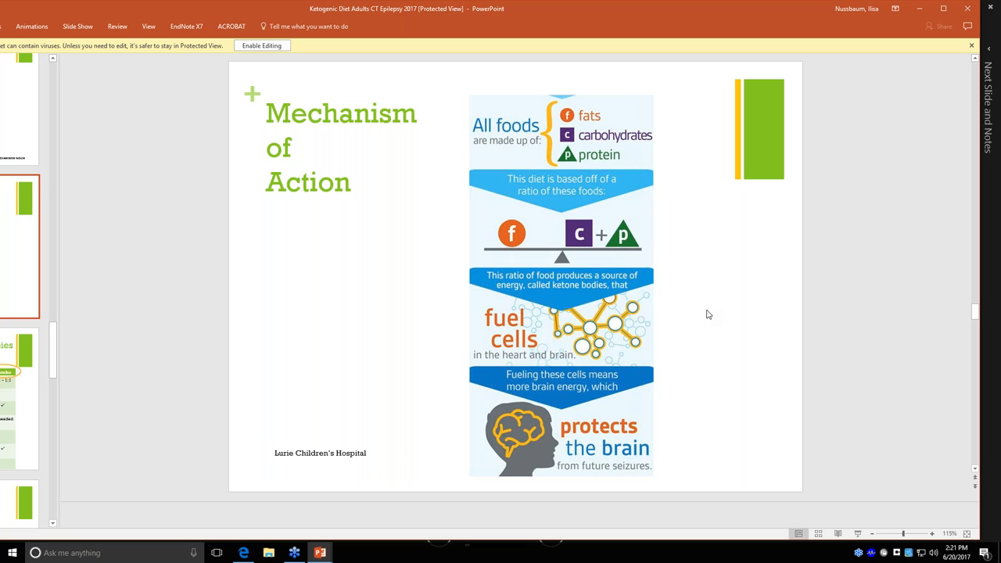
{"action": "mouse_move", "coordinate": [636, 197]}
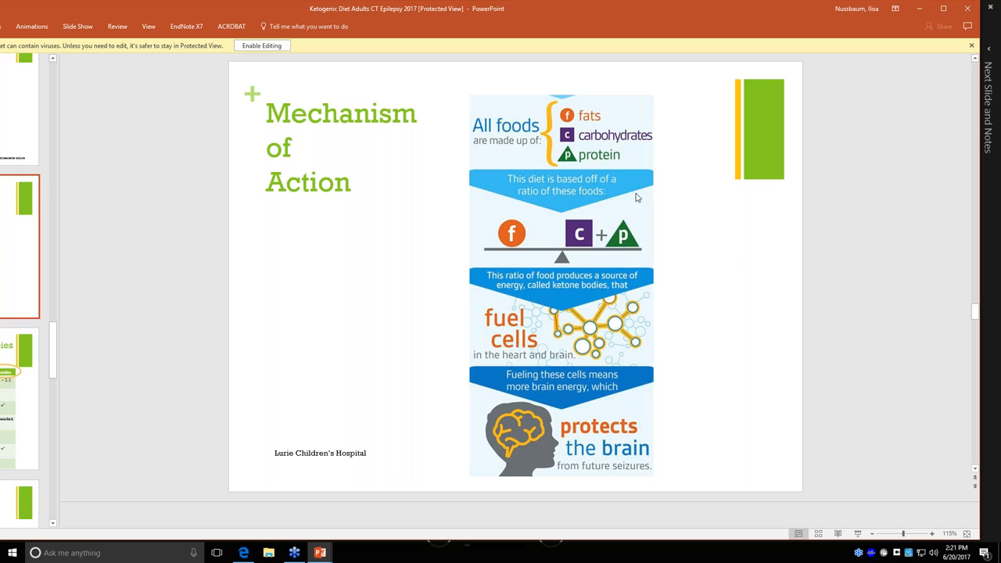
{"action": "mouse_move", "coordinate": [462, 241]}
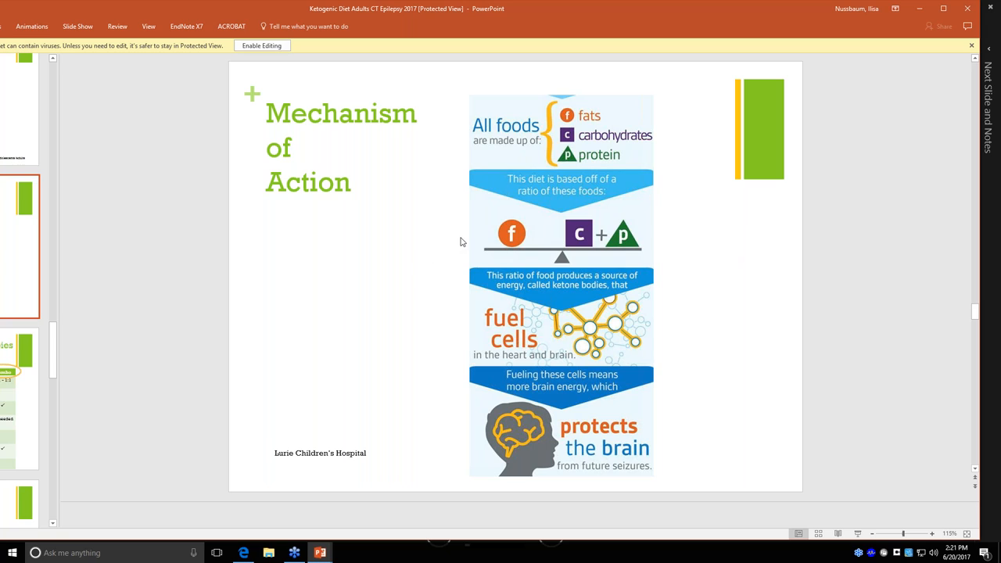
{"action": "mouse_move", "coordinate": [496, 234]}
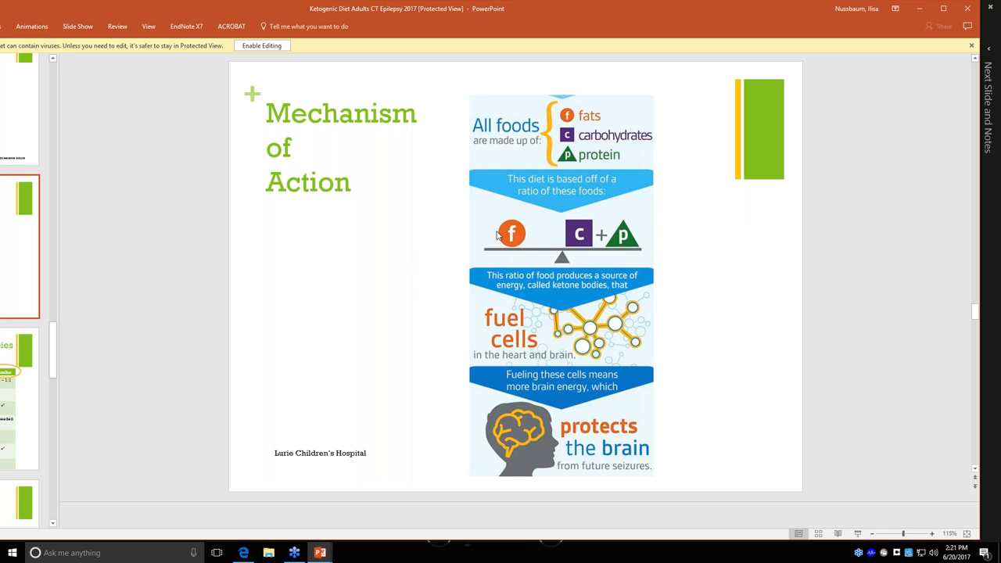
{"action": "mouse_move", "coordinate": [629, 249]}
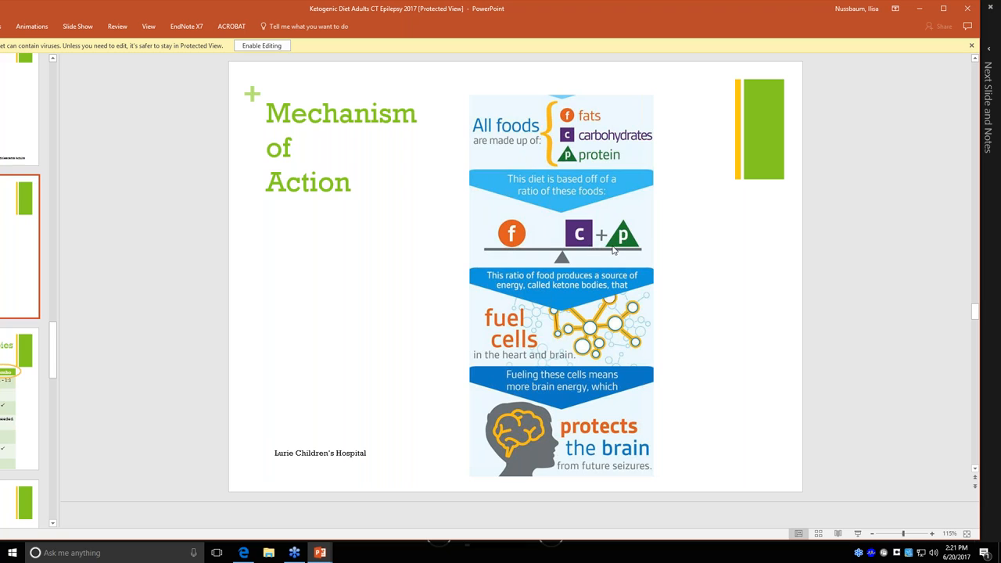
{"action": "mouse_move", "coordinate": [668, 283]}
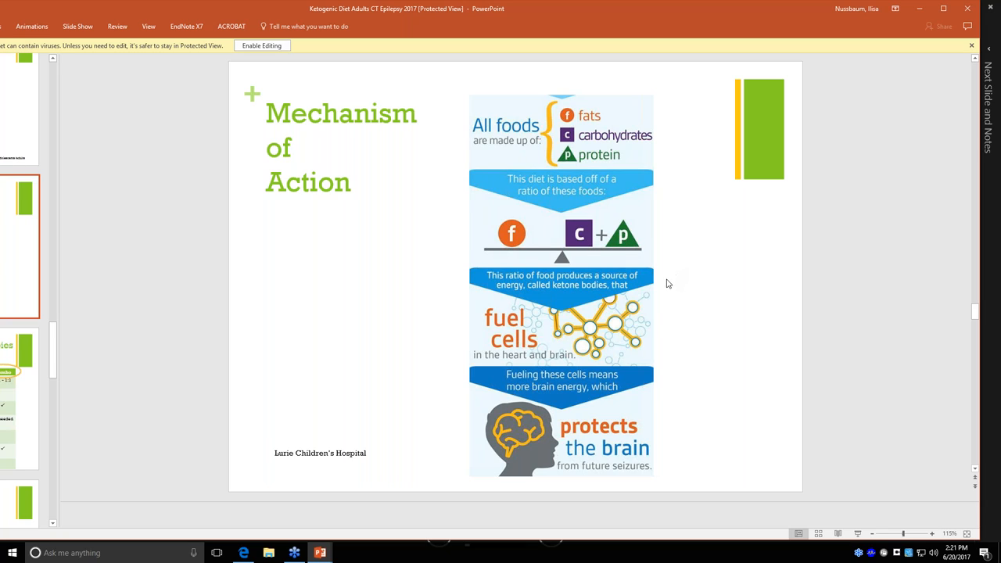
{"action": "mouse_move", "coordinate": [674, 279]}
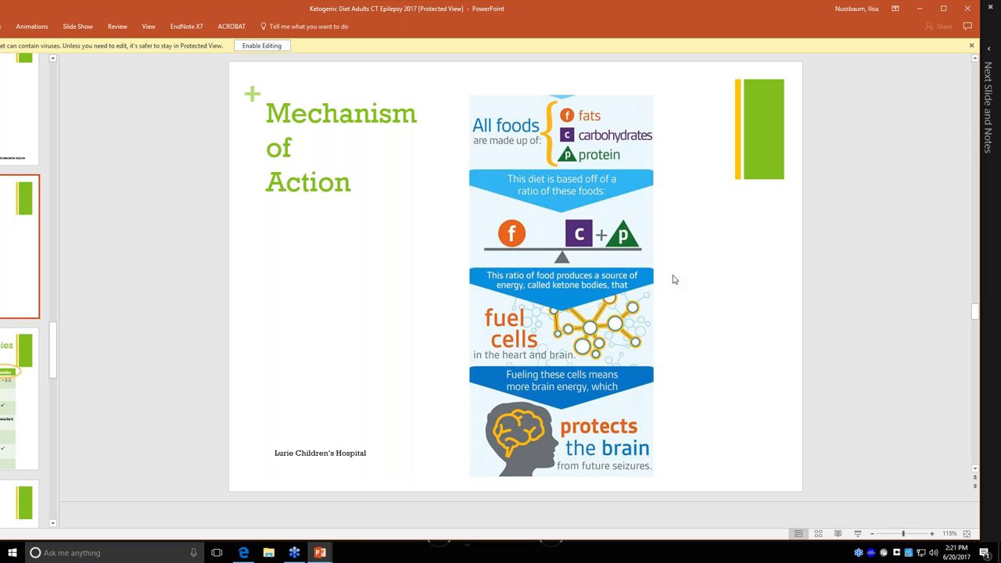
{"action": "mouse_move", "coordinate": [600, 246]}
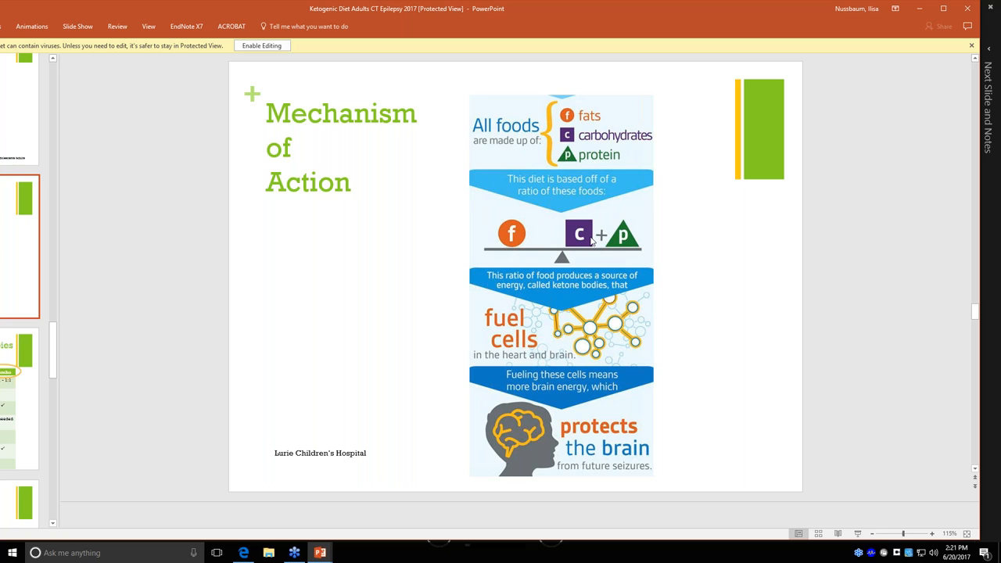
{"action": "mouse_move", "coordinate": [540, 258]}
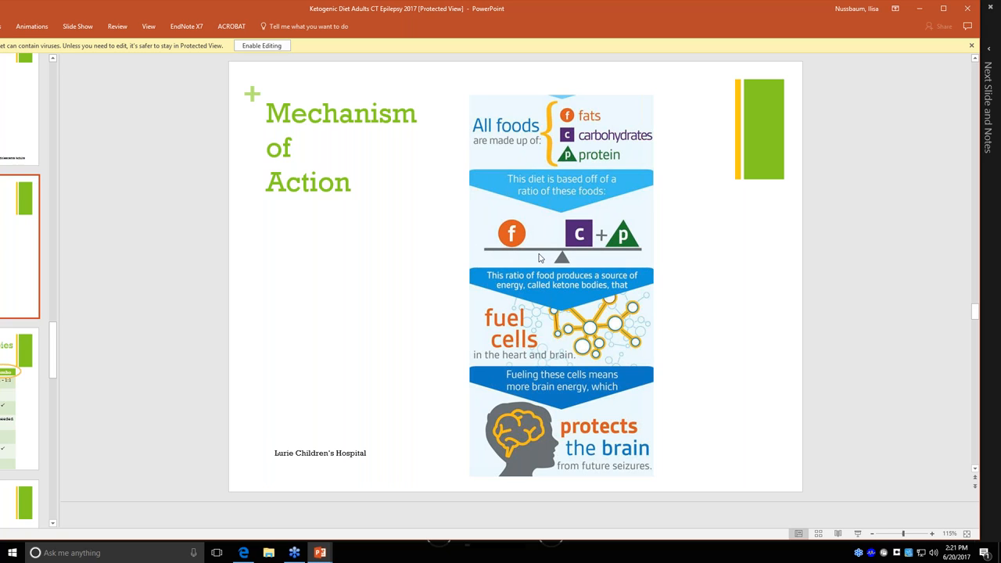
{"action": "mouse_move", "coordinate": [549, 256]}
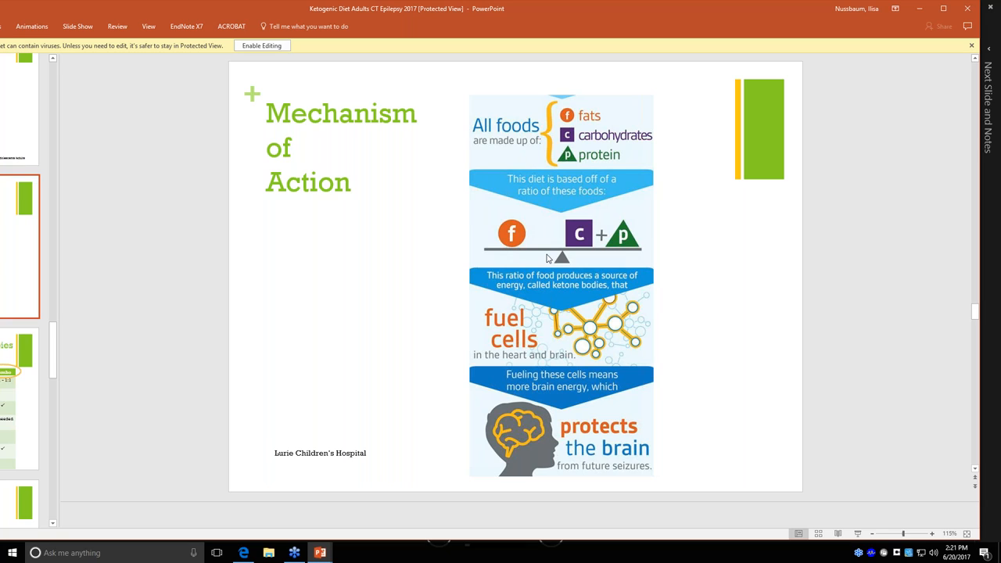
{"action": "mouse_move", "coordinate": [695, 296]}
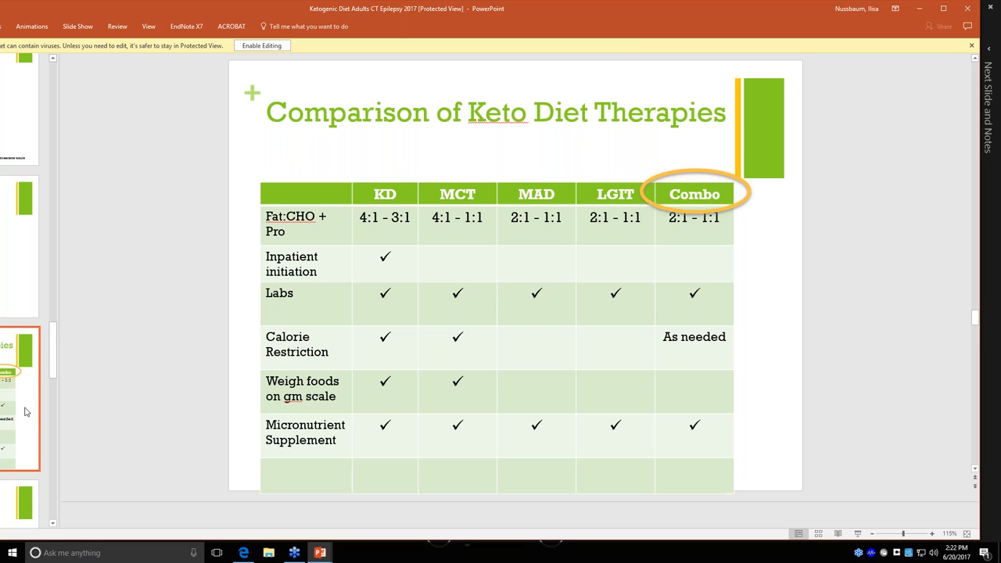
{"action": "mouse_move", "coordinate": [68, 230]}
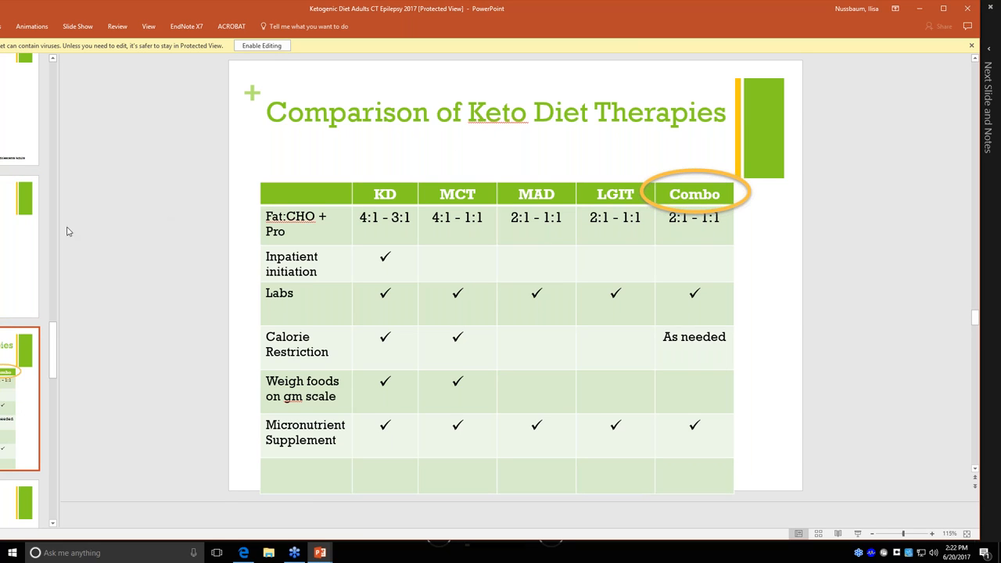
{"action": "mouse_move", "coordinate": [126, 211]}
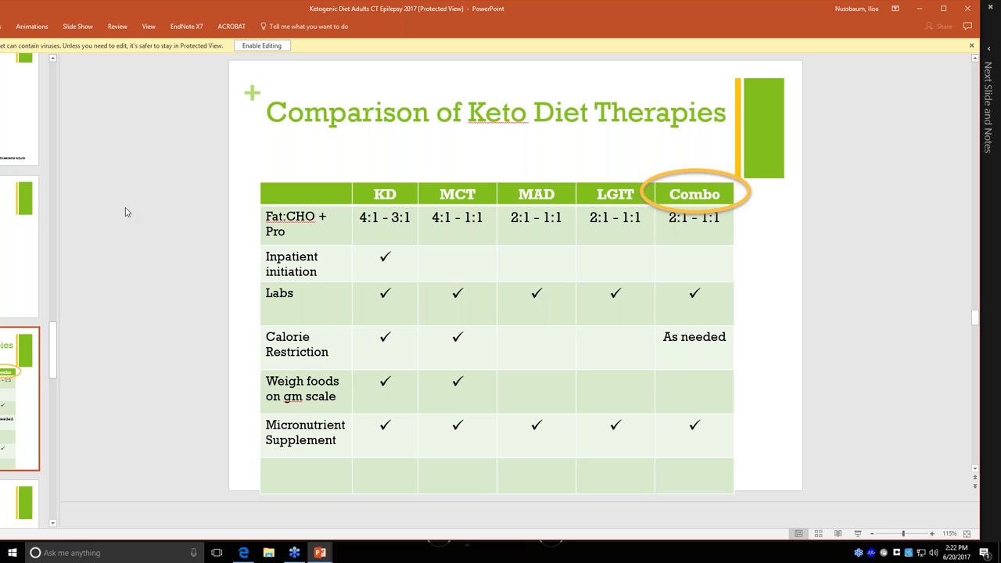
{"action": "mouse_move", "coordinate": [252, 135]}
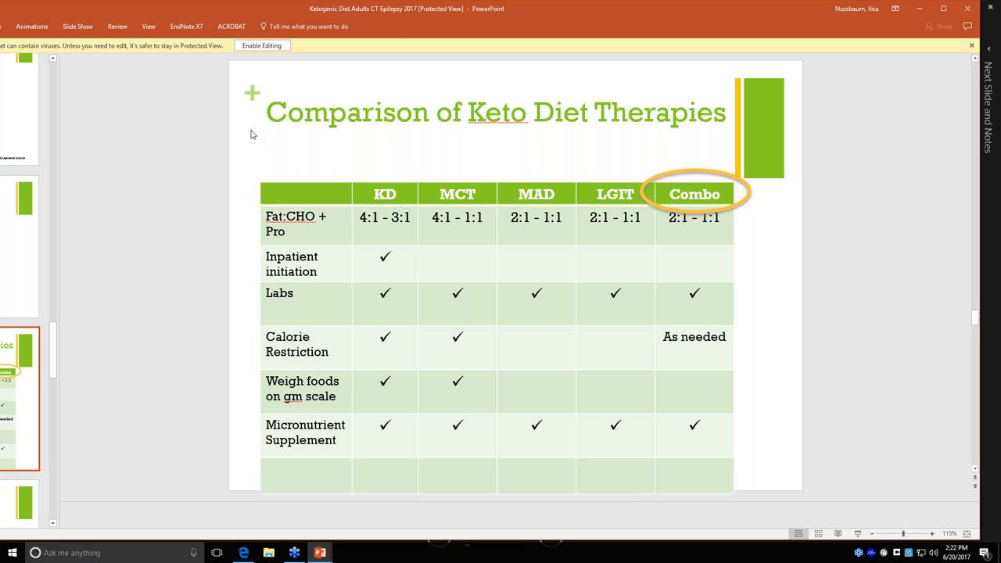
{"action": "mouse_move", "coordinate": [401, 160]}
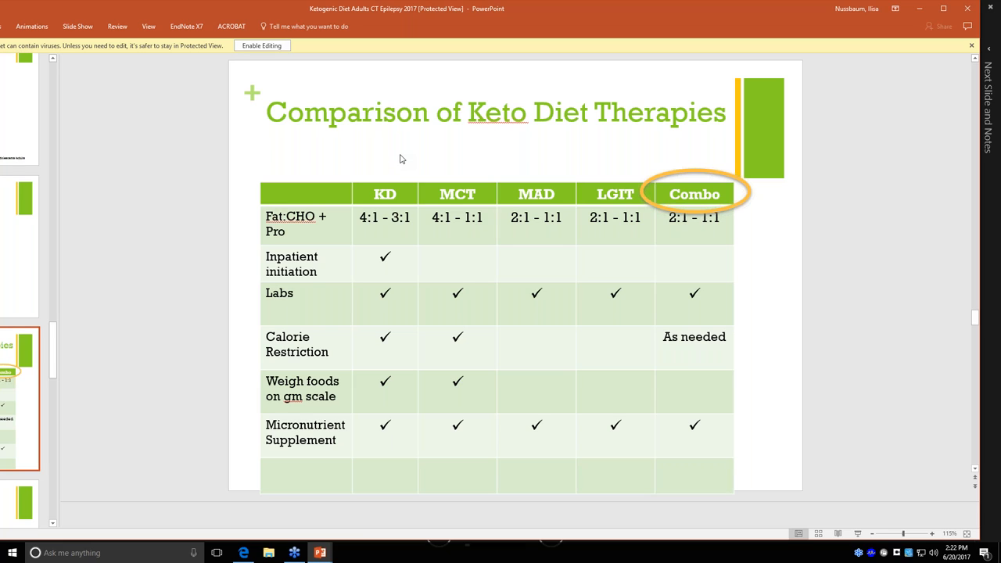
{"action": "mouse_move", "coordinate": [386, 200]}
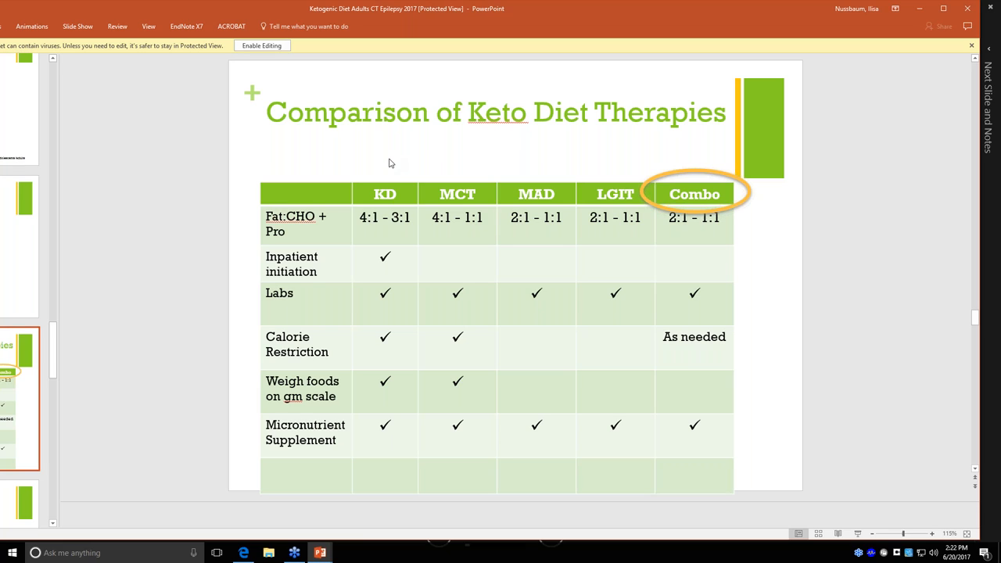
{"action": "mouse_move", "coordinate": [400, 264]}
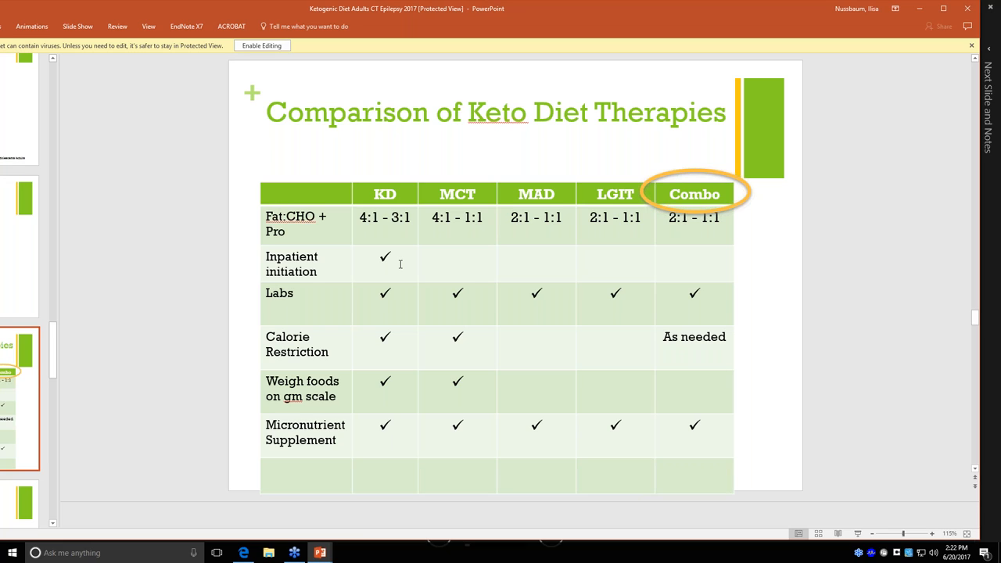
{"action": "mouse_move", "coordinate": [404, 345]}
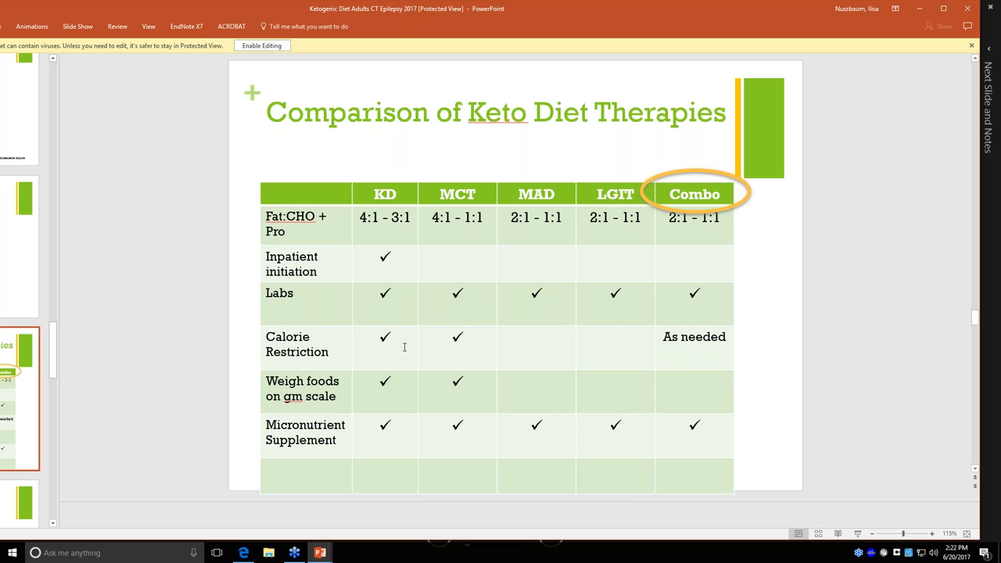
{"action": "mouse_move", "coordinate": [406, 386]}
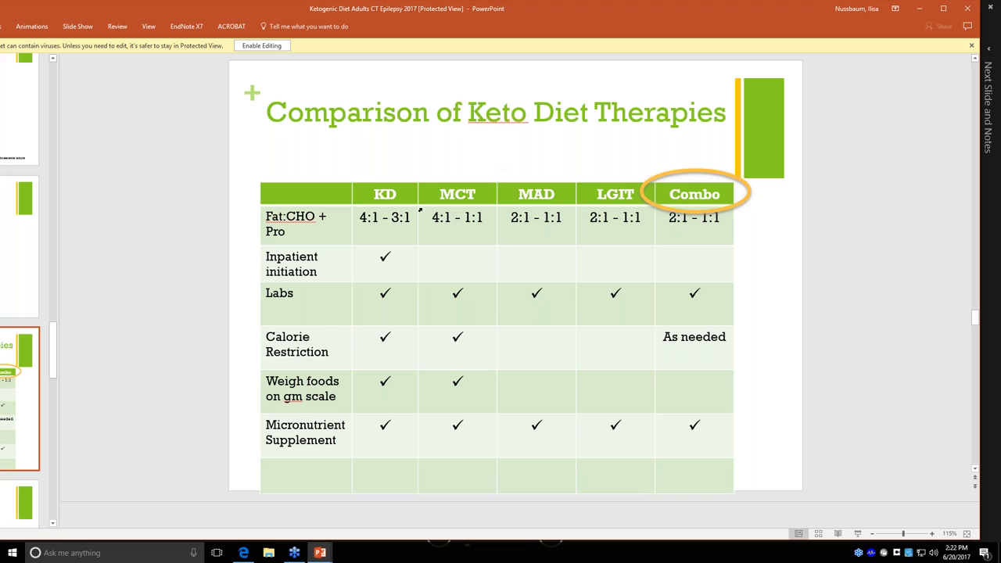
{"action": "mouse_move", "coordinate": [467, 165]}
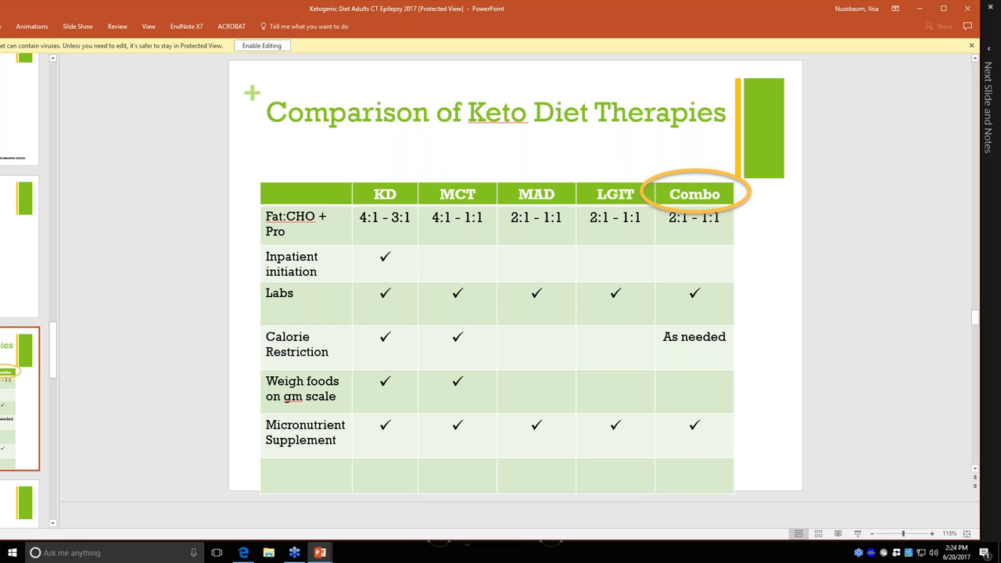
{"action": "mouse_move", "coordinate": [697, 159]}
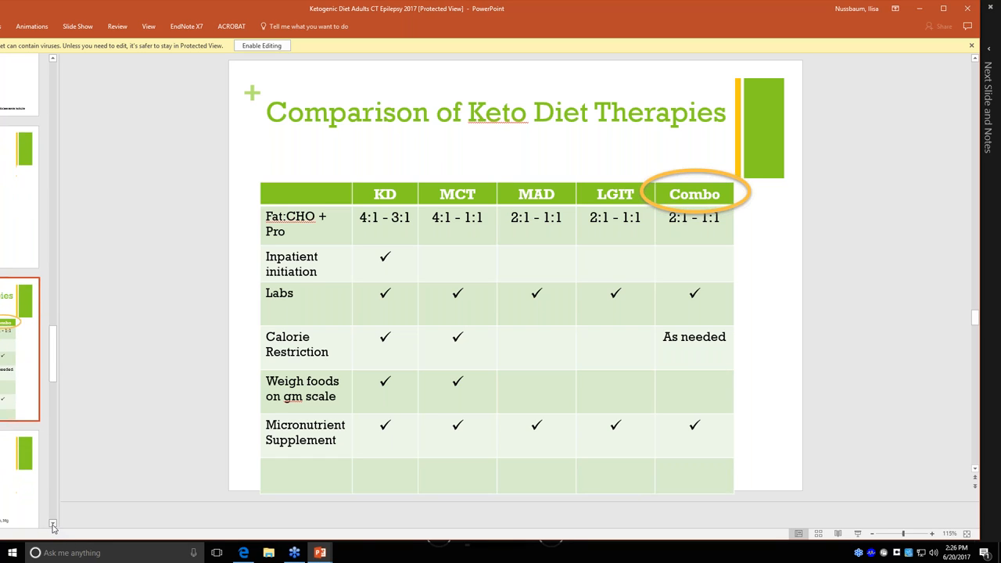
{"action": "scroll", "scroll_direction": "down", "scroll_amount": 3}
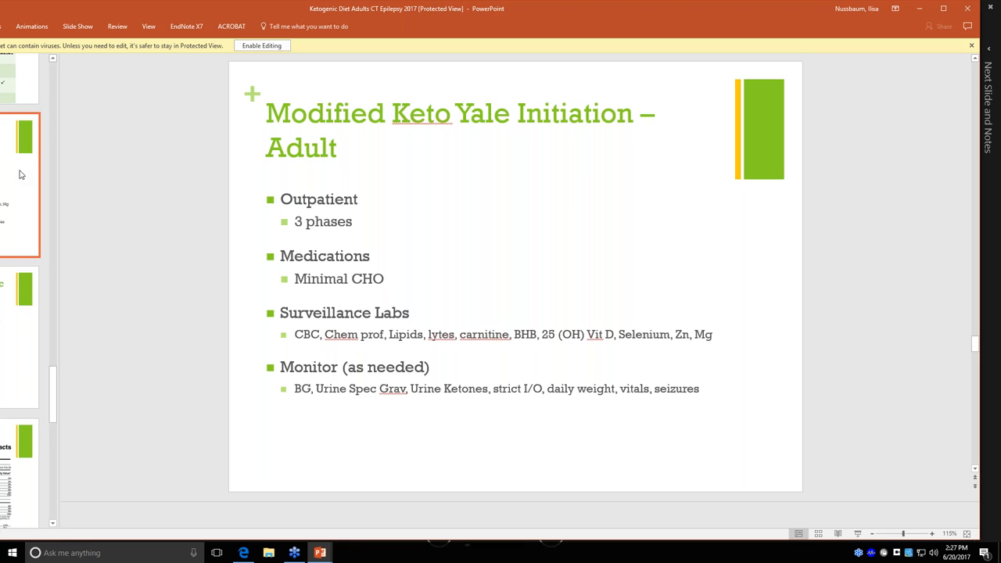
{"action": "mouse_move", "coordinate": [390, 334]}
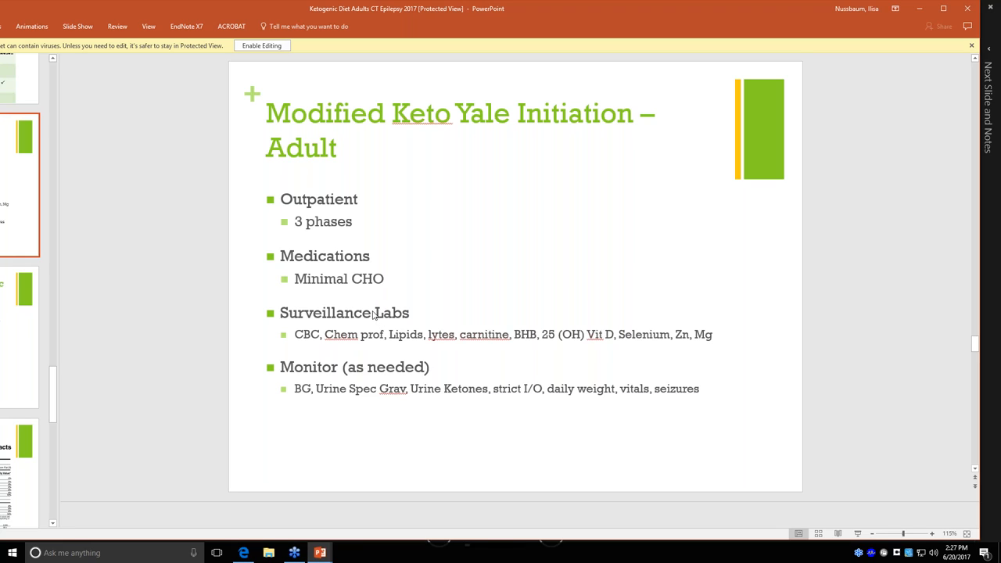
{"action": "mouse_move", "coordinate": [381, 344]}
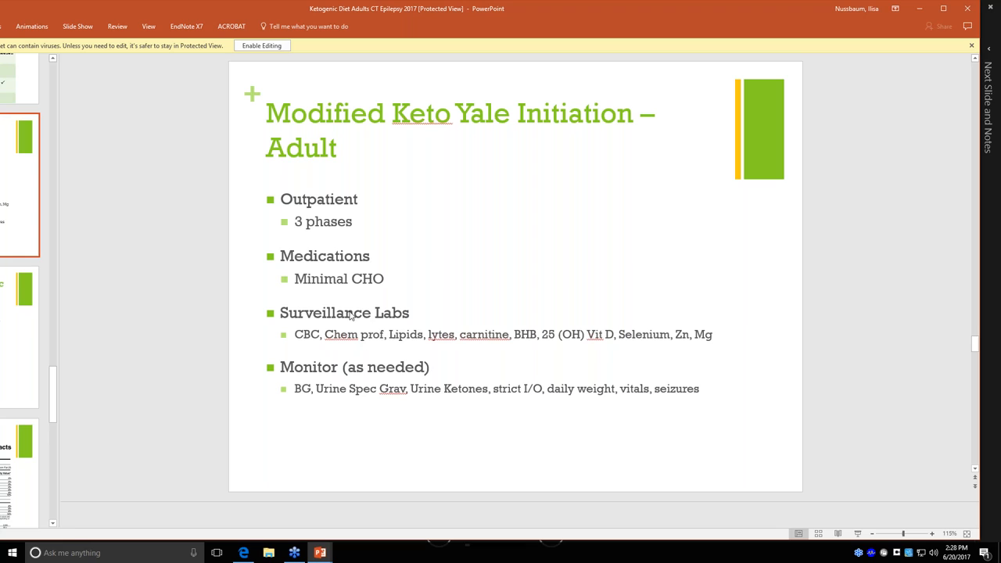
{"action": "mouse_move", "coordinate": [264, 337]}
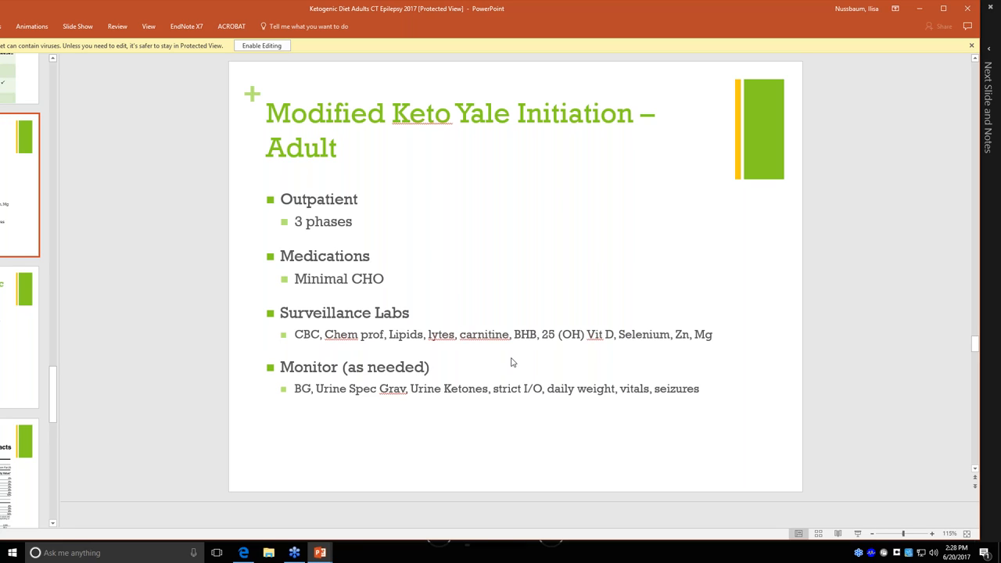
{"action": "mouse_move", "coordinate": [523, 348]}
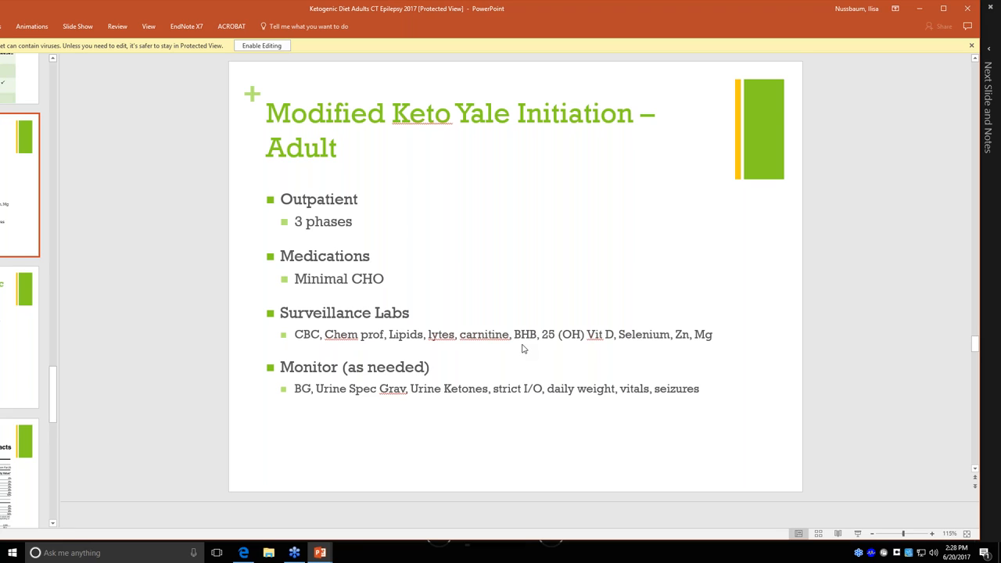
{"action": "mouse_move", "coordinate": [477, 349]}
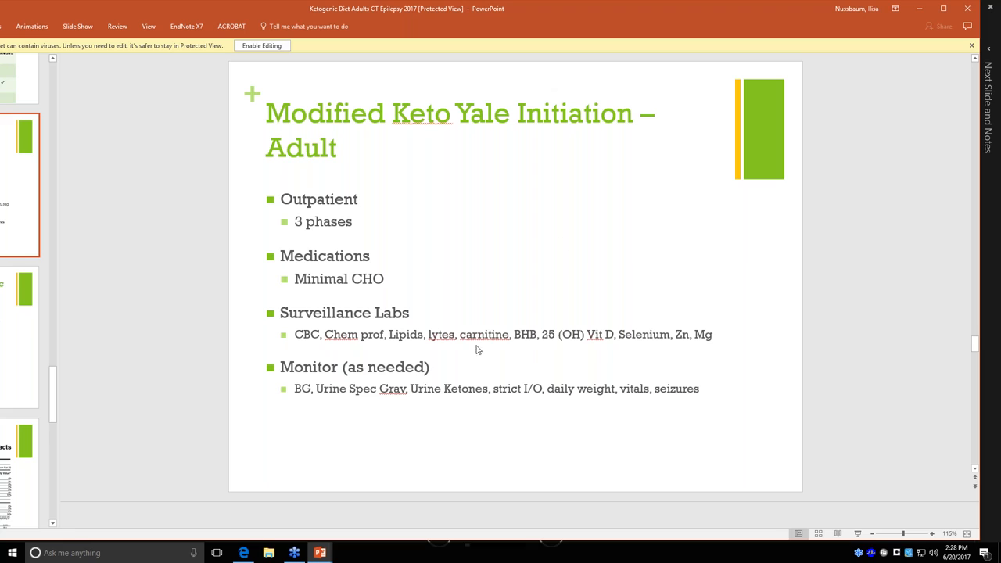
{"action": "mouse_move", "coordinate": [304, 407]}
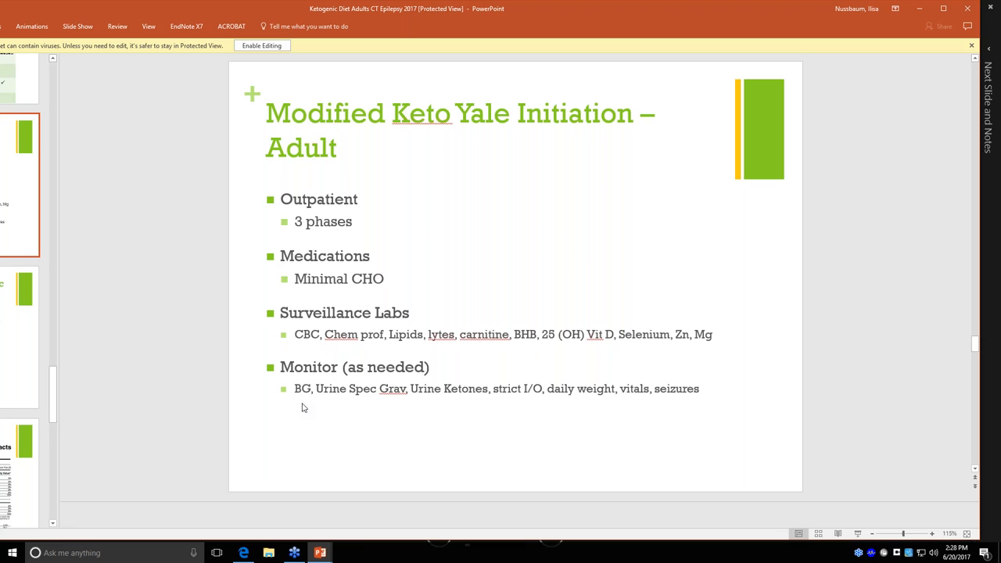
{"action": "mouse_move", "coordinate": [388, 405]}
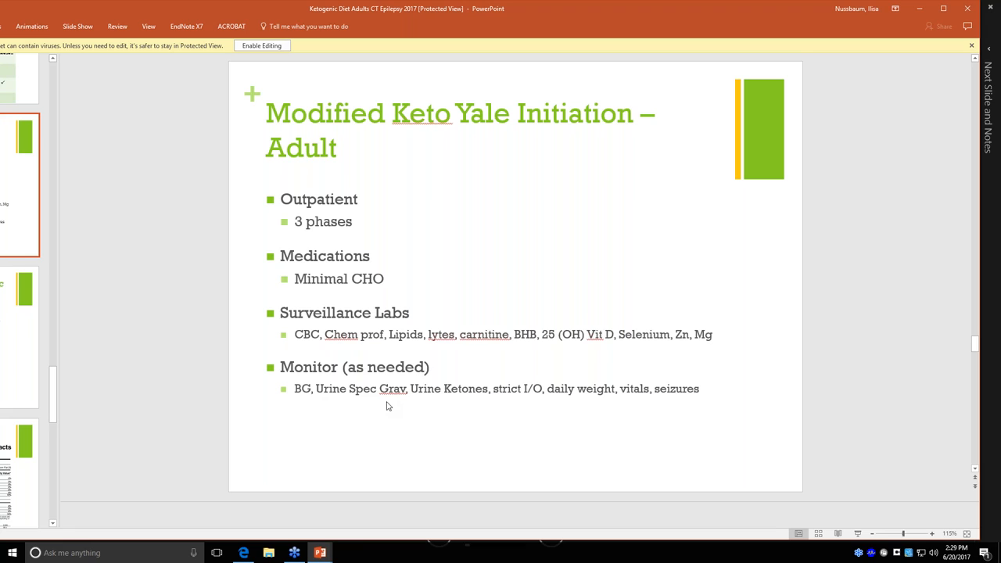
{"action": "mouse_move", "coordinate": [454, 403]}
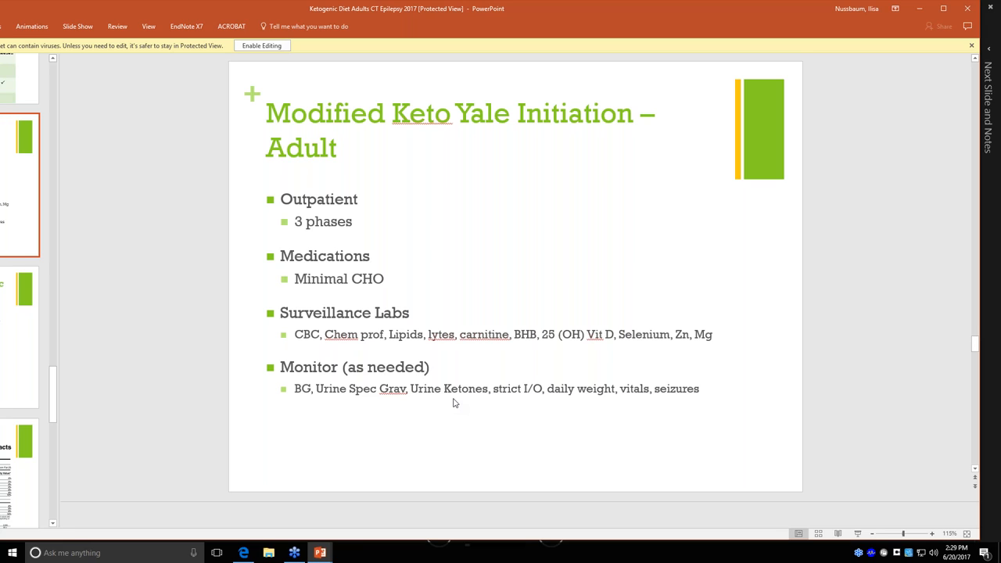
{"action": "mouse_move", "coordinate": [661, 390]}
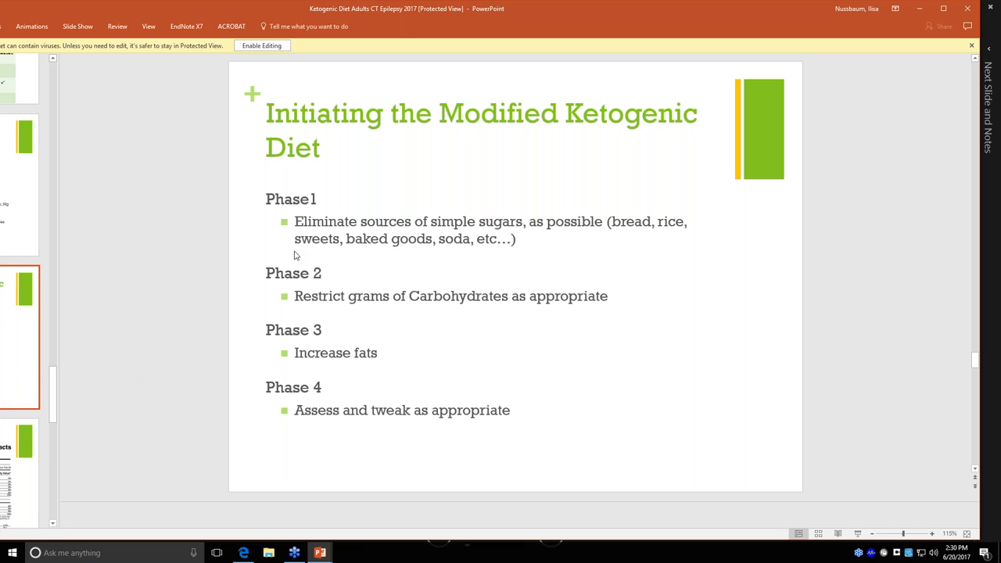
{"action": "mouse_move", "coordinate": [333, 189]}
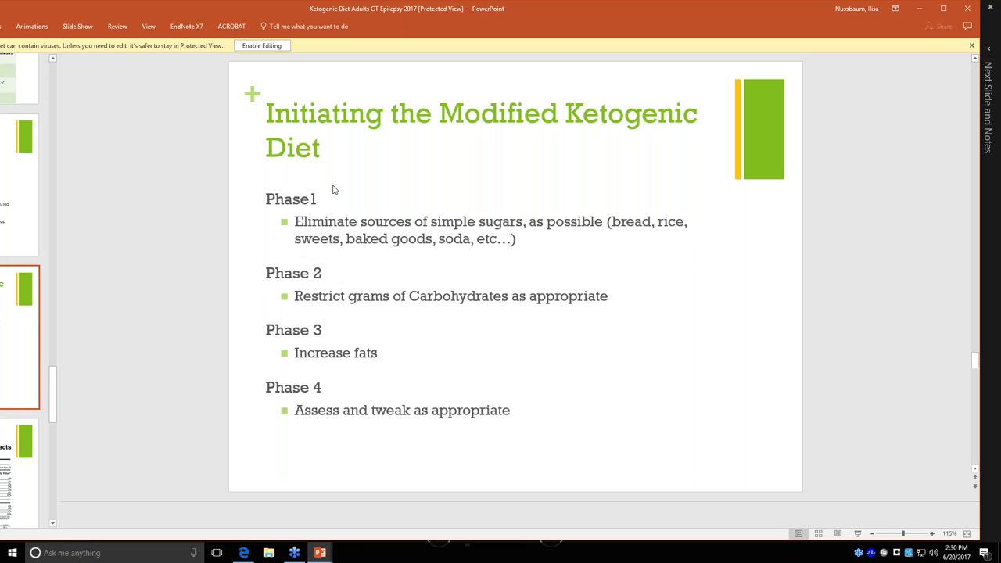
{"action": "mouse_move", "coordinate": [305, 235]}
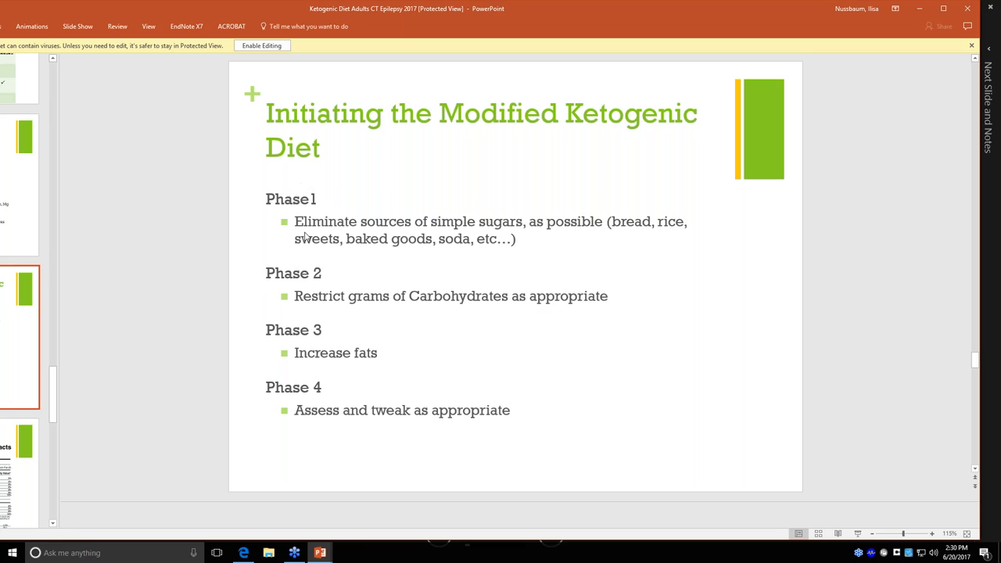
{"action": "mouse_move", "coordinate": [225, 294]}
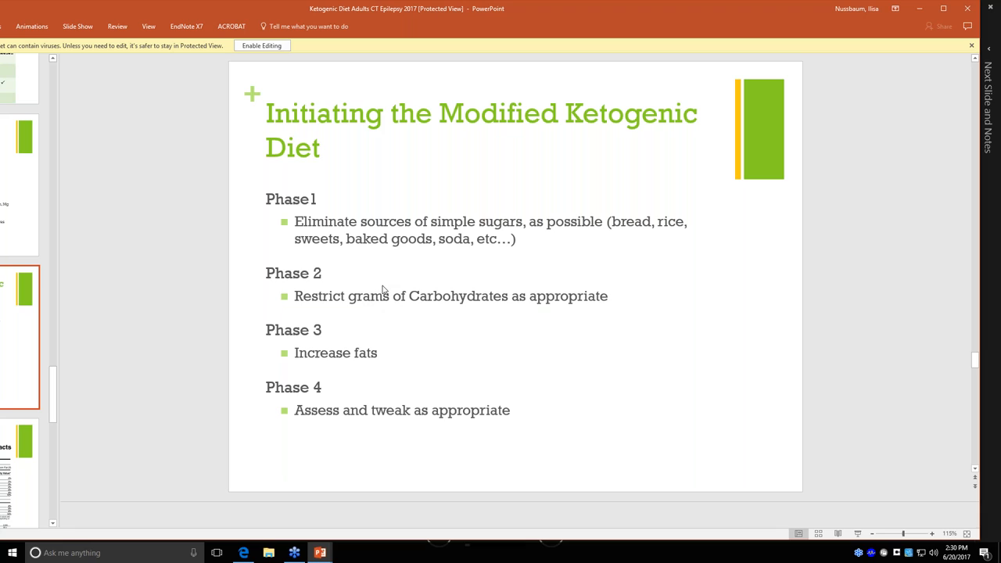
{"action": "mouse_move", "coordinate": [367, 353]}
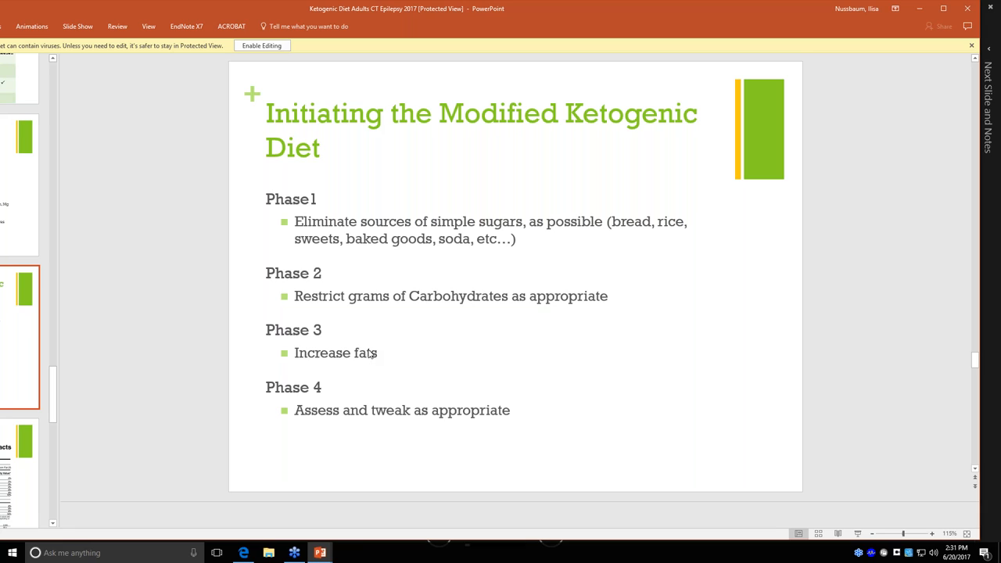
{"action": "mouse_move", "coordinate": [376, 419]}
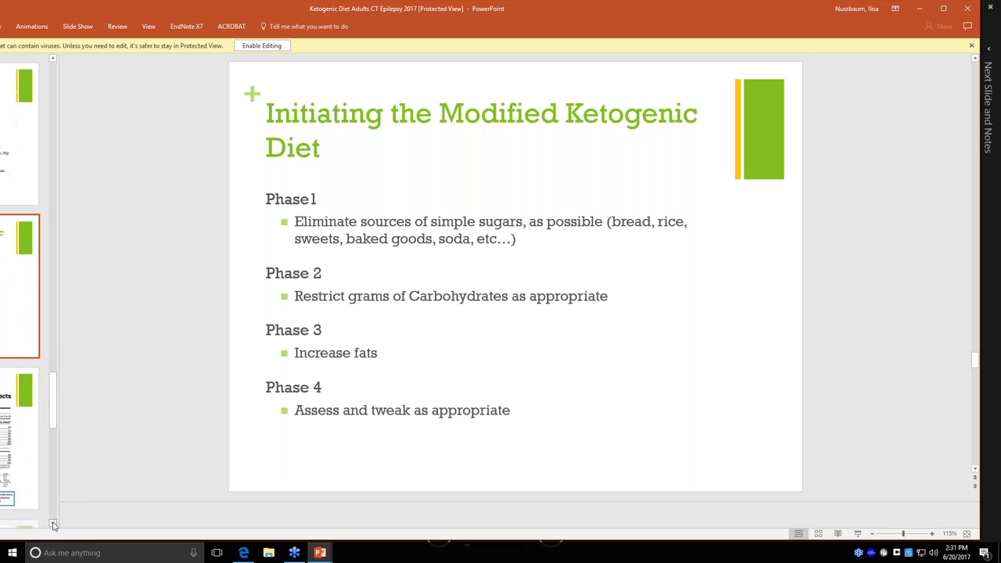
Scroll down to the Initiating the Modified Ketogenic Diet phases slide
{"action": "scroll", "scroll_direction": "down", "scroll_amount": 3}
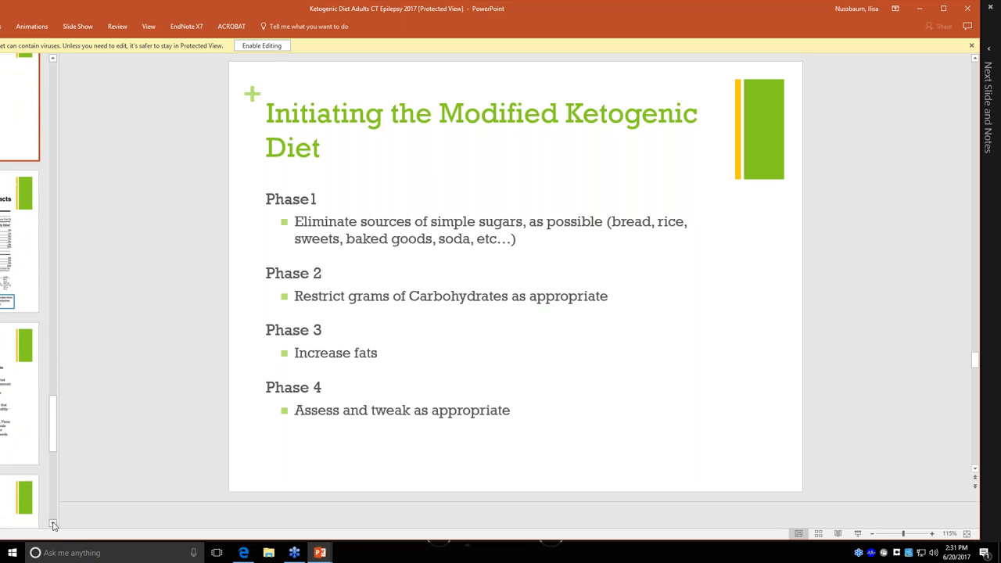
{"action": "scroll", "scroll_direction": "down", "scroll_amount": 3}
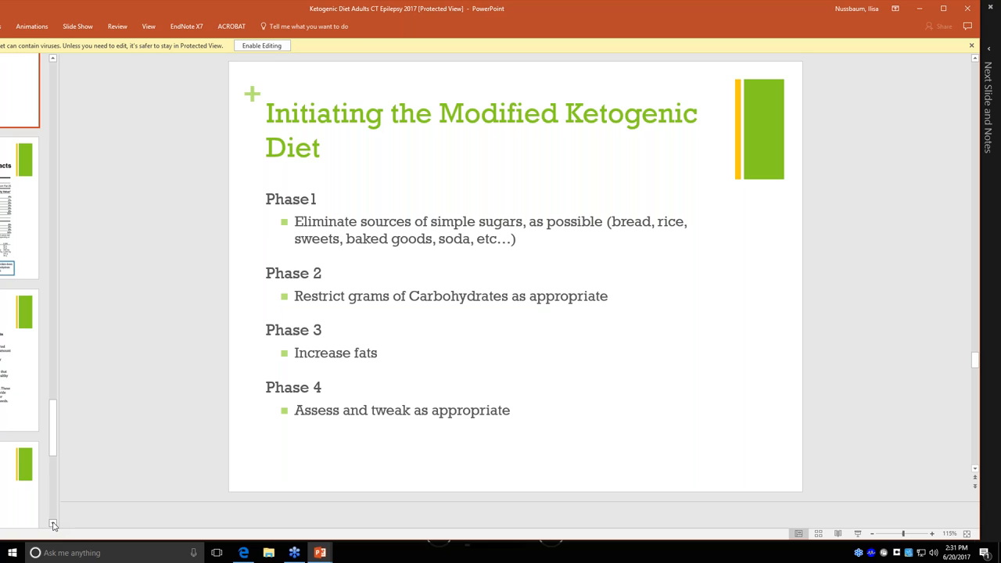
{"action": "mouse_move", "coordinate": [238, 380]}
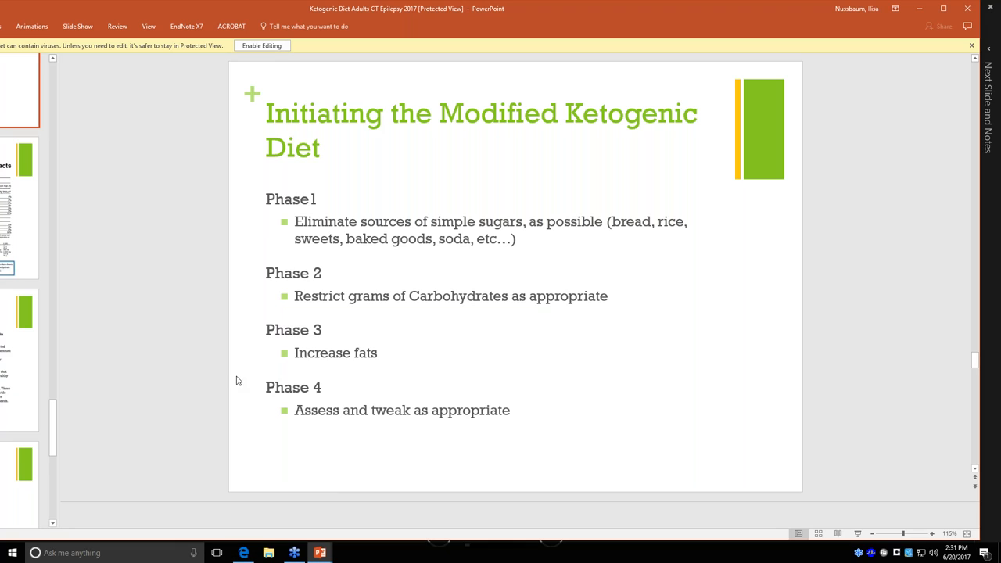
{"action": "mouse_move", "coordinate": [230, 380]}
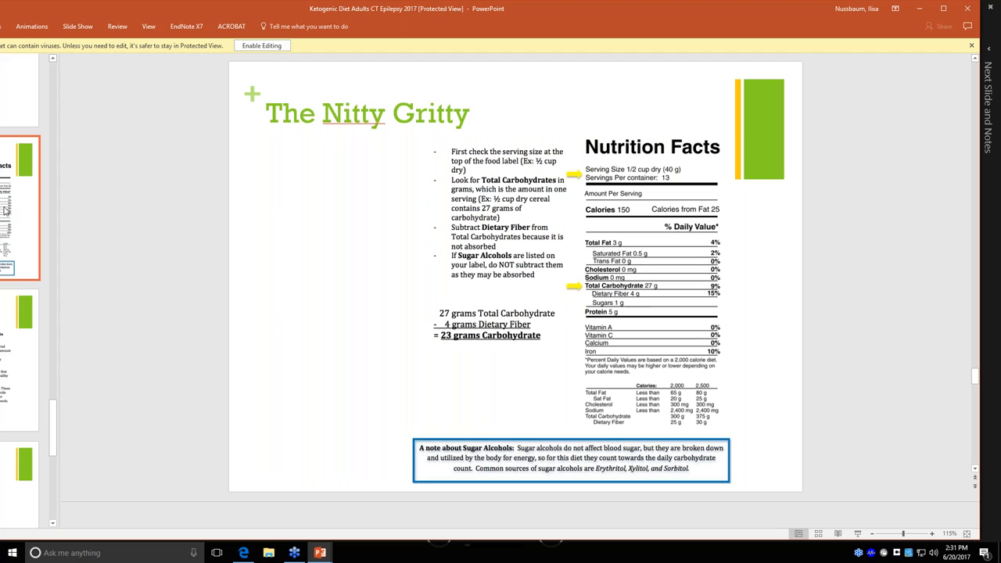
{"action": "mouse_move", "coordinate": [36, 211]}
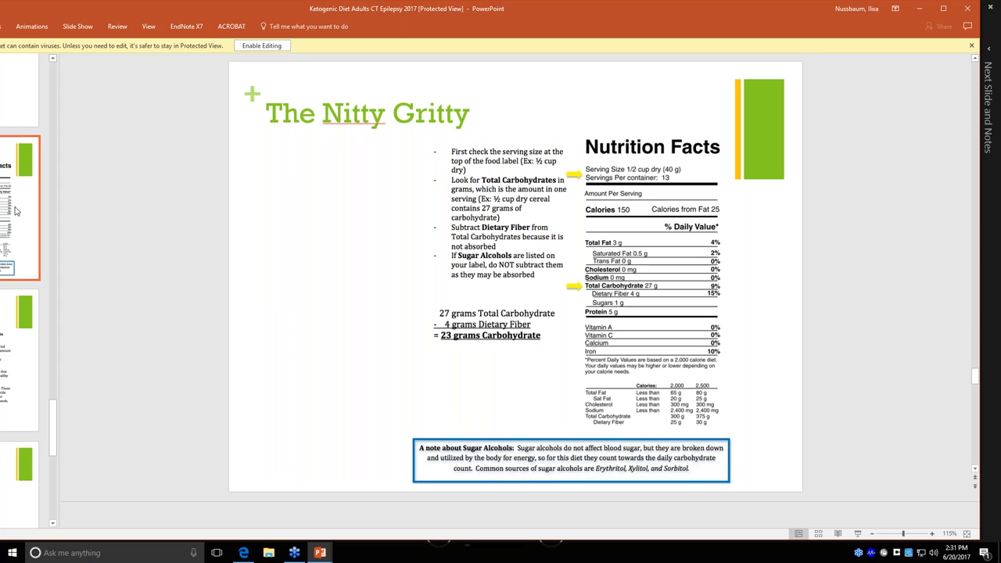
{"action": "mouse_move", "coordinate": [695, 125]}
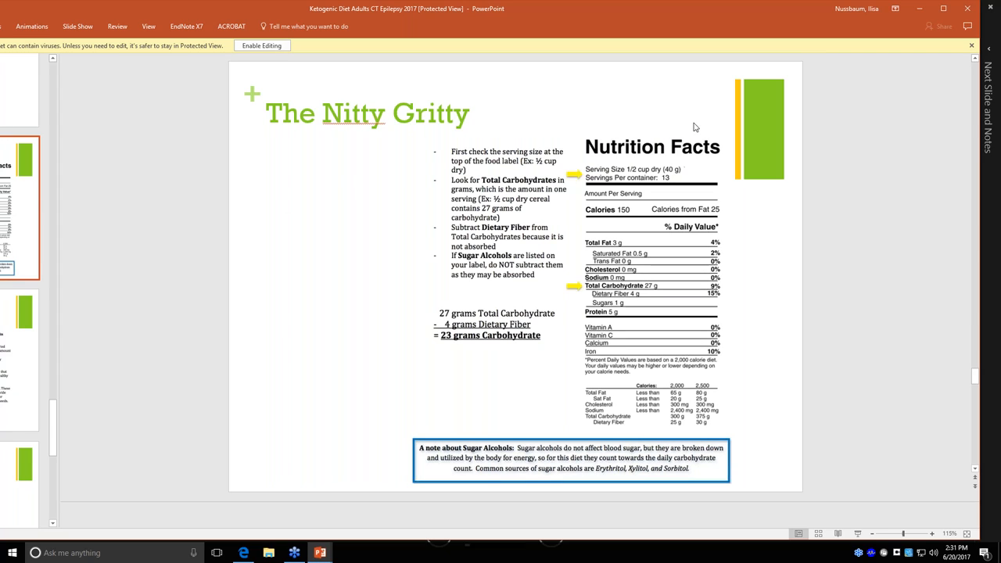
{"action": "mouse_move", "coordinate": [355, 158]}
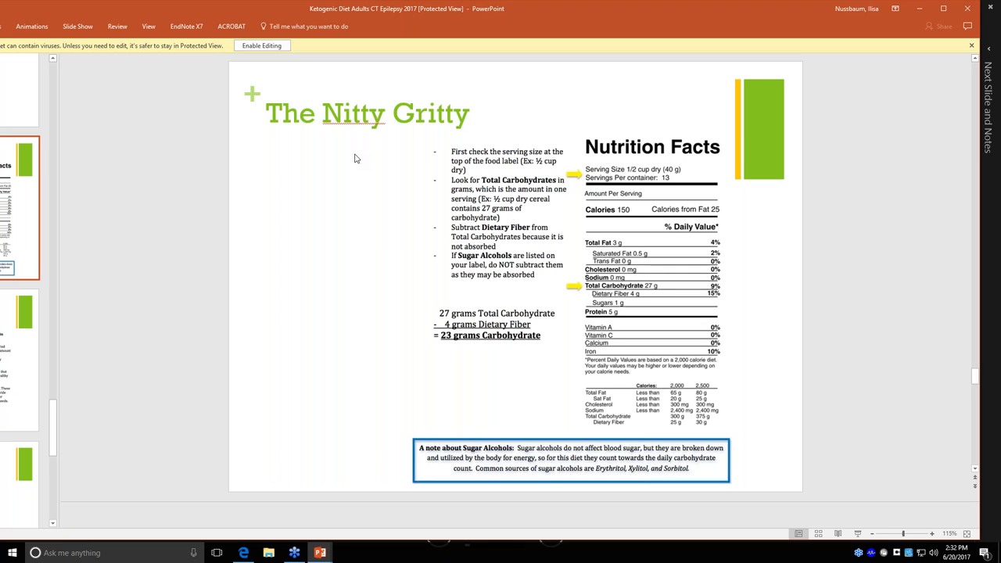
{"action": "mouse_move", "coordinate": [531, 148]}
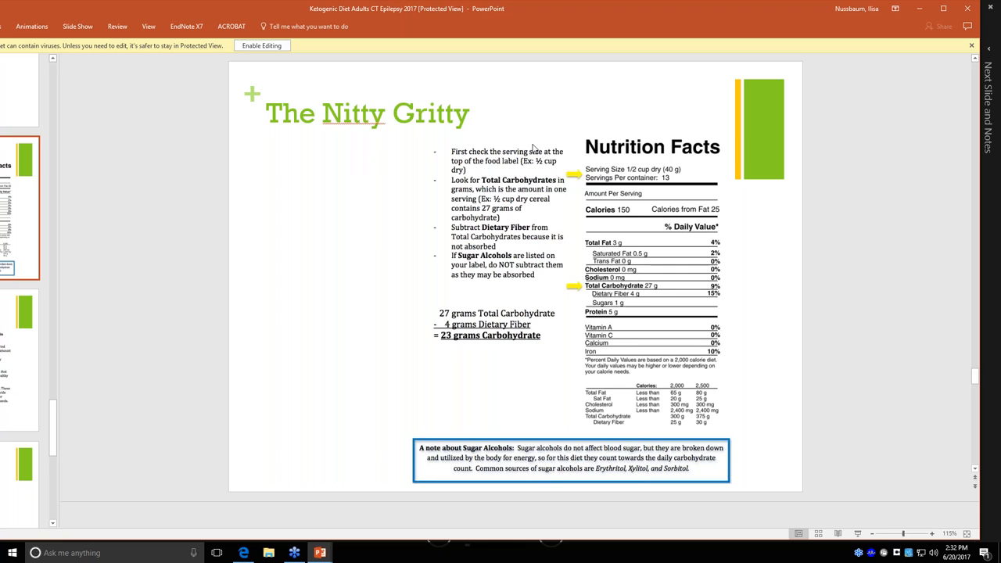
{"action": "mouse_move", "coordinate": [612, 293]}
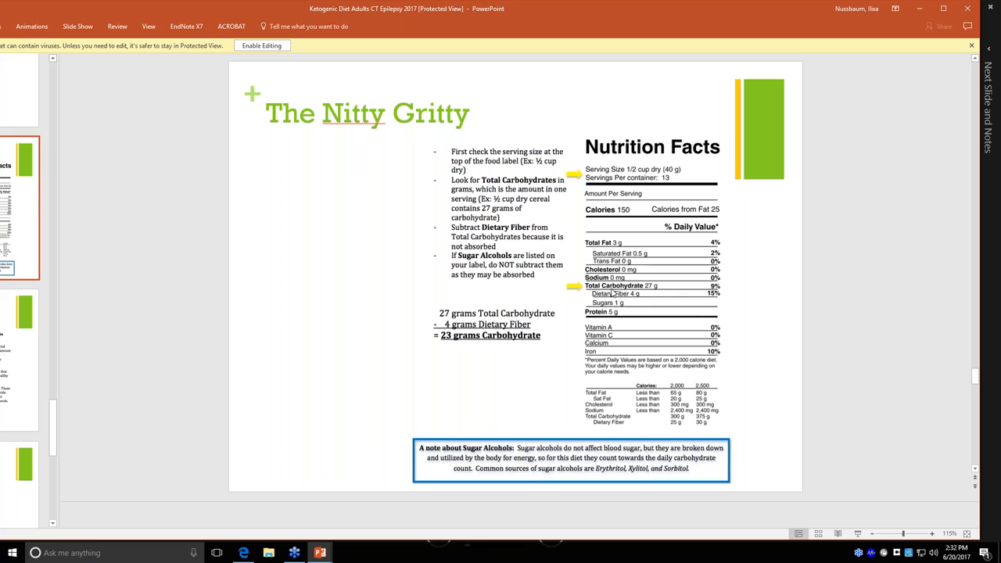
{"action": "mouse_move", "coordinate": [658, 304]}
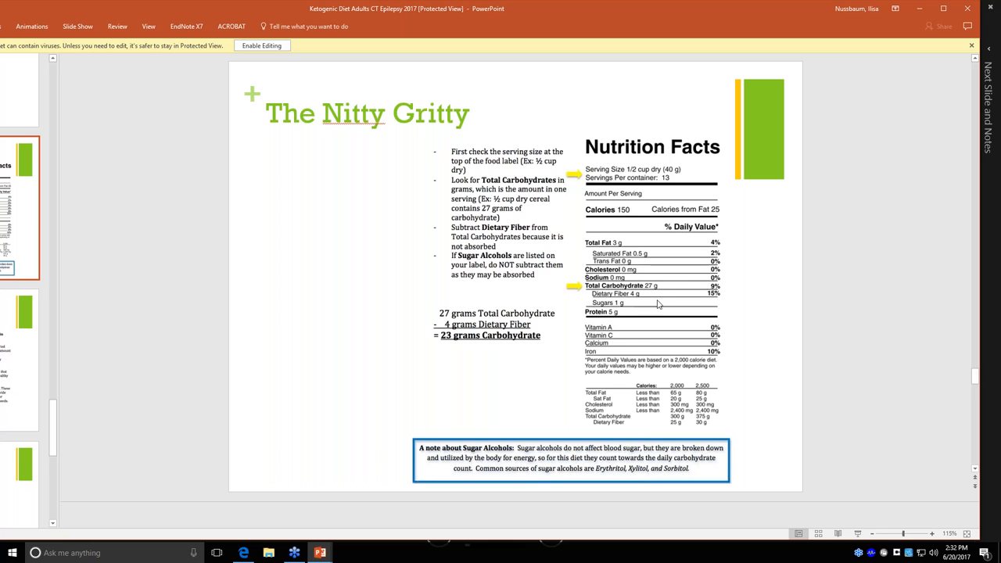
{"action": "mouse_move", "coordinate": [646, 271]}
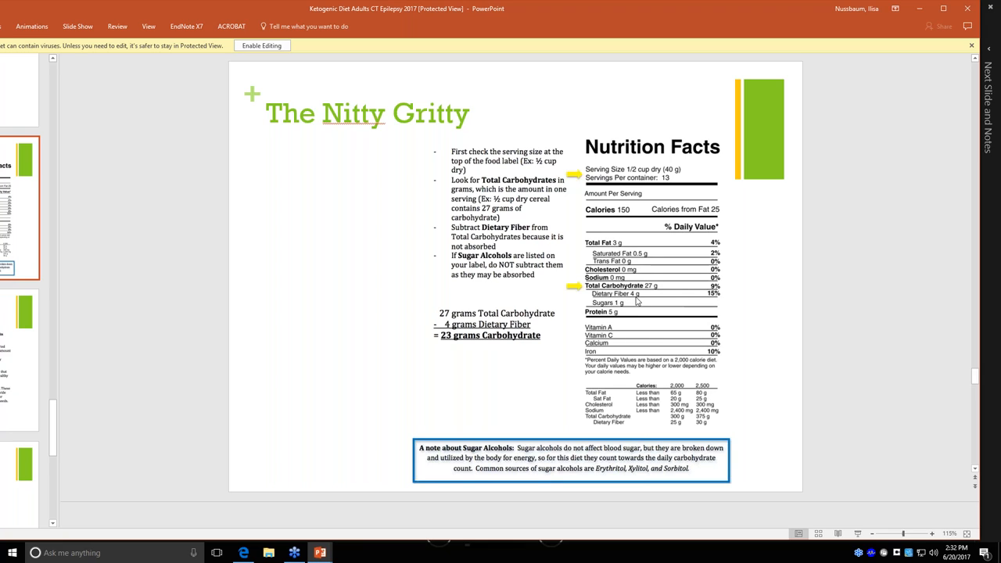
{"action": "mouse_move", "coordinate": [653, 290]}
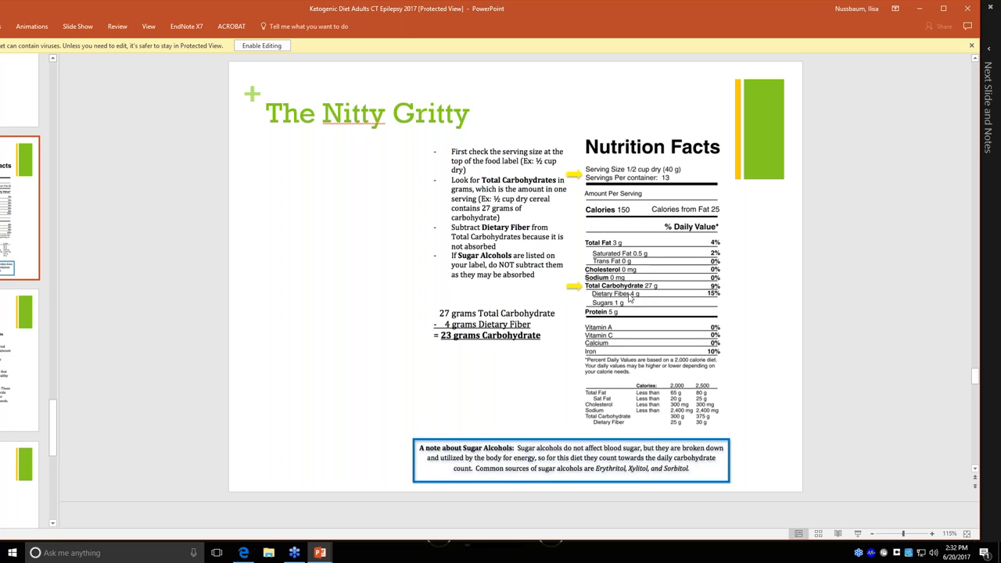
{"action": "mouse_move", "coordinate": [623, 303]}
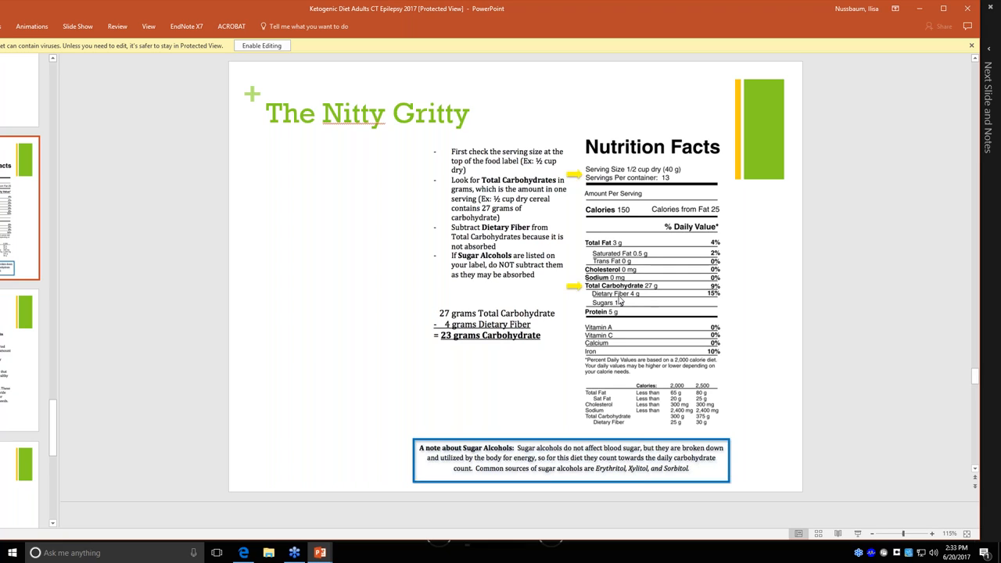
{"action": "mouse_move", "coordinate": [551, 298]}
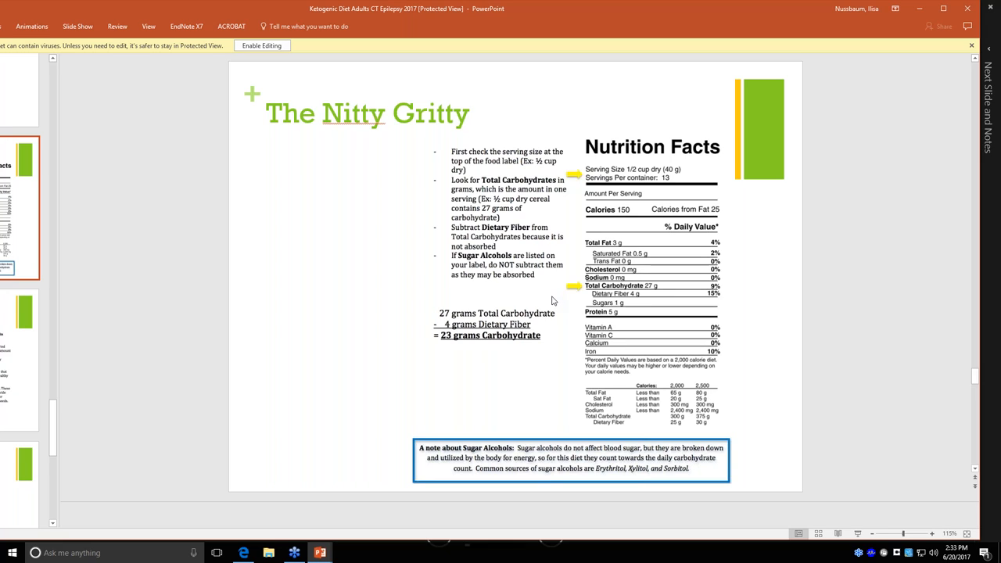
{"action": "mouse_move", "coordinate": [566, 317]}
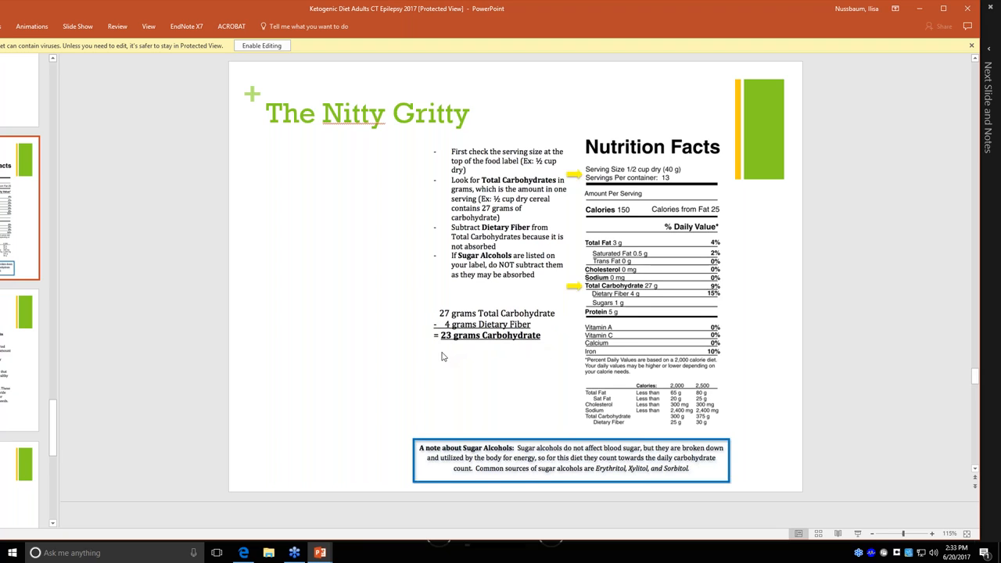
{"action": "mouse_move", "coordinate": [640, 179]}
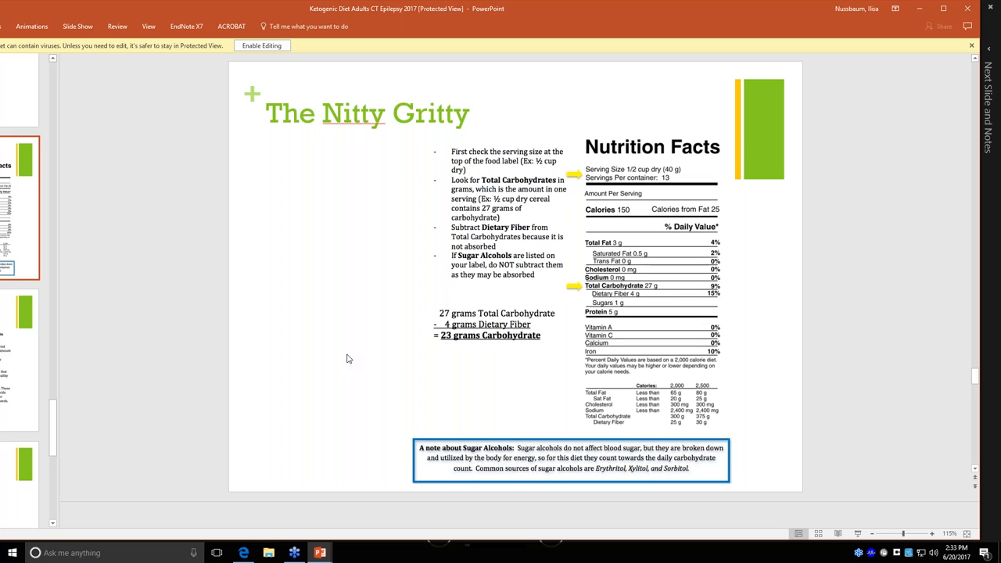
{"action": "mouse_move", "coordinate": [650, 312]}
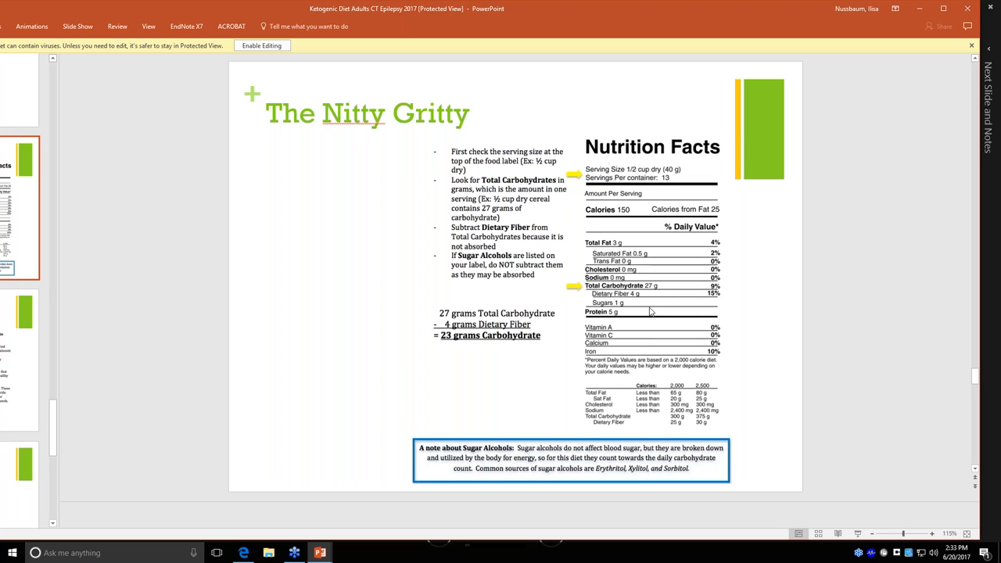
{"action": "mouse_move", "coordinate": [496, 459]}
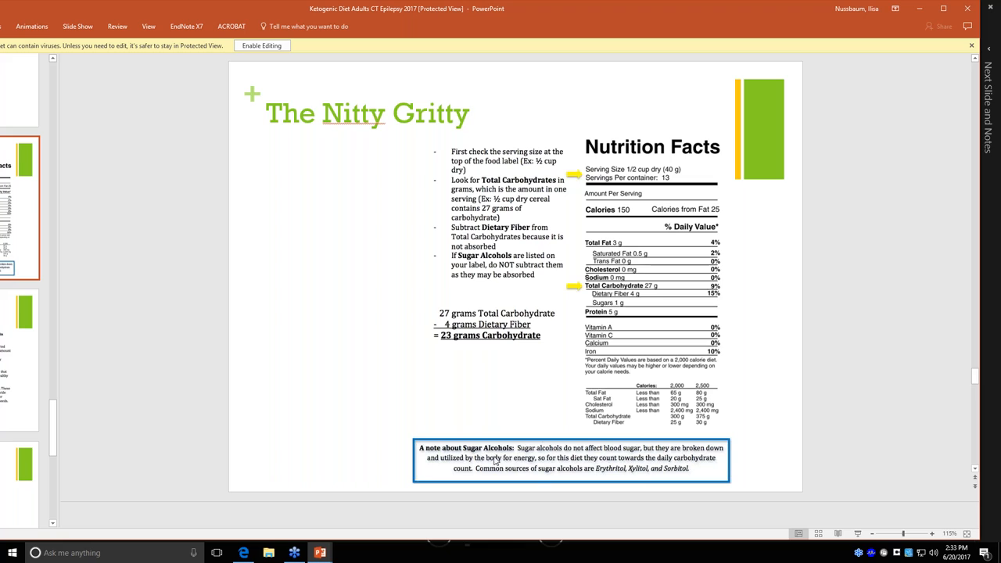
{"action": "mouse_move", "coordinate": [498, 460]}
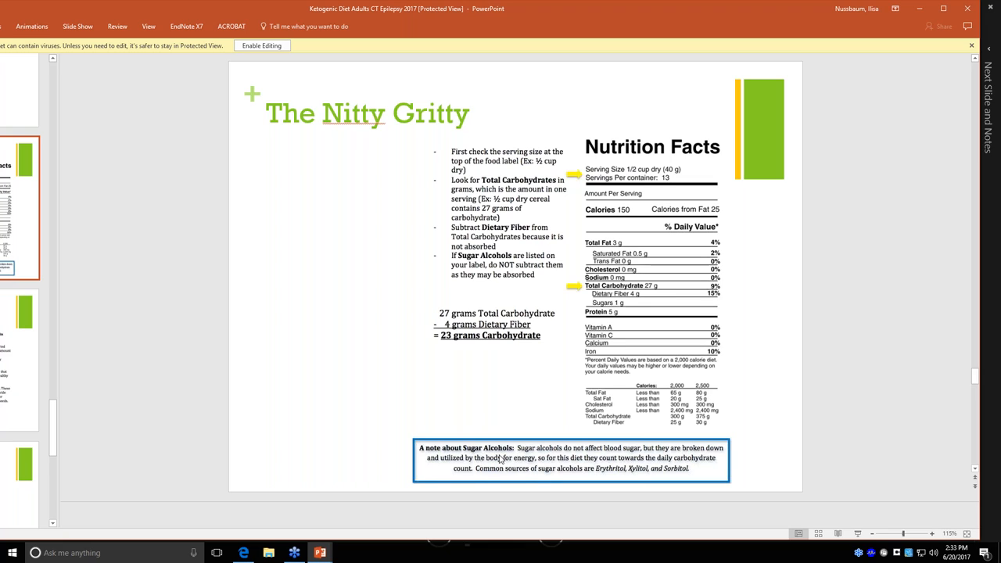
{"action": "mouse_move", "coordinate": [379, 393]}
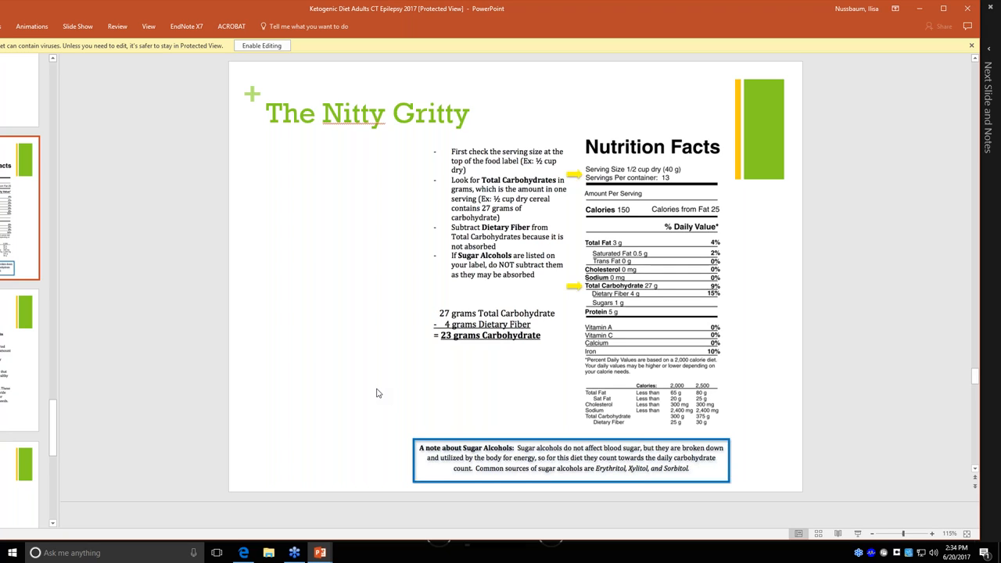
{"action": "mouse_move", "coordinate": [311, 427]}
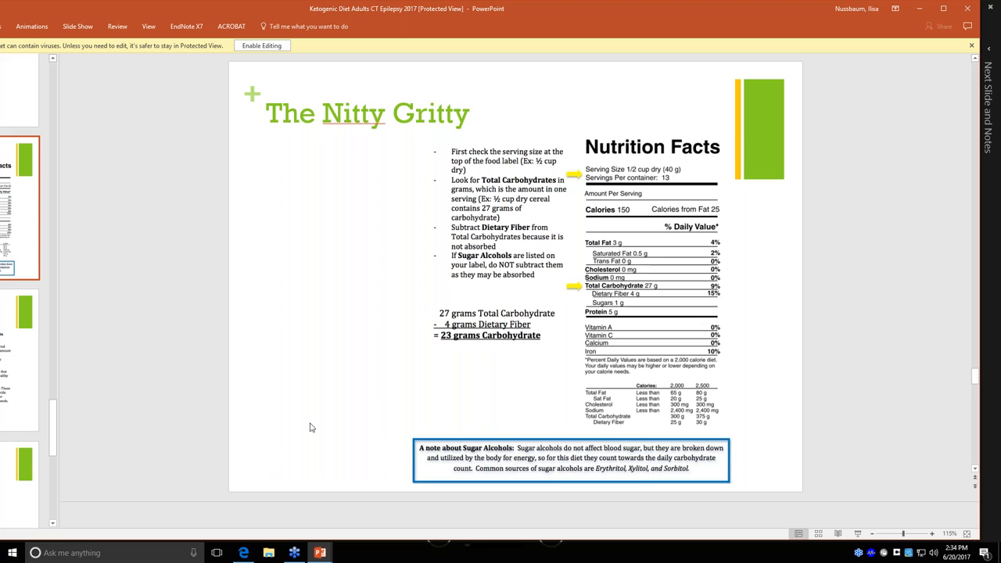
{"action": "mouse_move", "coordinate": [303, 458]}
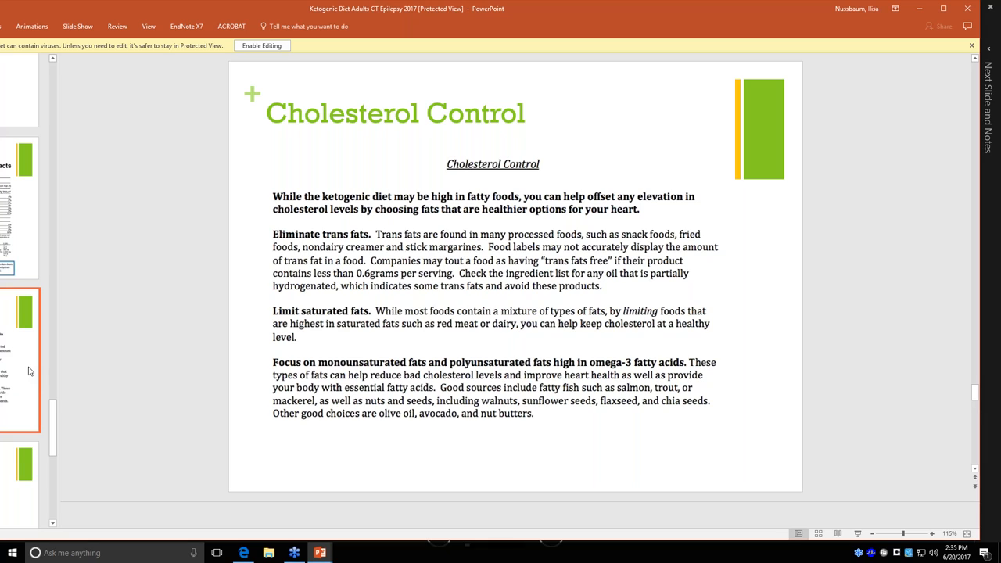
{"action": "mouse_move", "coordinate": [251, 237]}
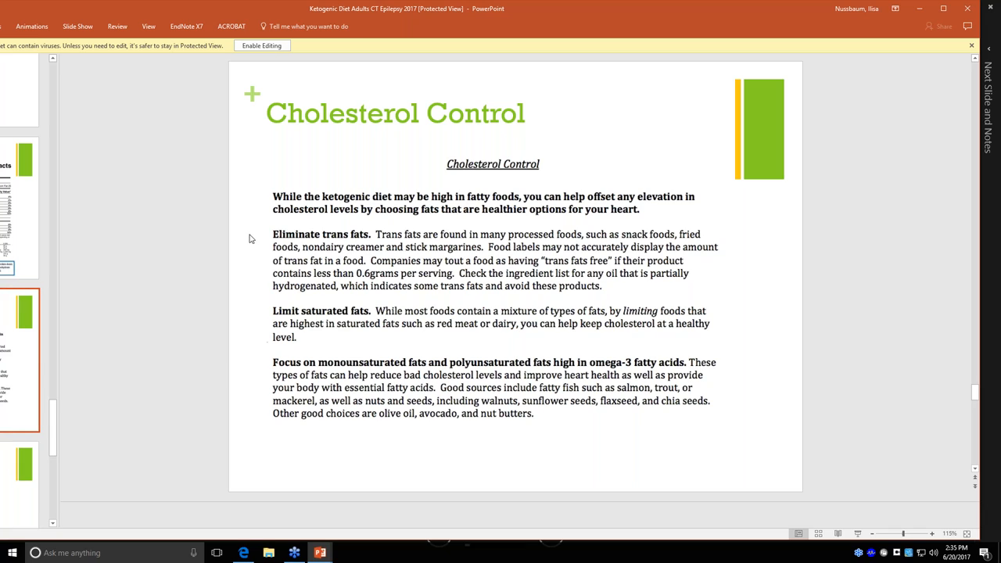
{"action": "mouse_move", "coordinate": [264, 282]}
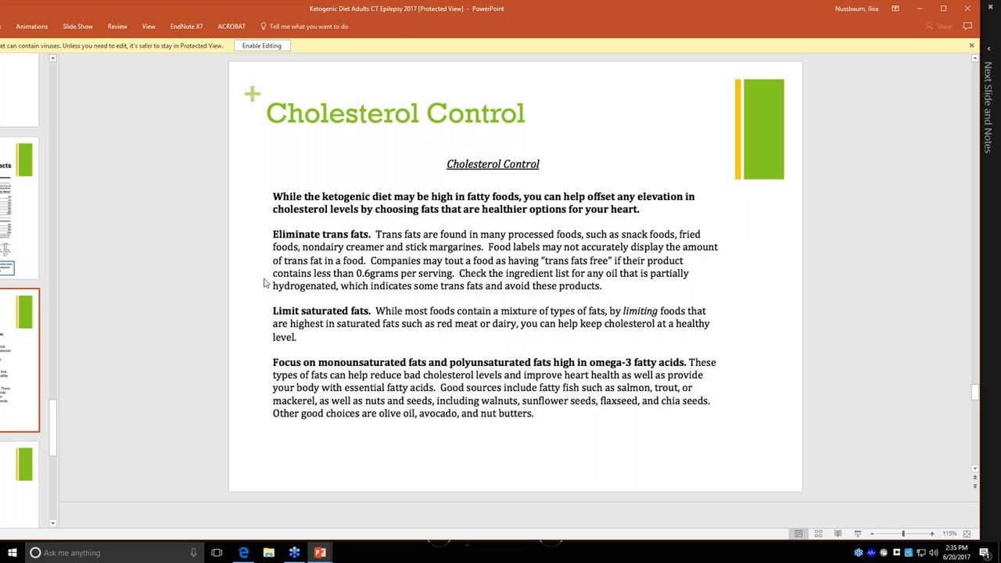
{"action": "mouse_move", "coordinate": [260, 309]}
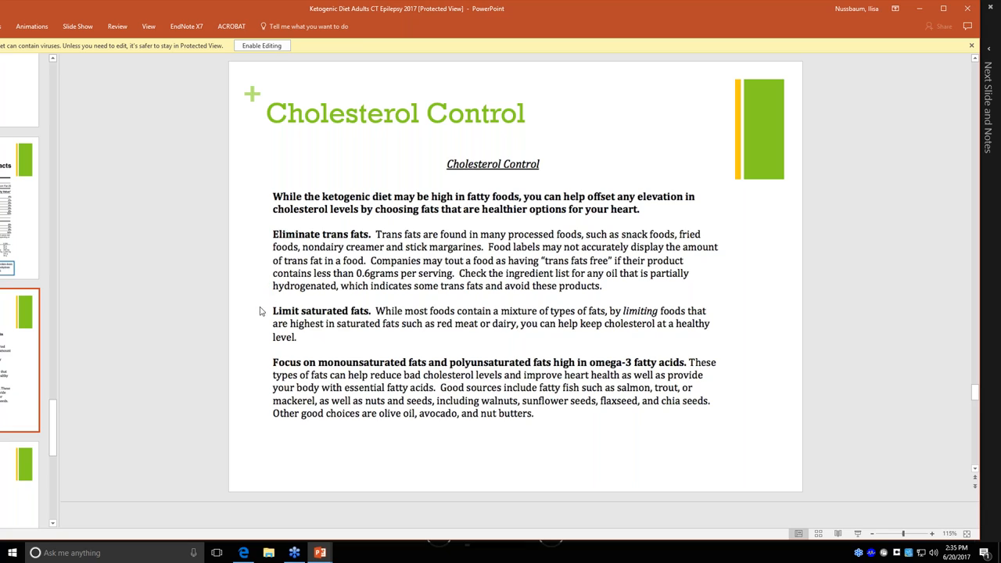
{"action": "mouse_move", "coordinate": [259, 326]}
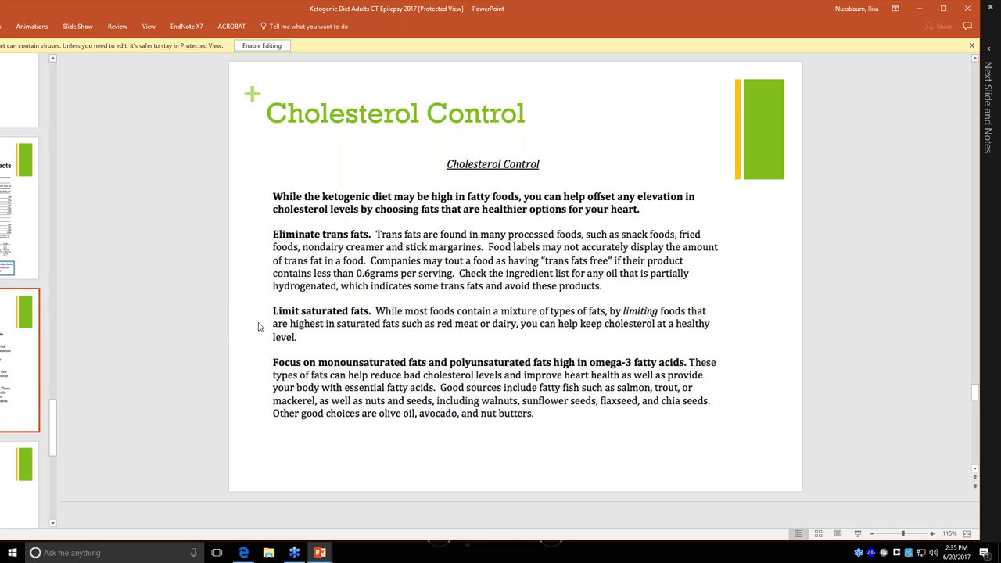
{"action": "mouse_move", "coordinate": [240, 364]}
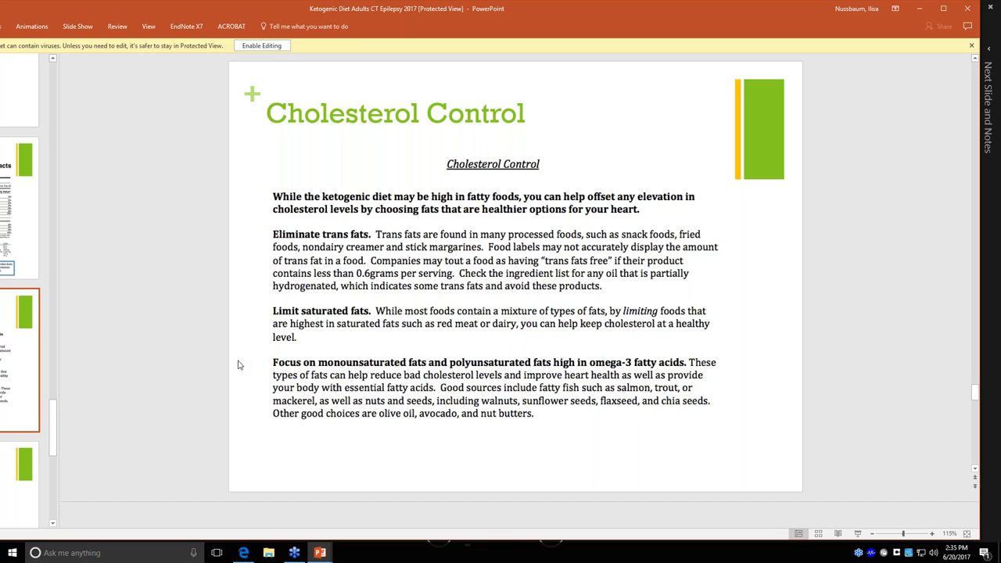
{"action": "mouse_move", "coordinate": [383, 395]}
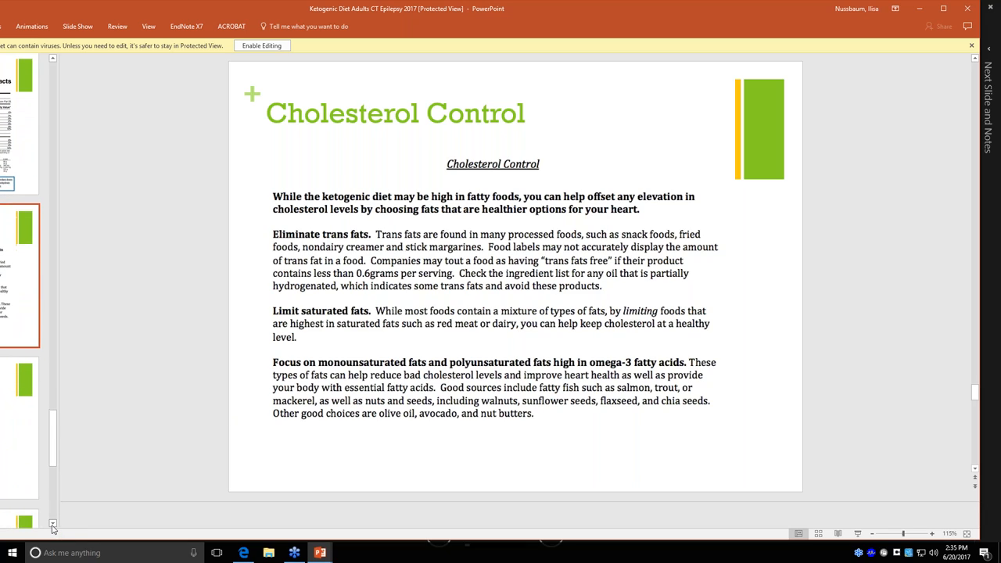
{"action": "scroll", "scroll_direction": "down", "scroll_amount": 3}
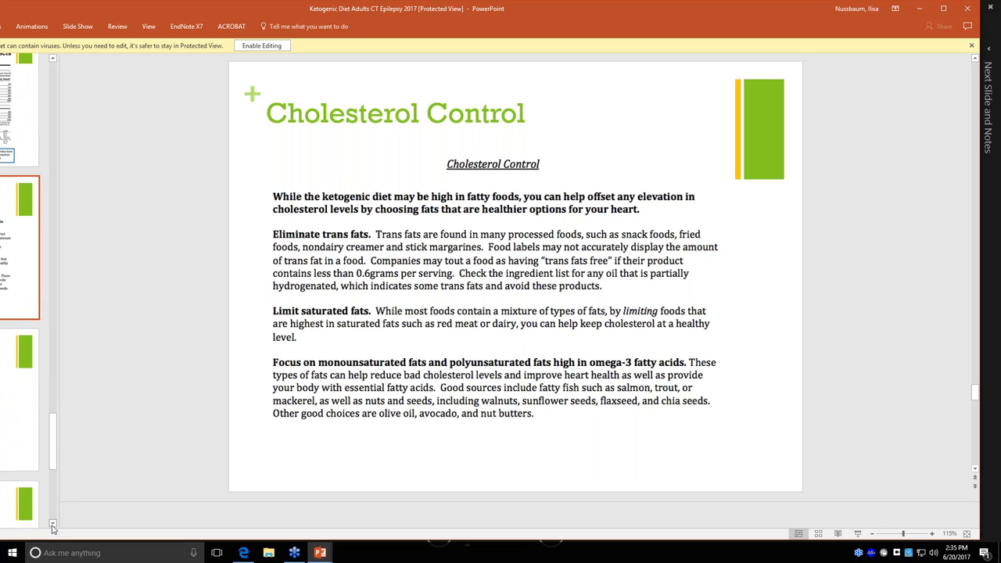
Advance to the Sample Meal Plan slide showing breakfast, lunch, dinner and two snacks
{"action": "scroll", "scroll_direction": "down", "scroll_amount": 3}
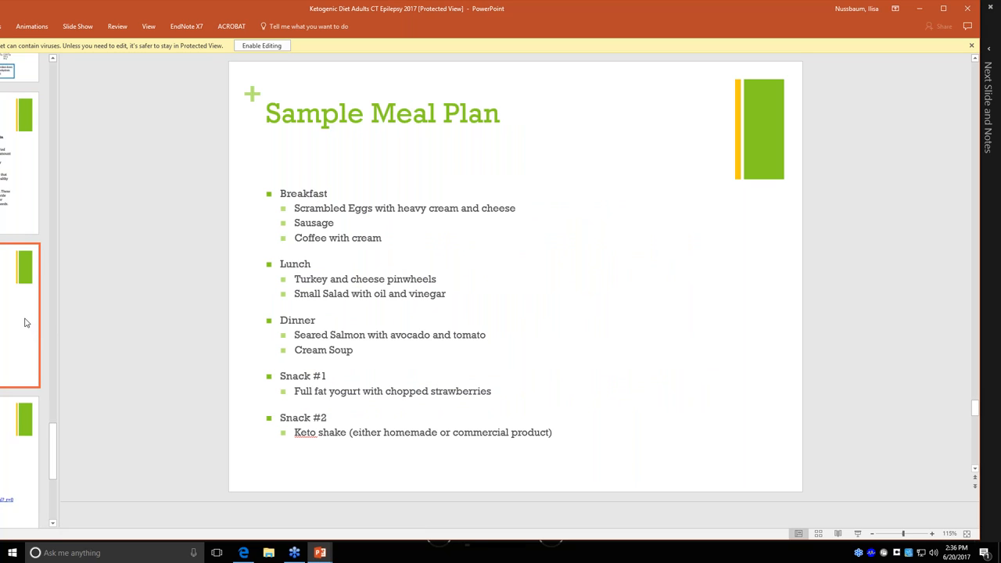
{"action": "mouse_move", "coordinate": [27, 328]}
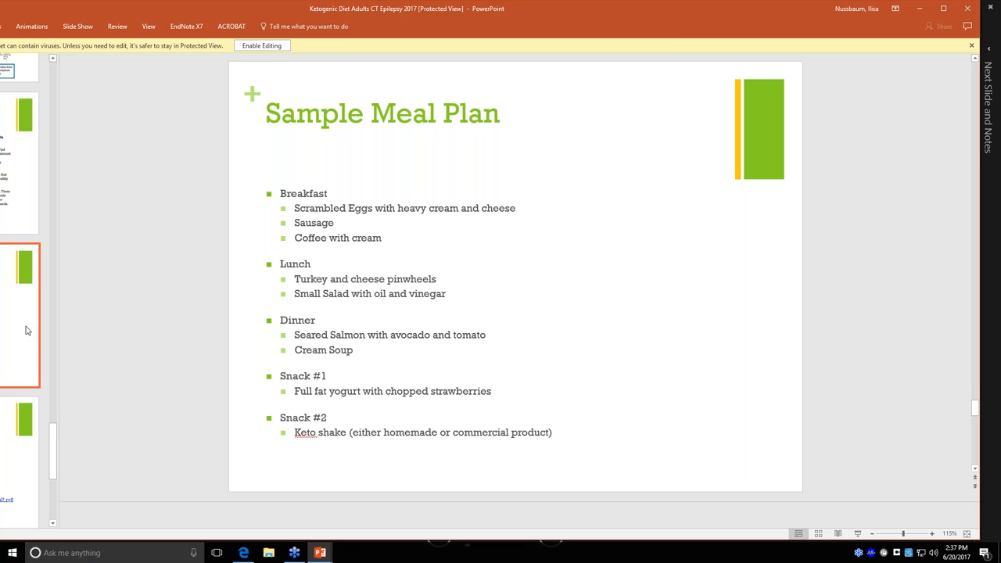
{"action": "mouse_move", "coordinate": [330, 398]}
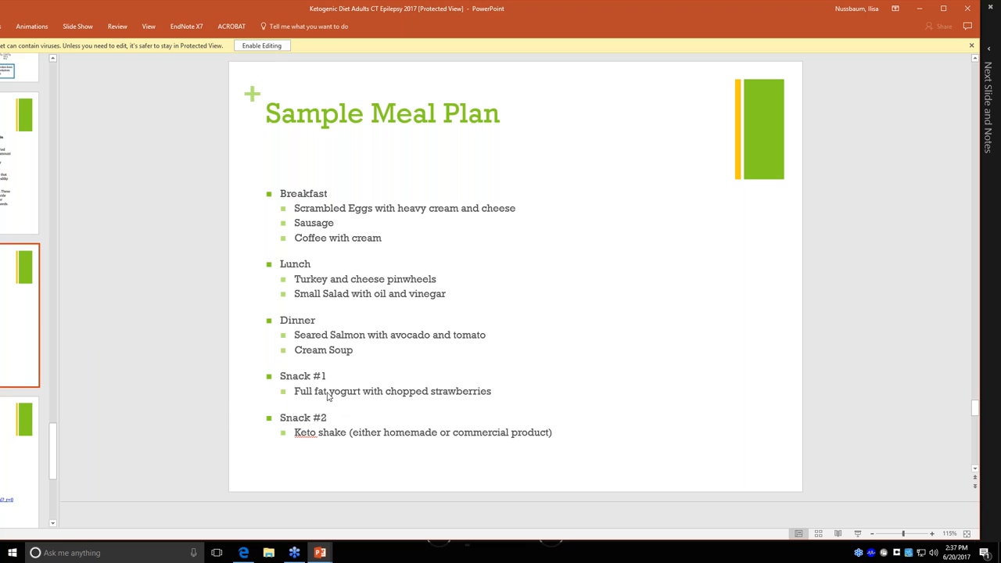
{"action": "mouse_move", "coordinate": [222, 442]}
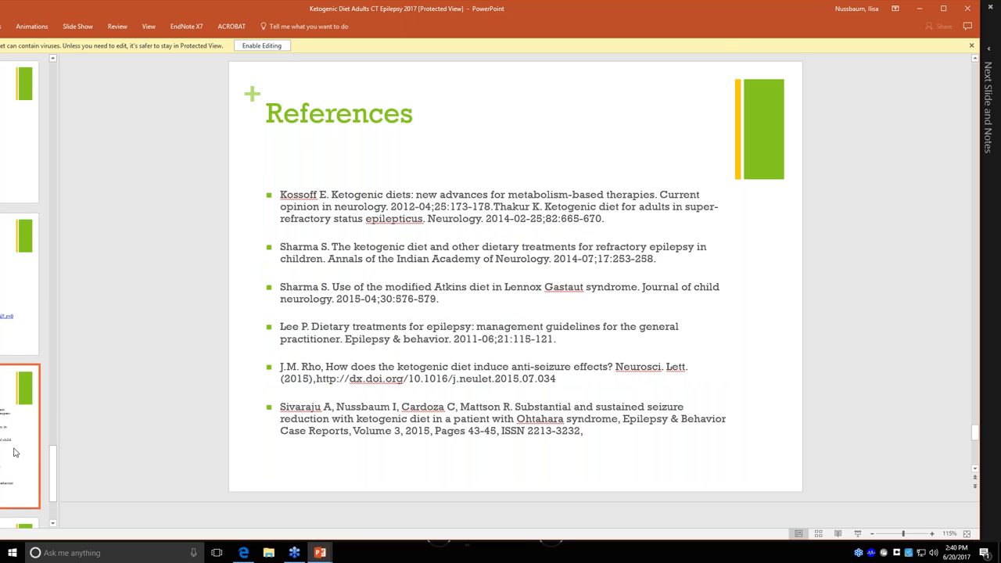
{"action": "mouse_move", "coordinate": [8, 522]}
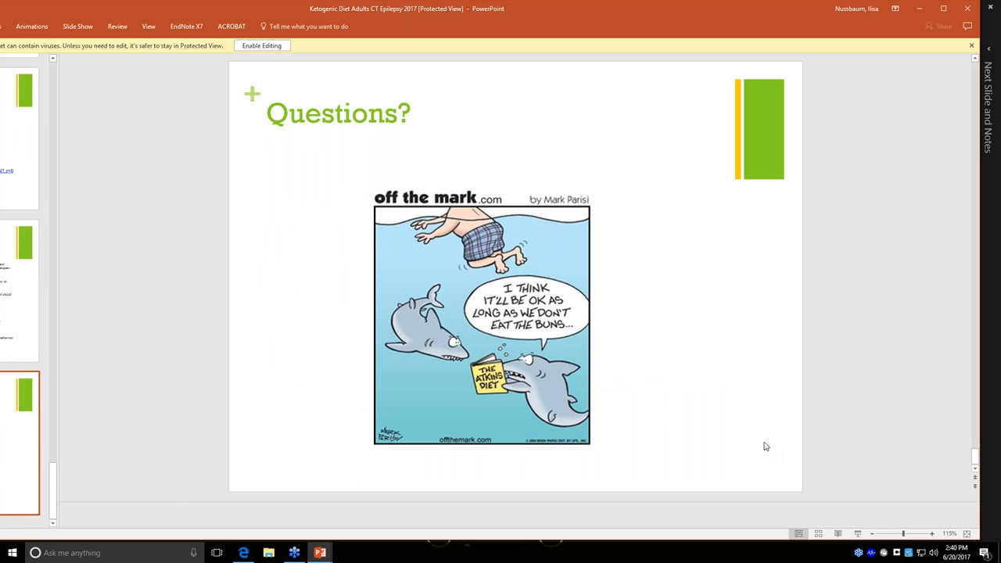
{"action": "mouse_move", "coordinate": [932, 328]}
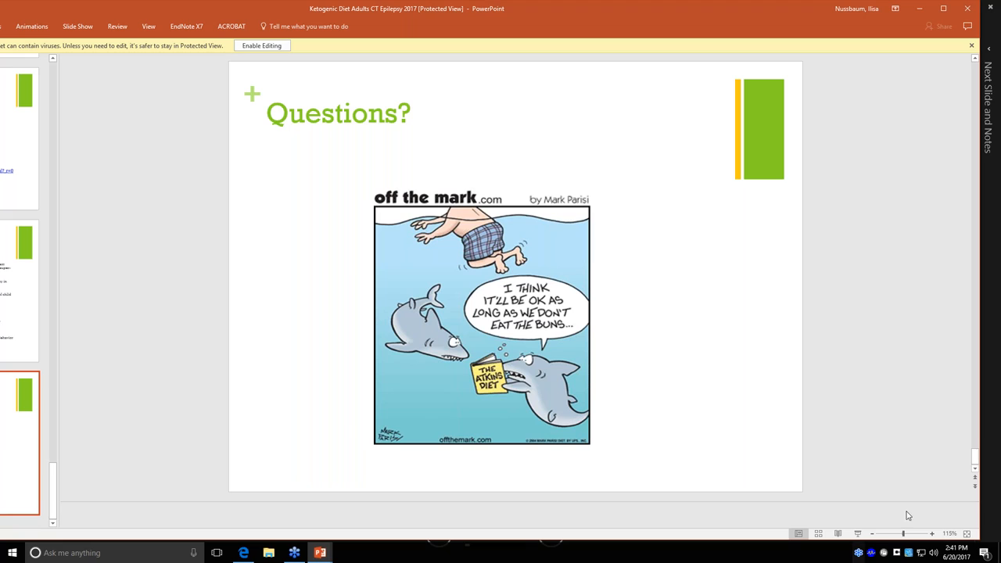
{"action": "mouse_move", "coordinate": [175, 450]}
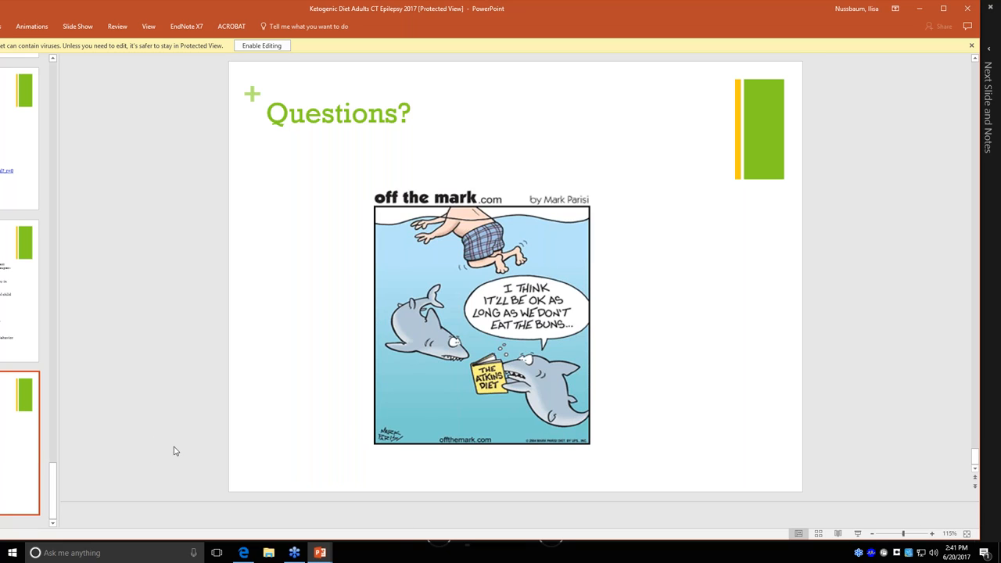
{"action": "mouse_move", "coordinate": [975, 395]}
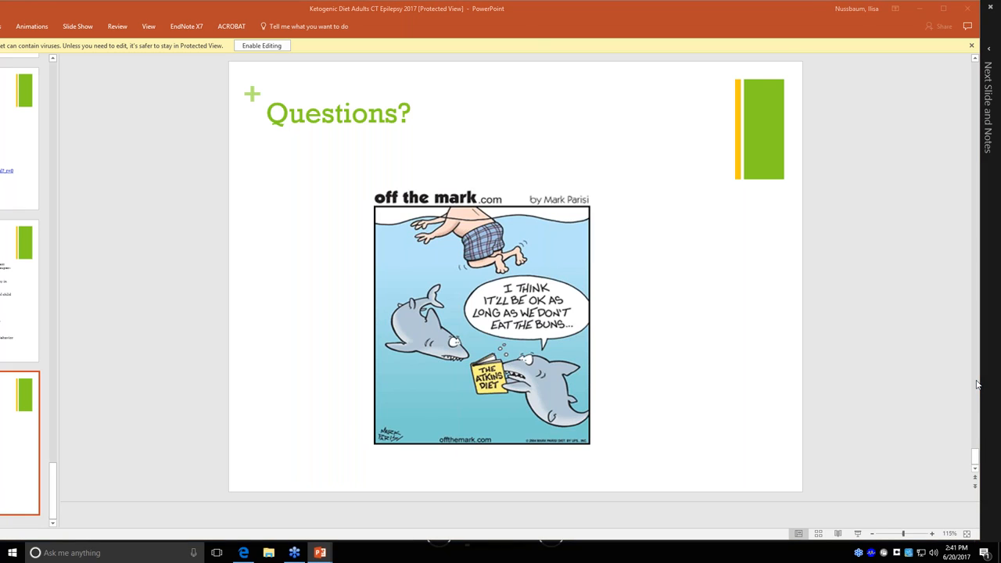
{"action": "mouse_move", "coordinate": [975, 390]}
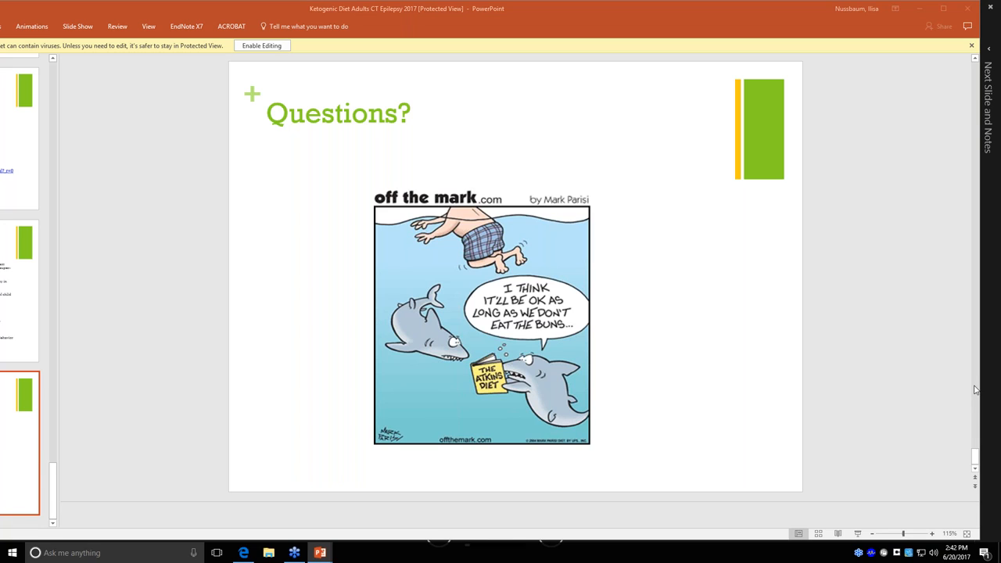
{"action": "mouse_move", "coordinate": [879, 379]}
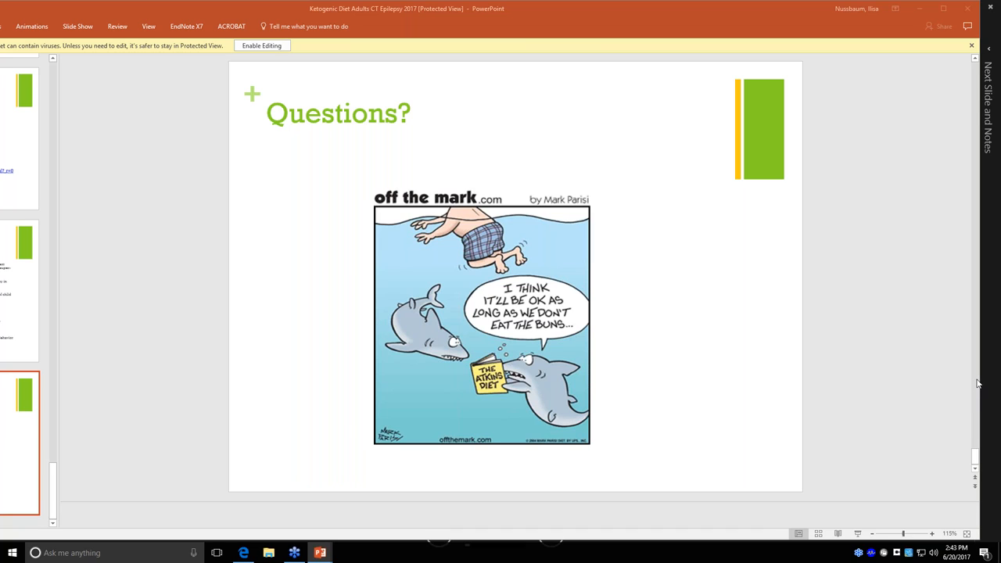
{"action": "mouse_move", "coordinate": [941, 392]}
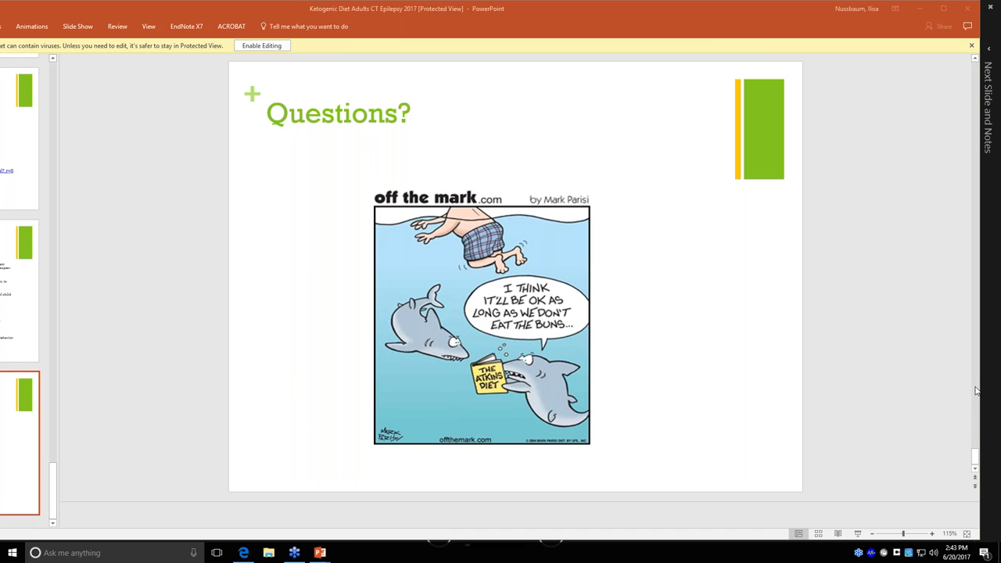
{"action": "mouse_move", "coordinate": [883, 388]}
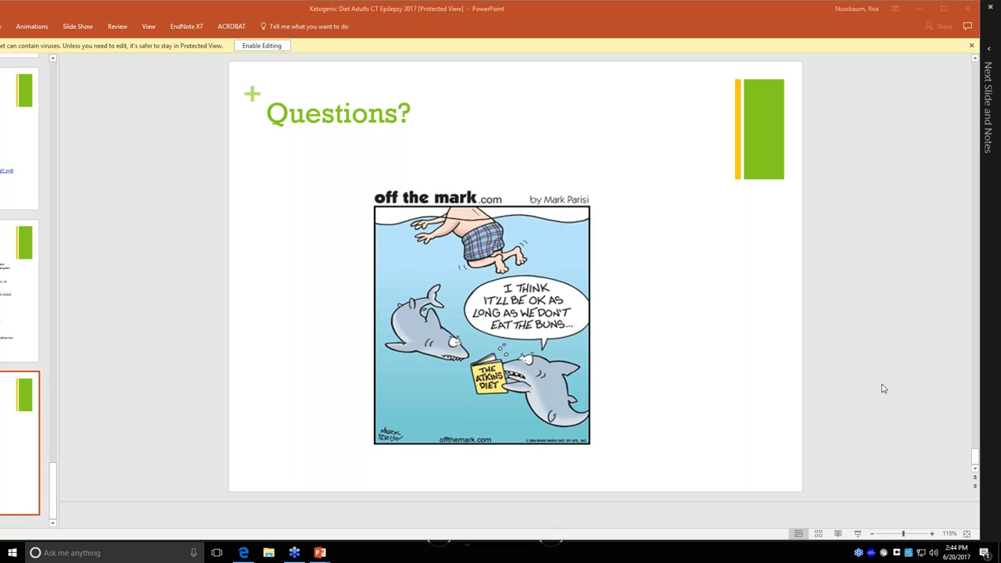
{"action": "mouse_move", "coordinate": [976, 391]}
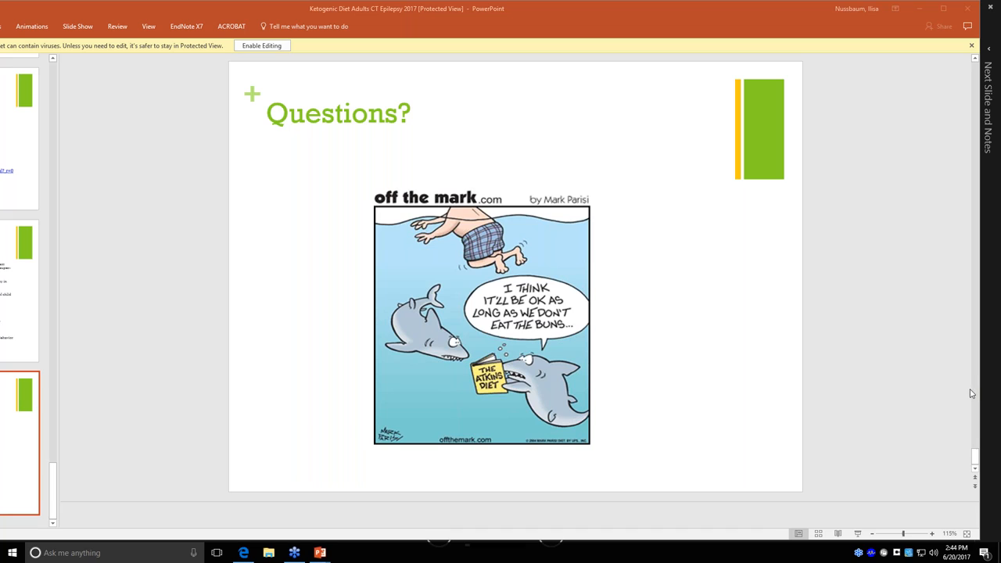
{"action": "mouse_move", "coordinate": [979, 387]}
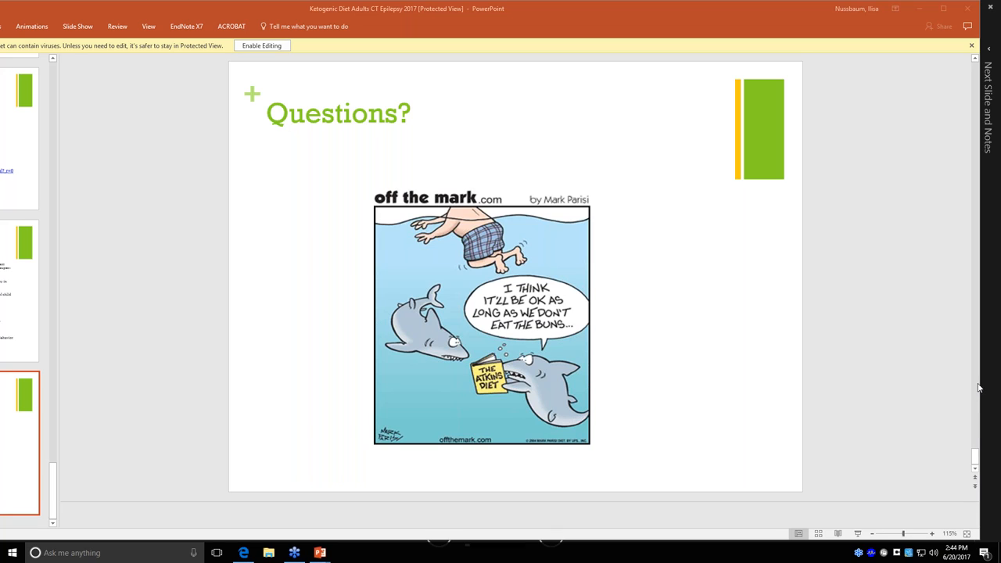
{"action": "mouse_move", "coordinate": [976, 393]}
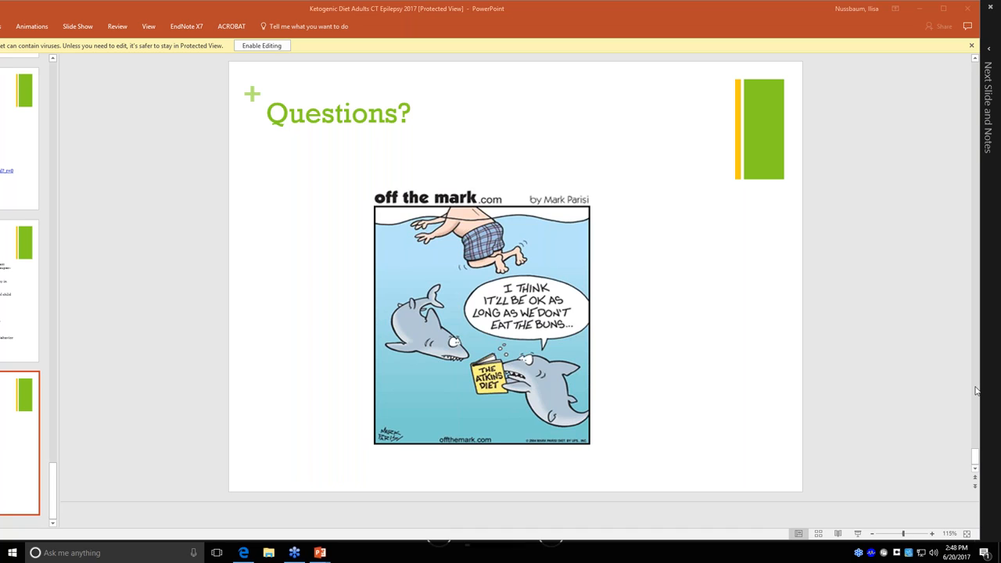
{"action": "mouse_move", "coordinate": [953, 379]}
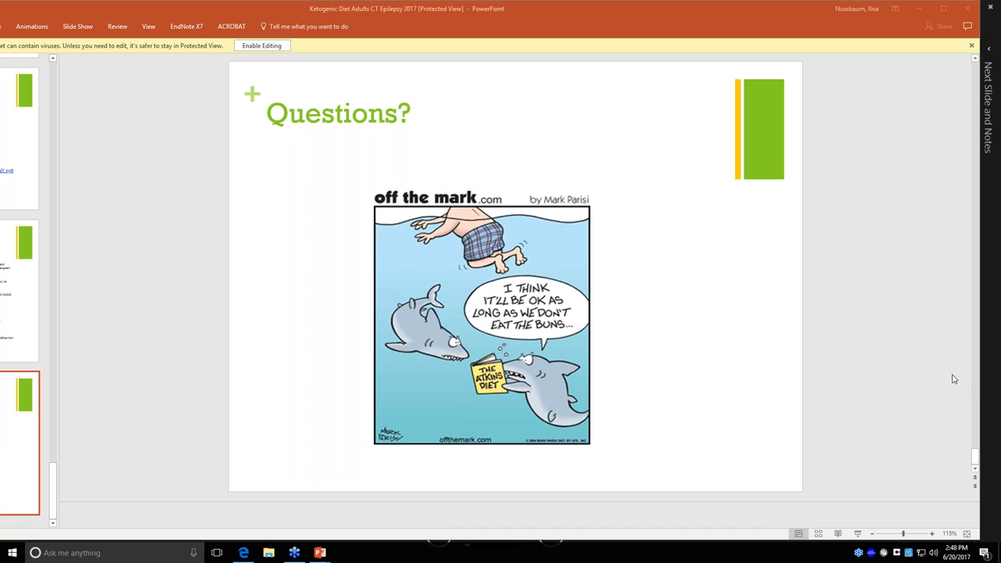